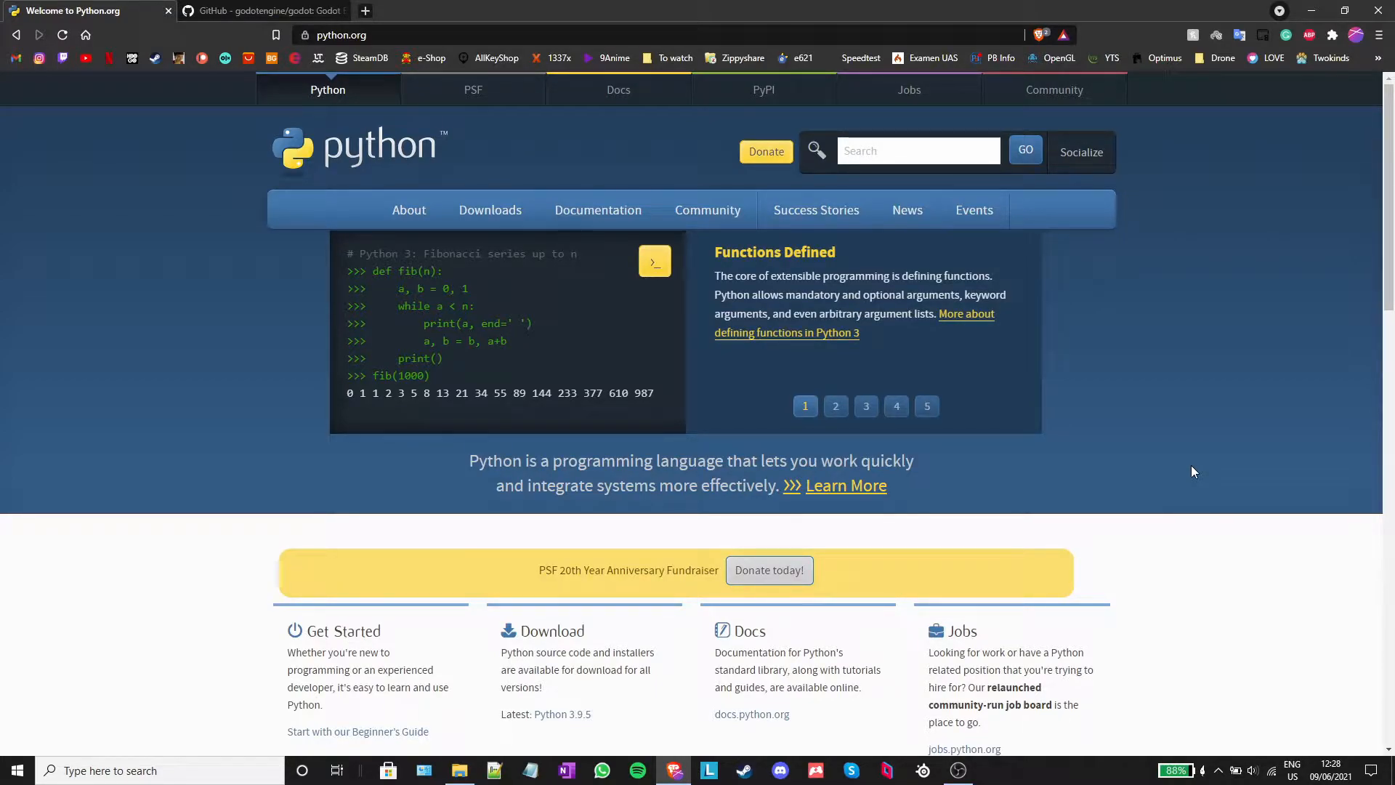
# - Download python-3.9.5-amd64.exe from python.org into the Downloads folder on E:
pyautogui.click(835, 405)
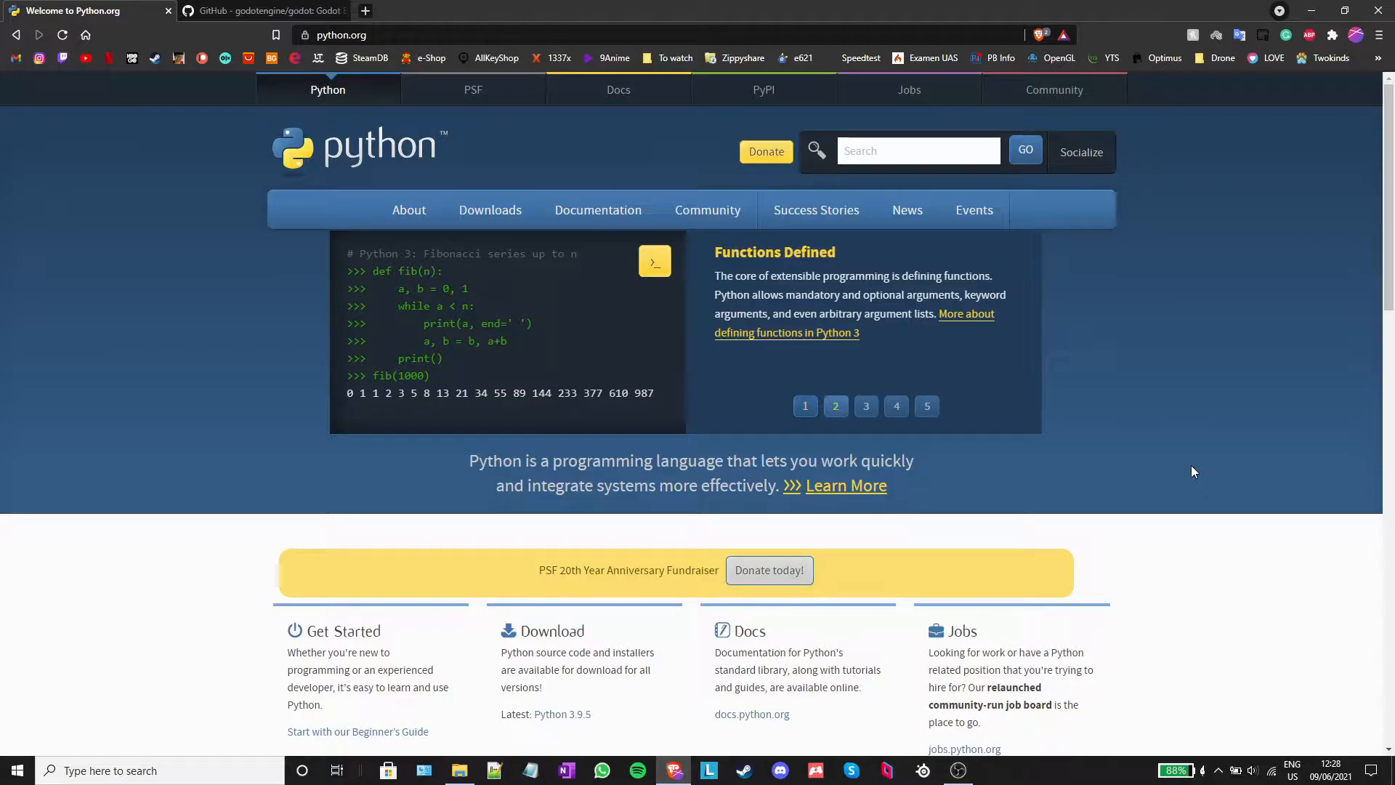
pyautogui.click(834, 405)
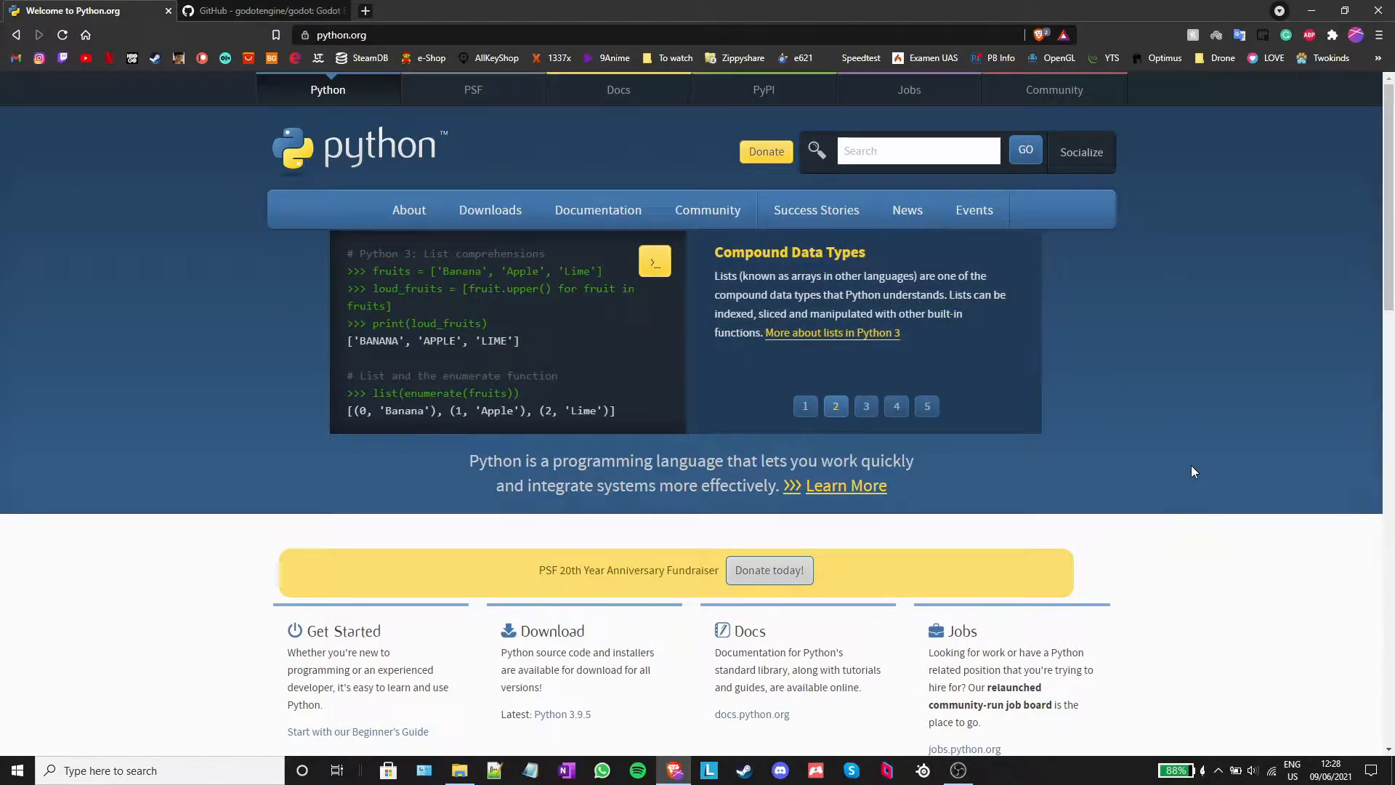
pyautogui.click(489, 210)
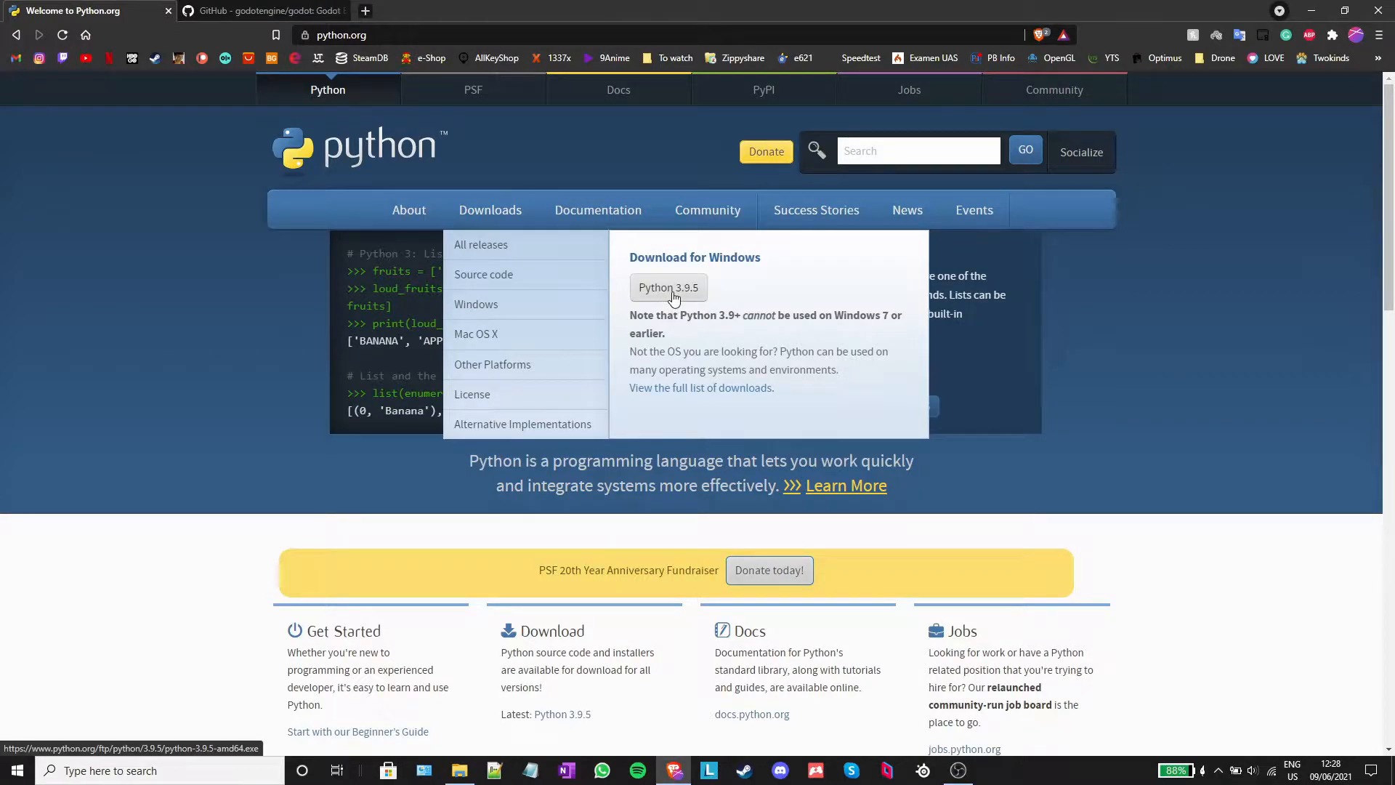
pyautogui.click(667, 287)
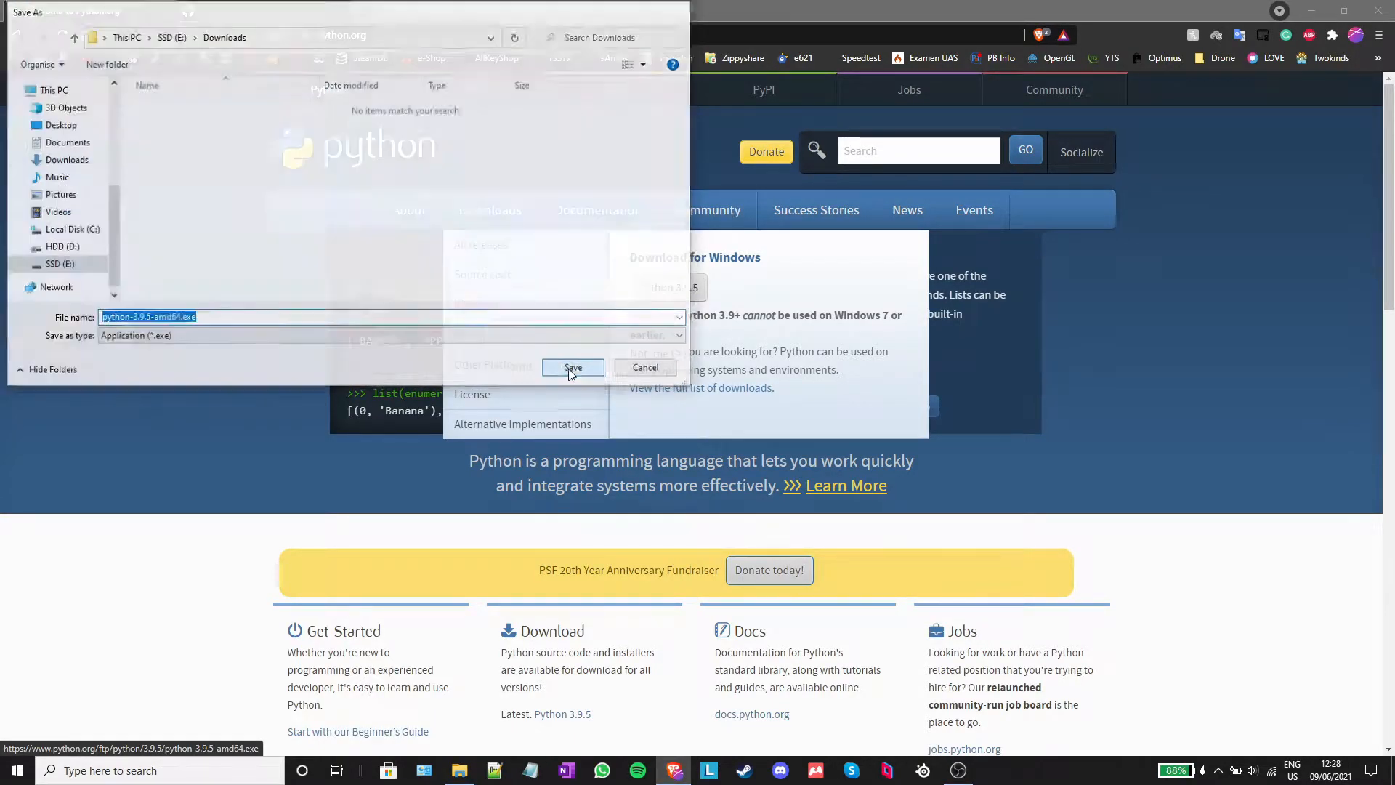
pyautogui.click(573, 368)
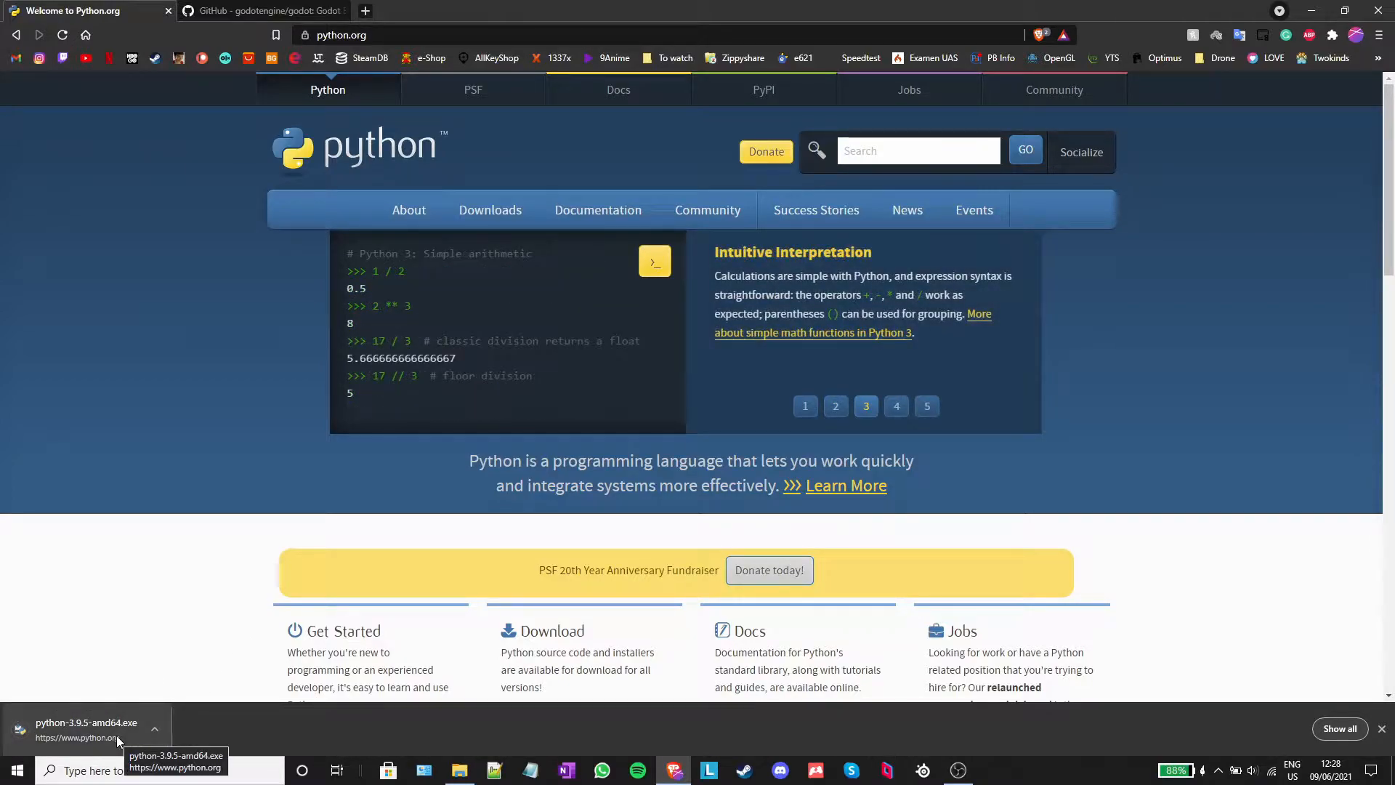
# - Custom-install Python 3.9.5 to D:\Development\Python\Python with PATH added
pyautogui.click(86, 728)
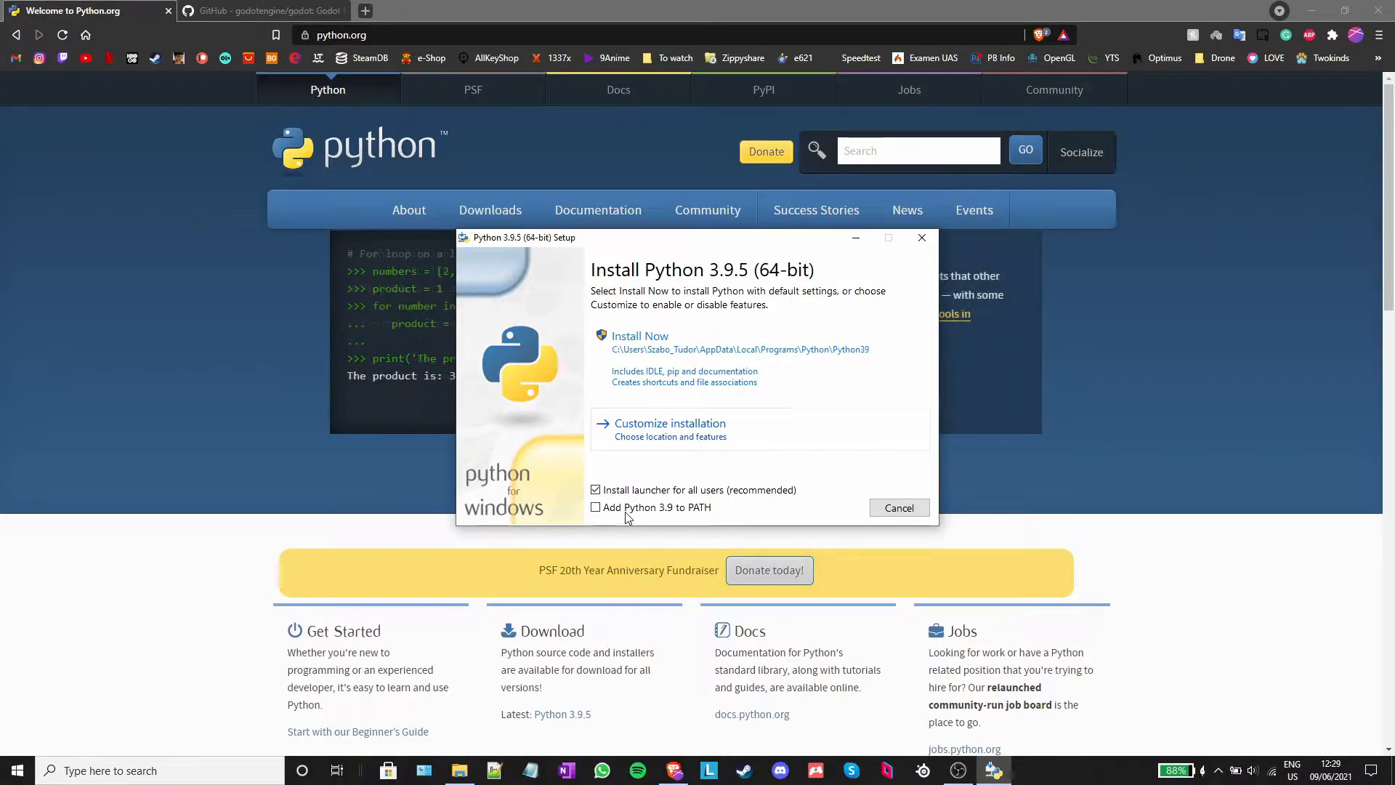
pyautogui.click(595, 508)
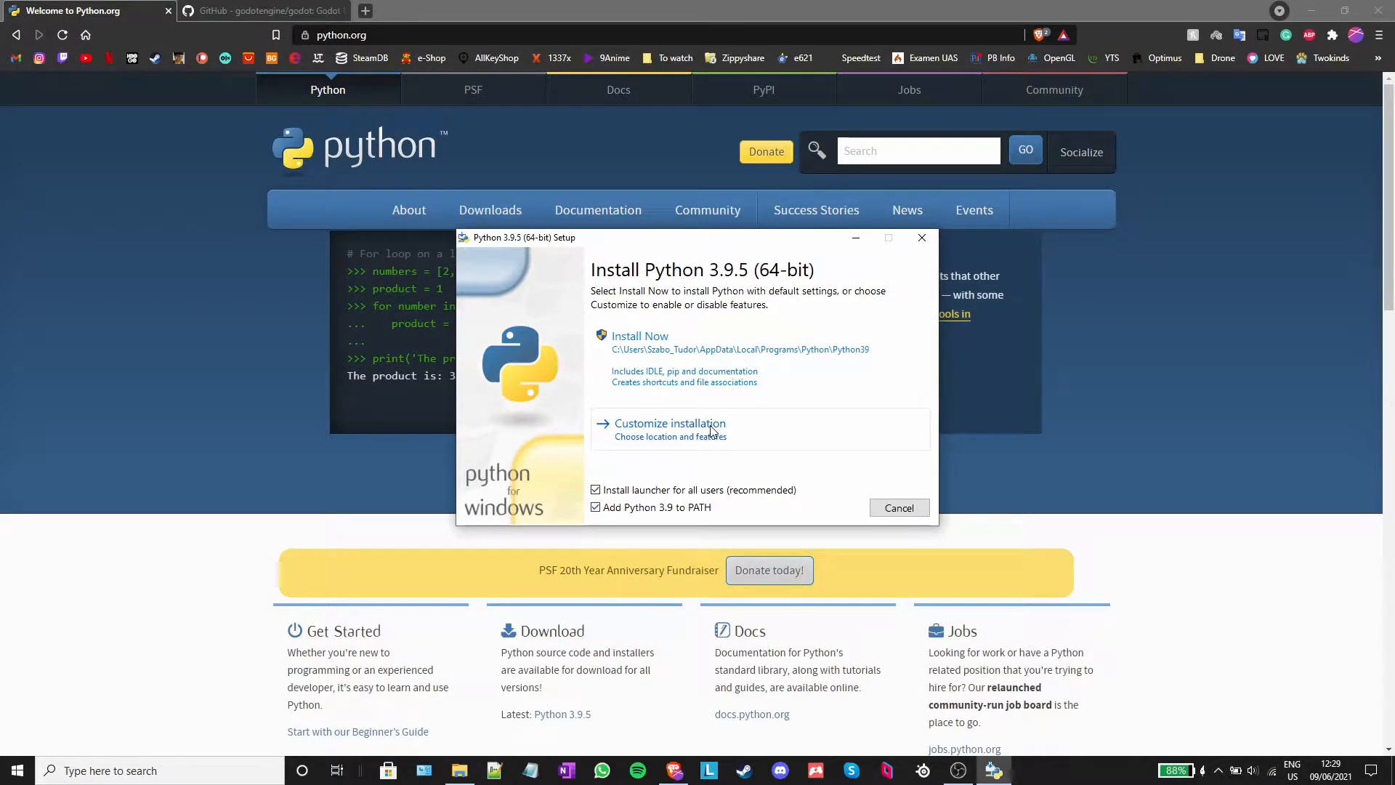
pyautogui.click(670, 423)
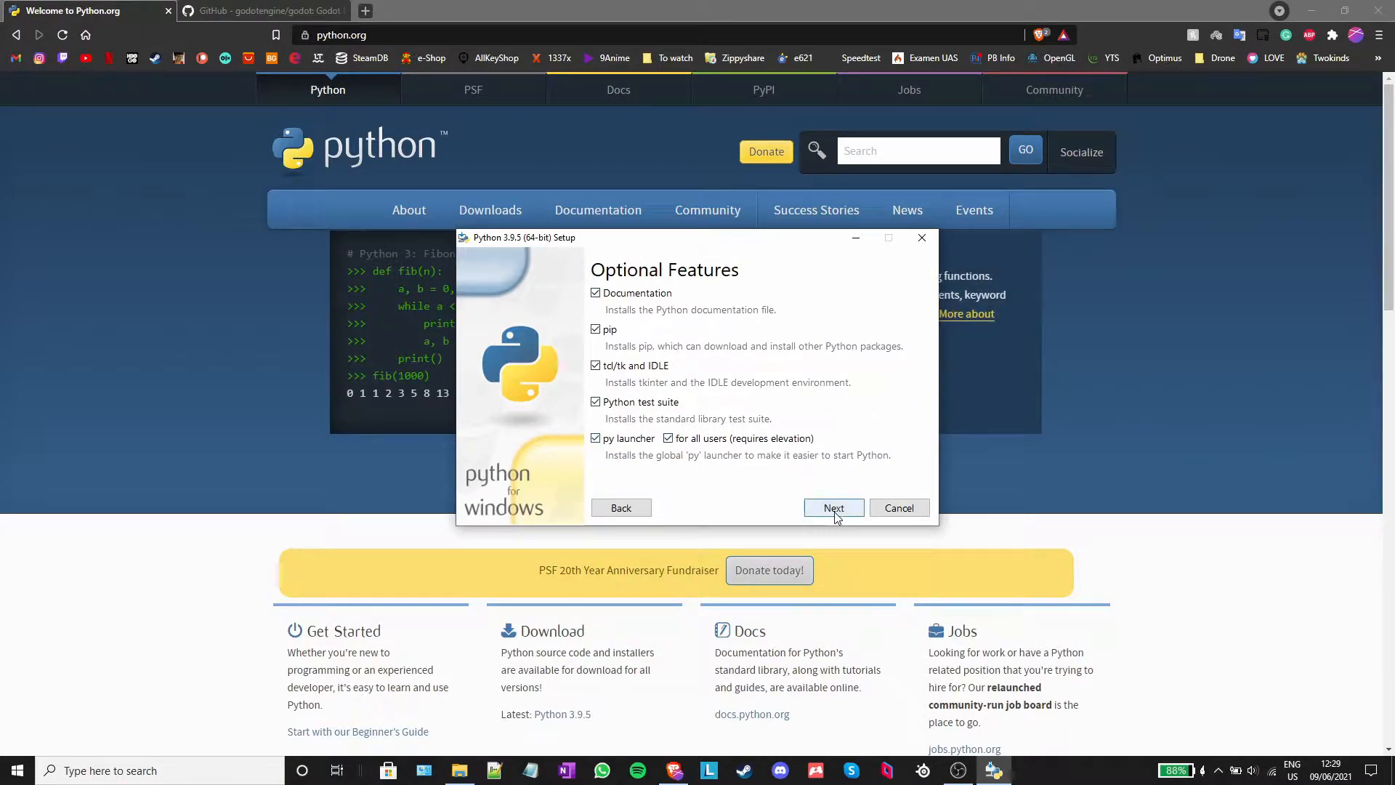
pyautogui.click(832, 507)
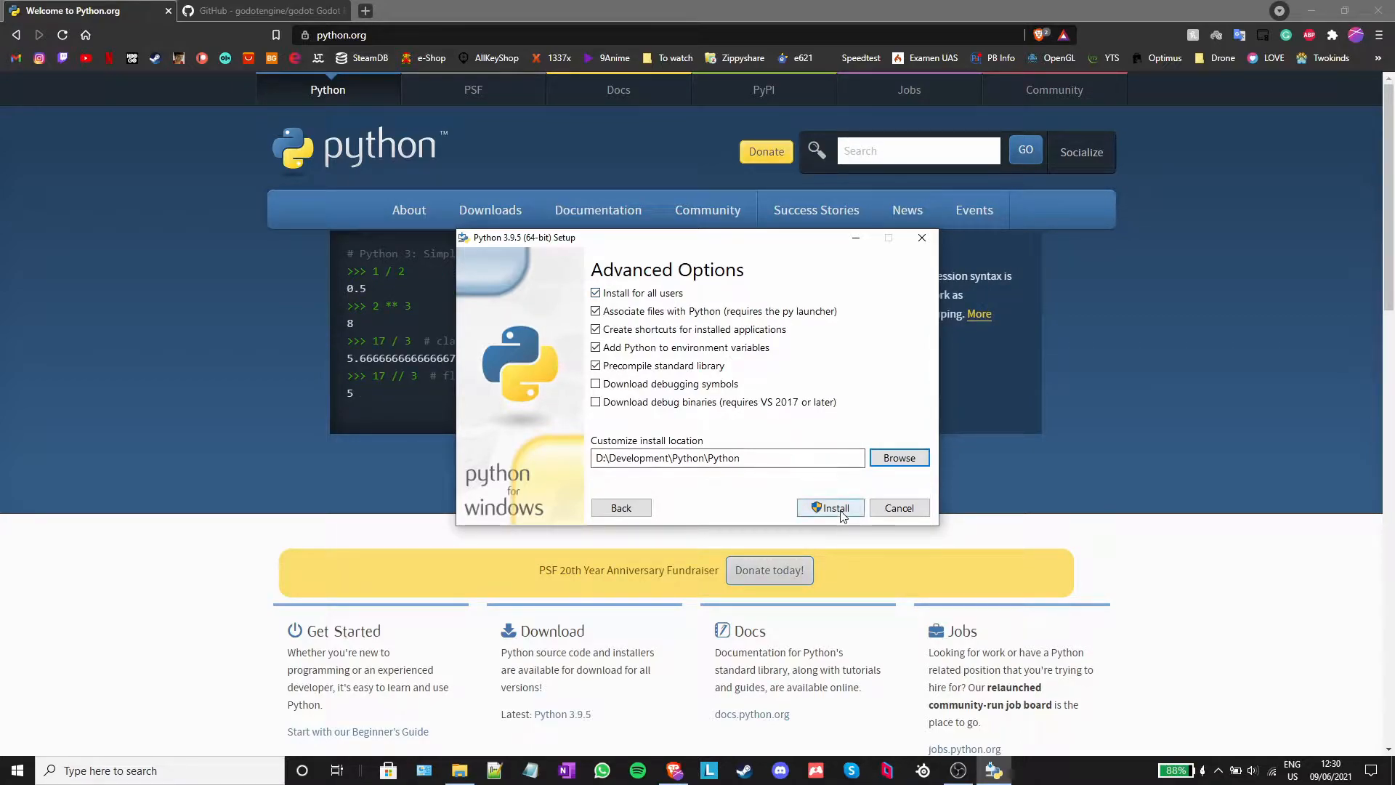
pyautogui.click(832, 508)
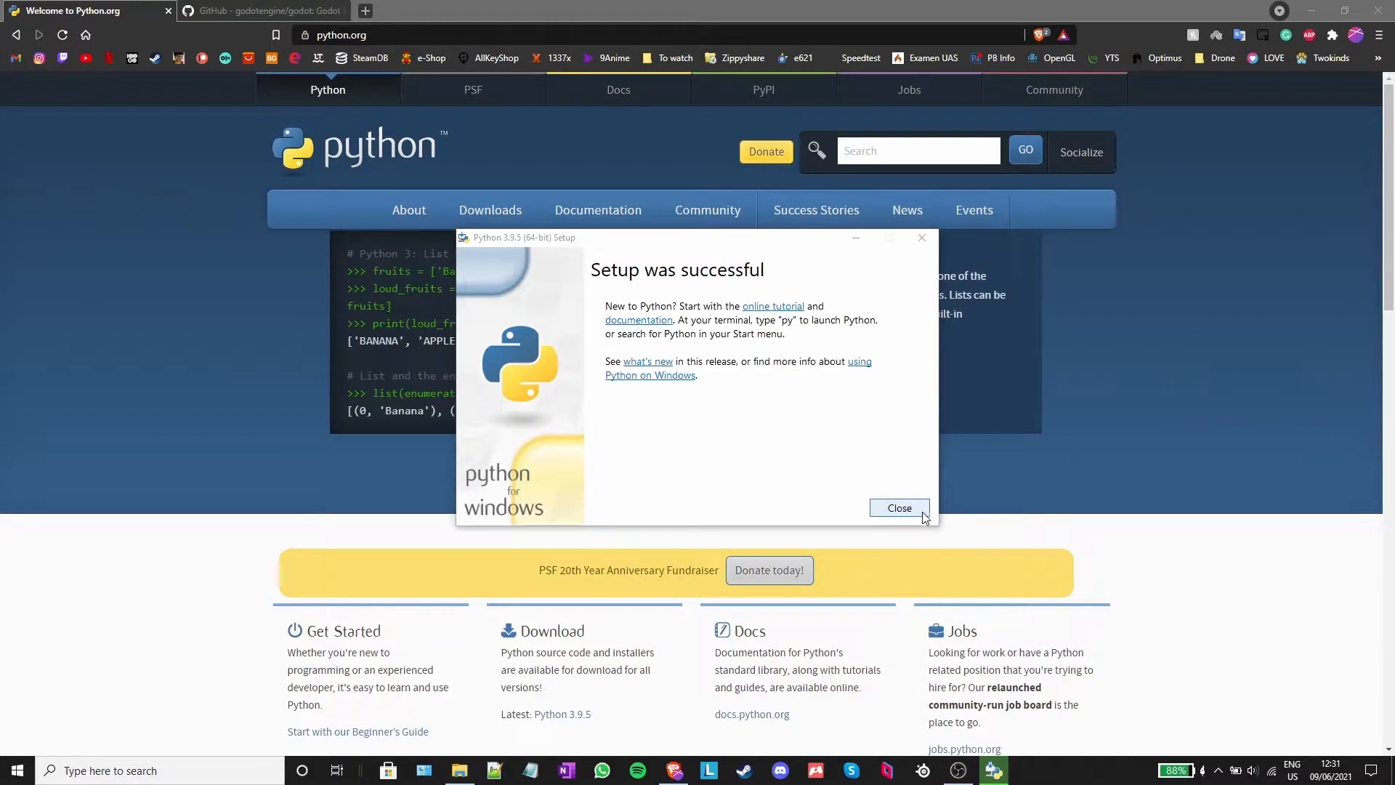
pyautogui.click(899, 507)
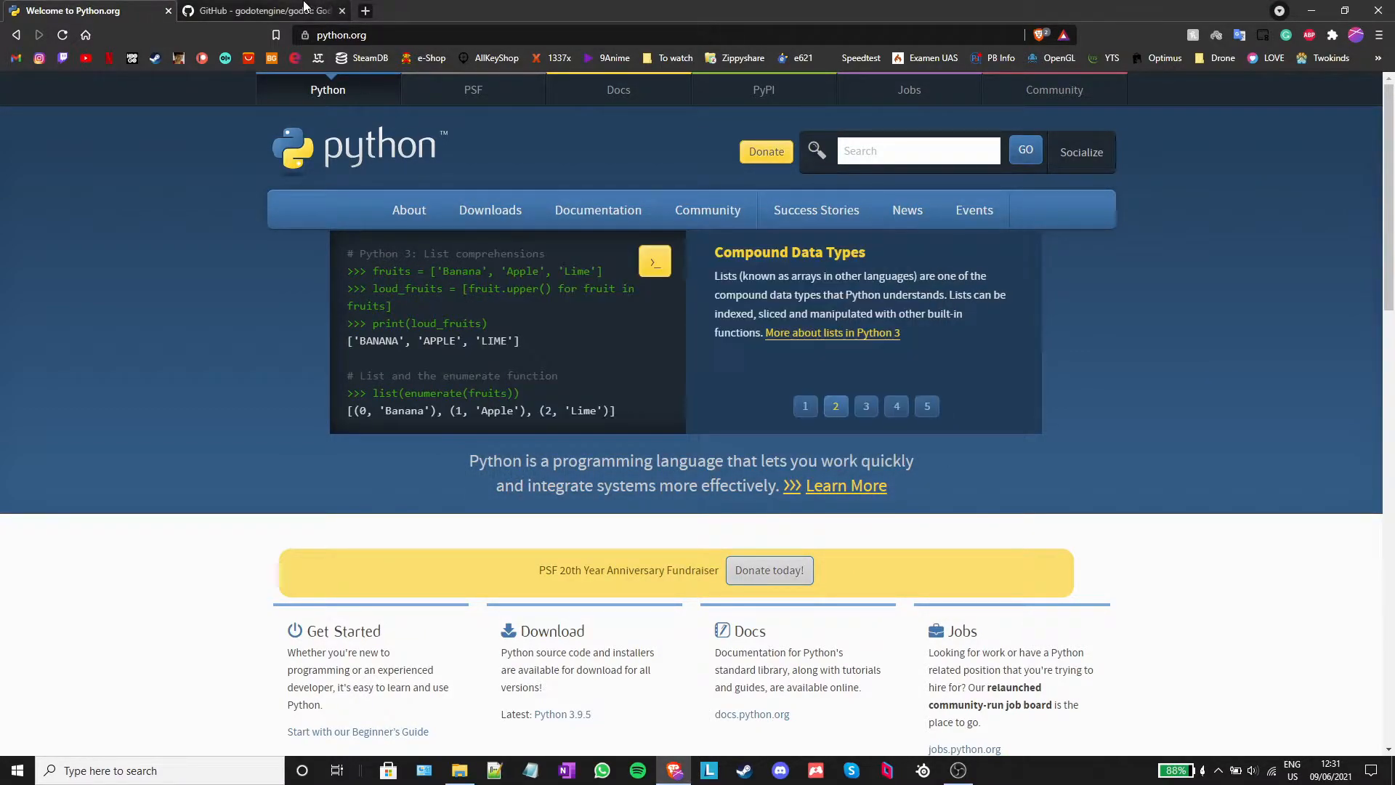
# - Download the godotengine/godot source as godot-master.zip and open its Downloads folder
pyautogui.click(258, 11)
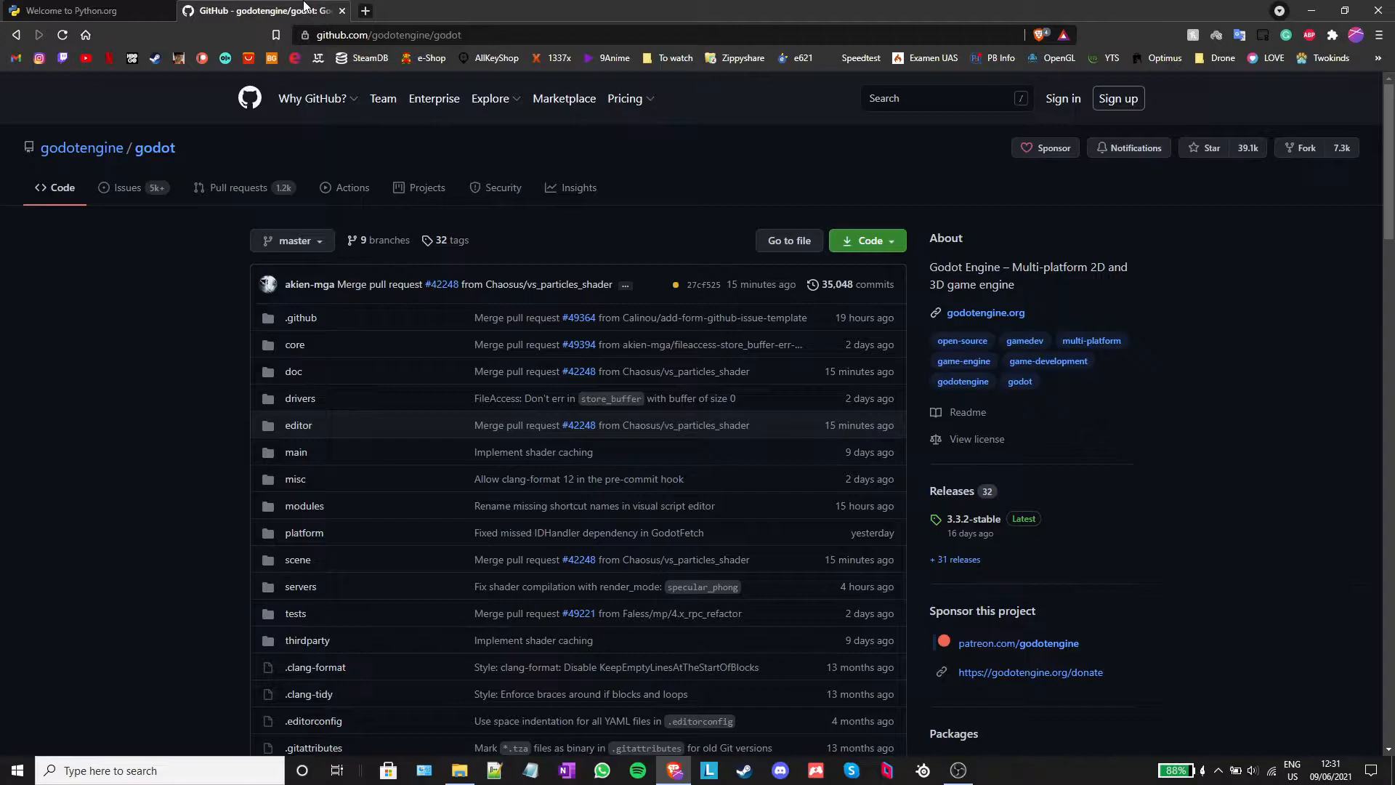
pyautogui.moveTo(657, 187)
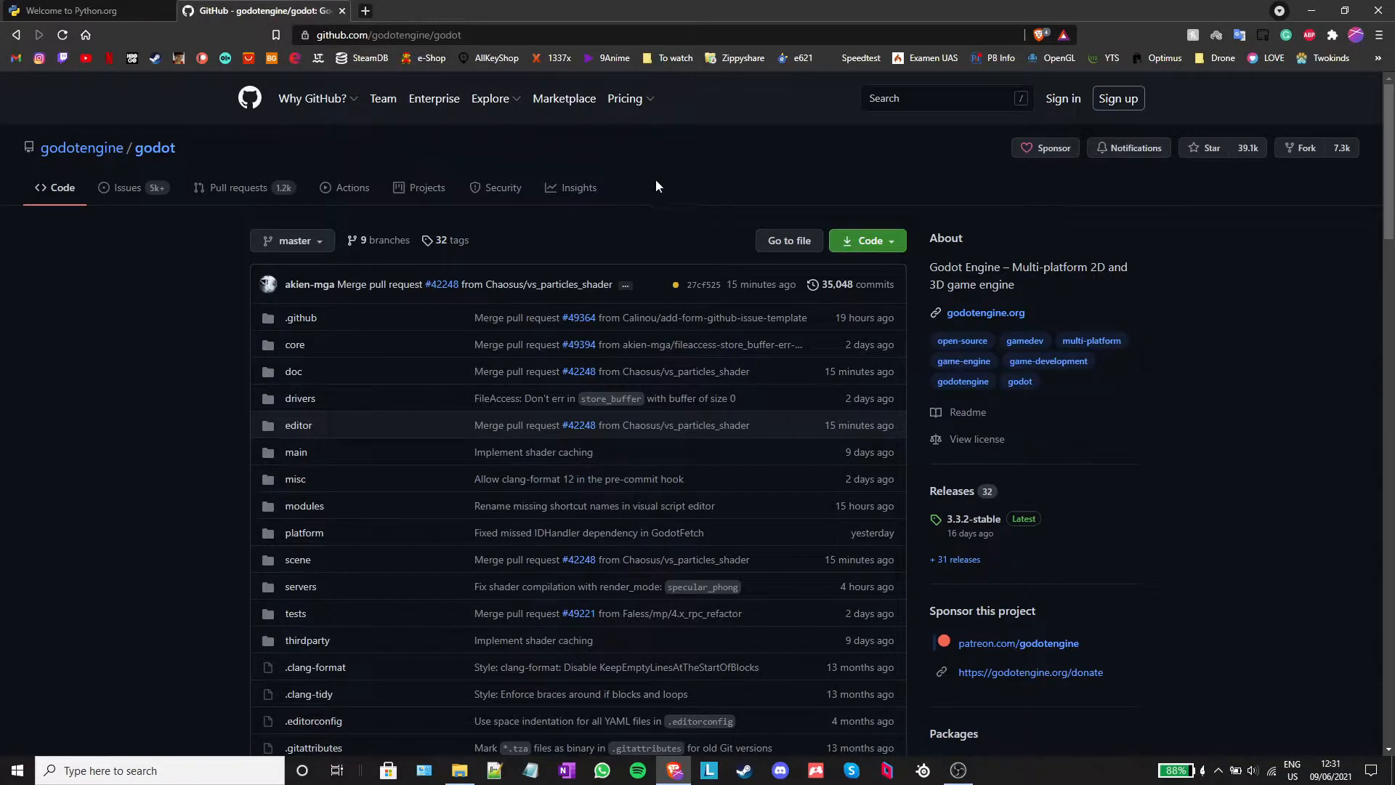
pyautogui.moveTo(683, 203)
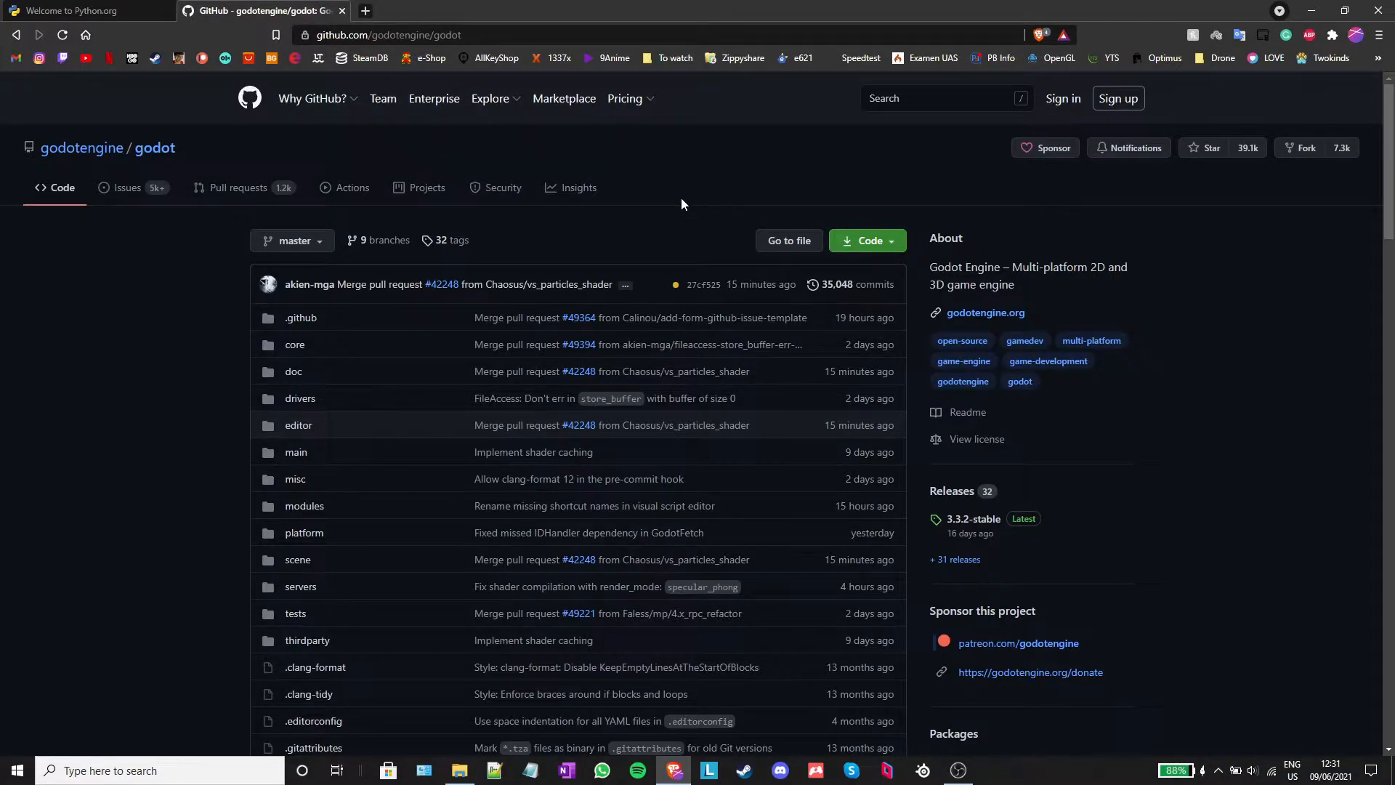
pyautogui.click(861, 240)
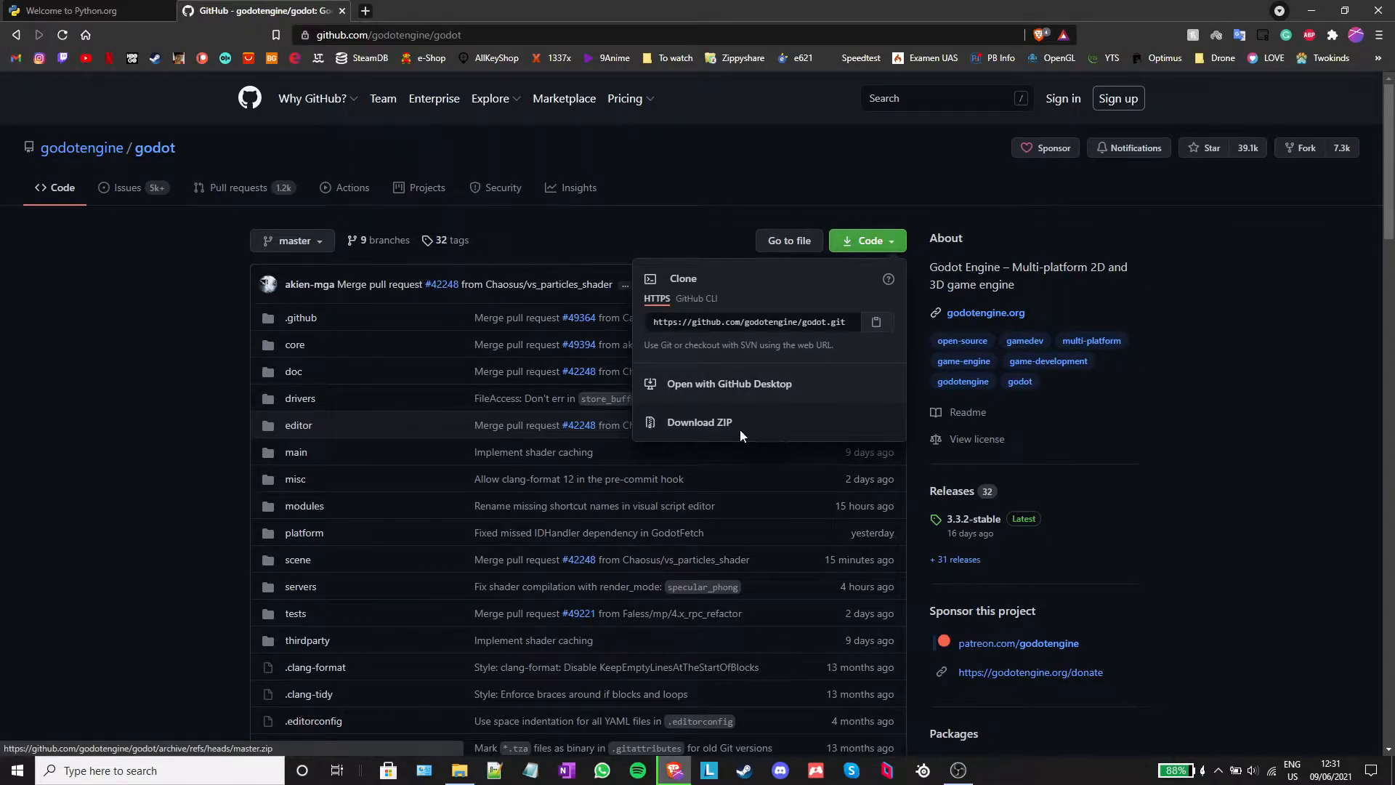
pyautogui.click(699, 421)
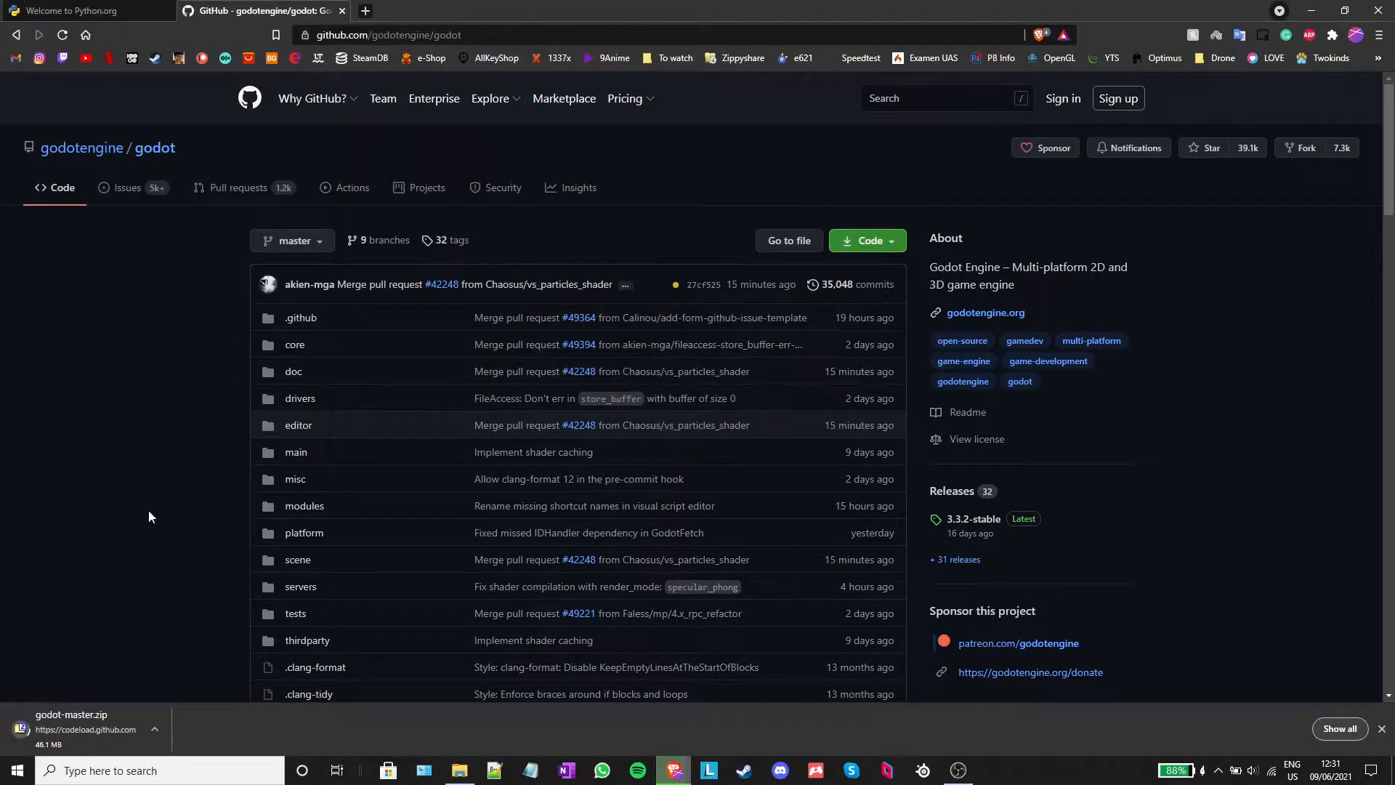
pyautogui.click(459, 770)
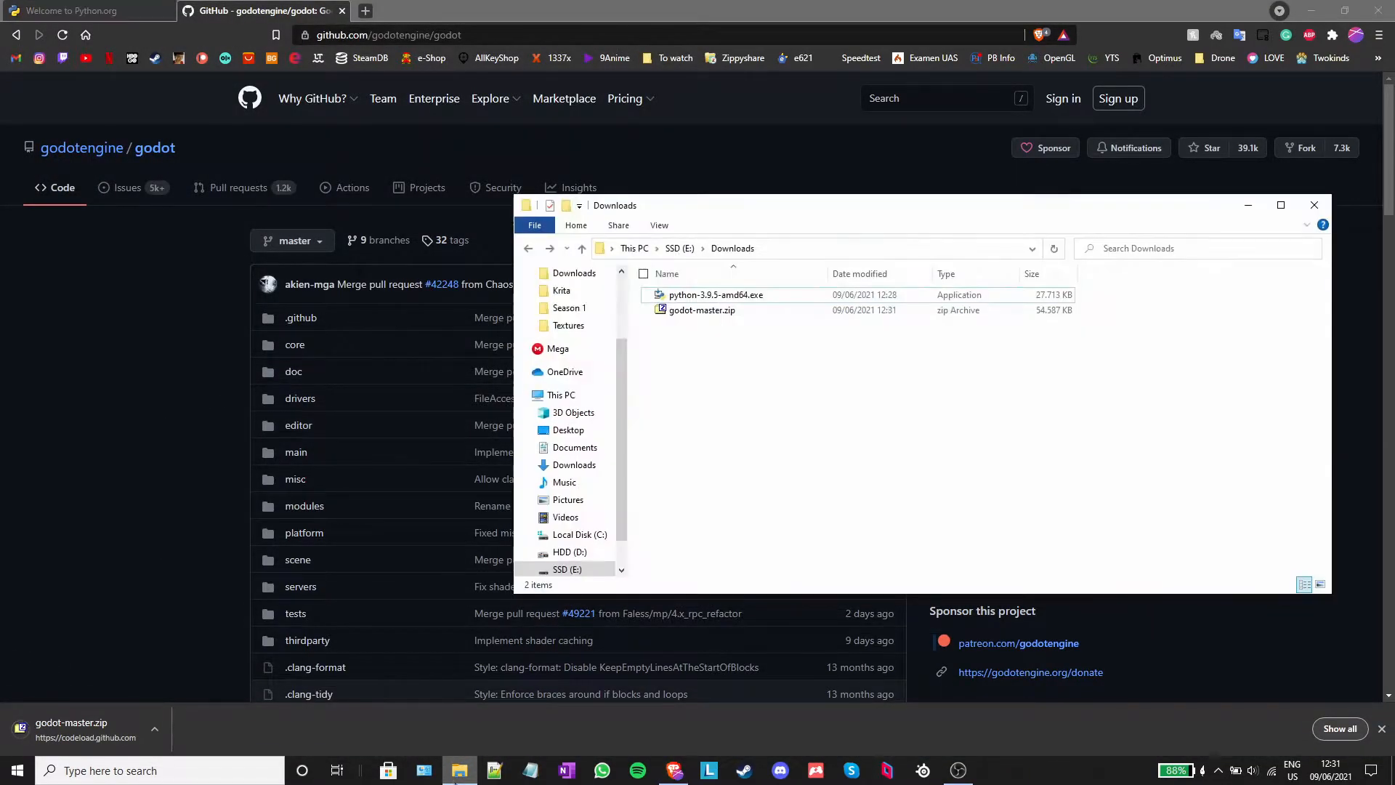
# - Extract godot-master.zip into Downloads and open the godot-master folder
pyautogui.doubleClick(702, 310)
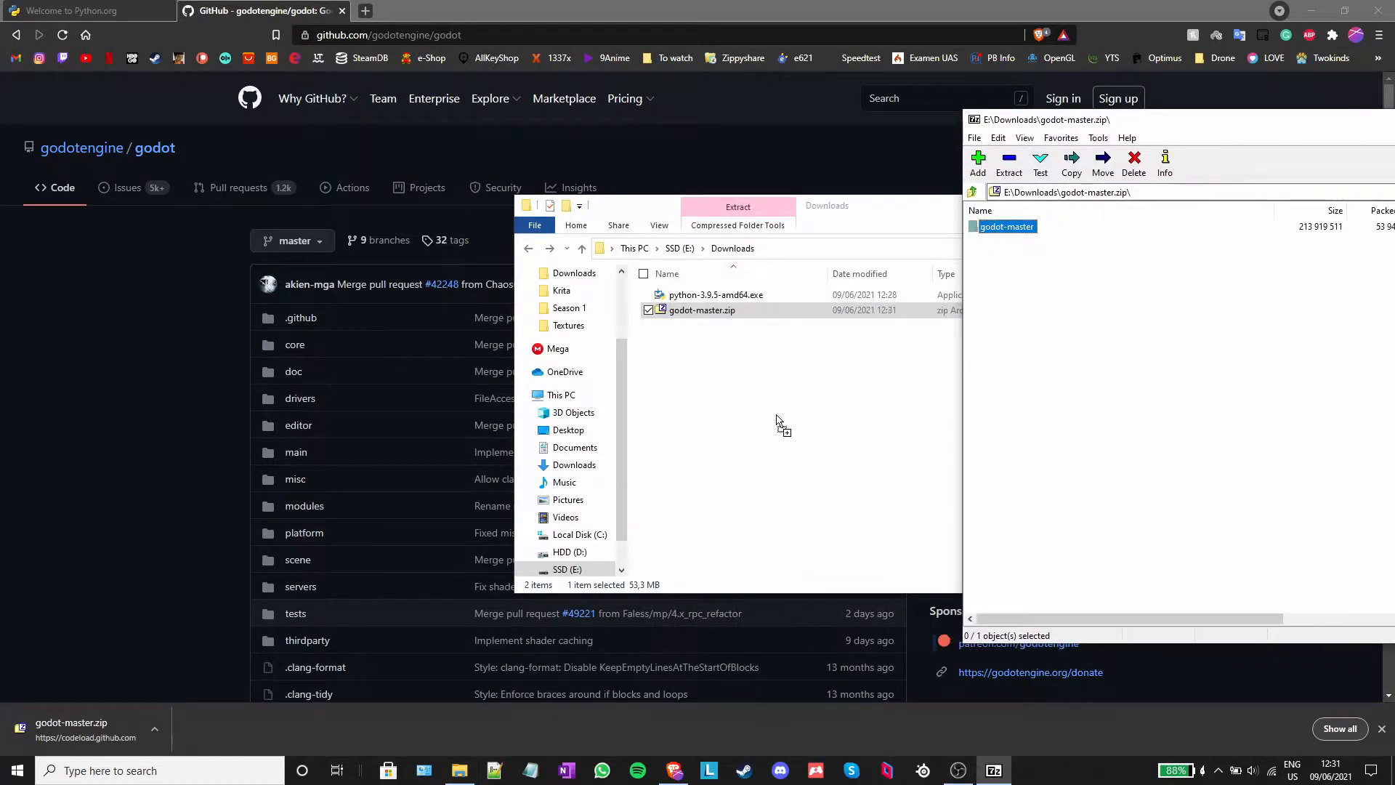
pyautogui.click(737, 206)
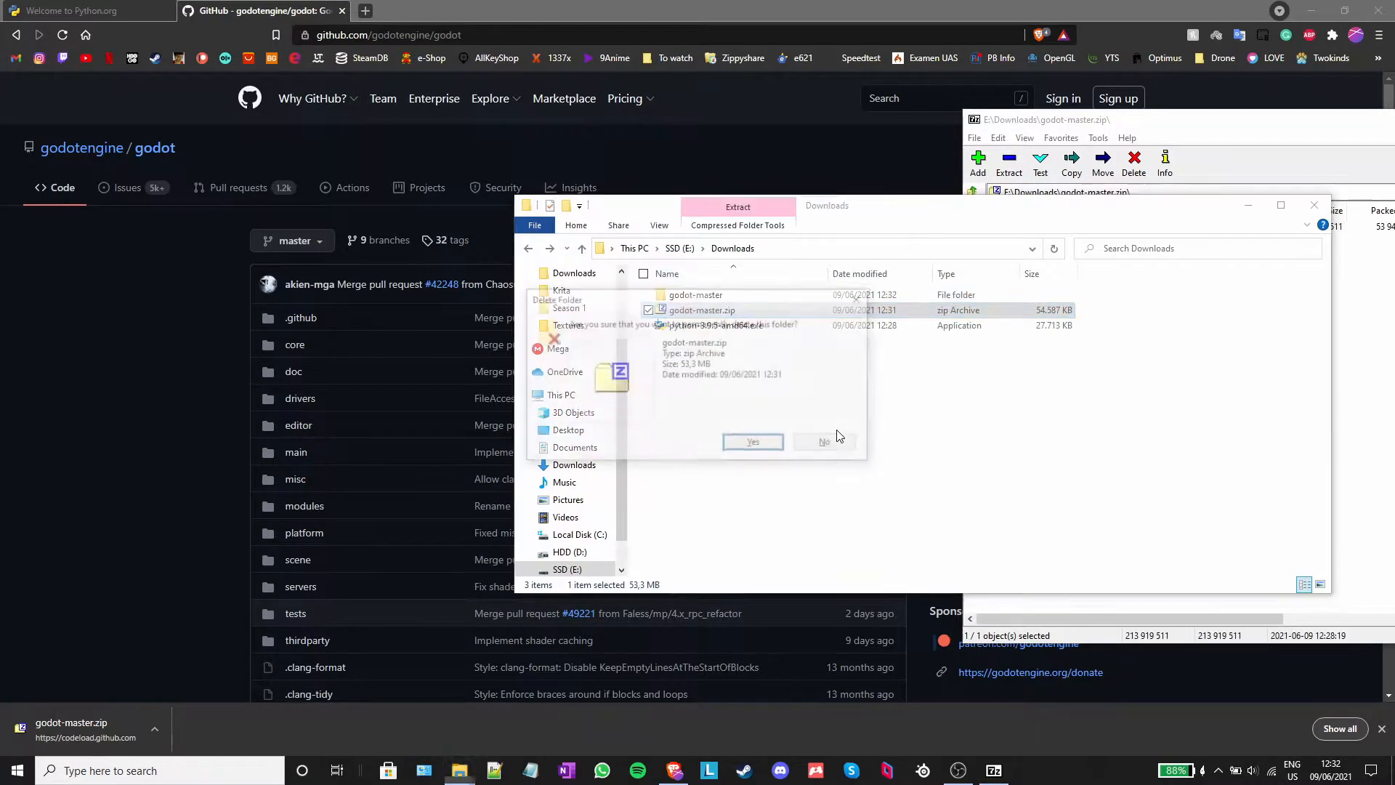
pyautogui.click(752, 441)
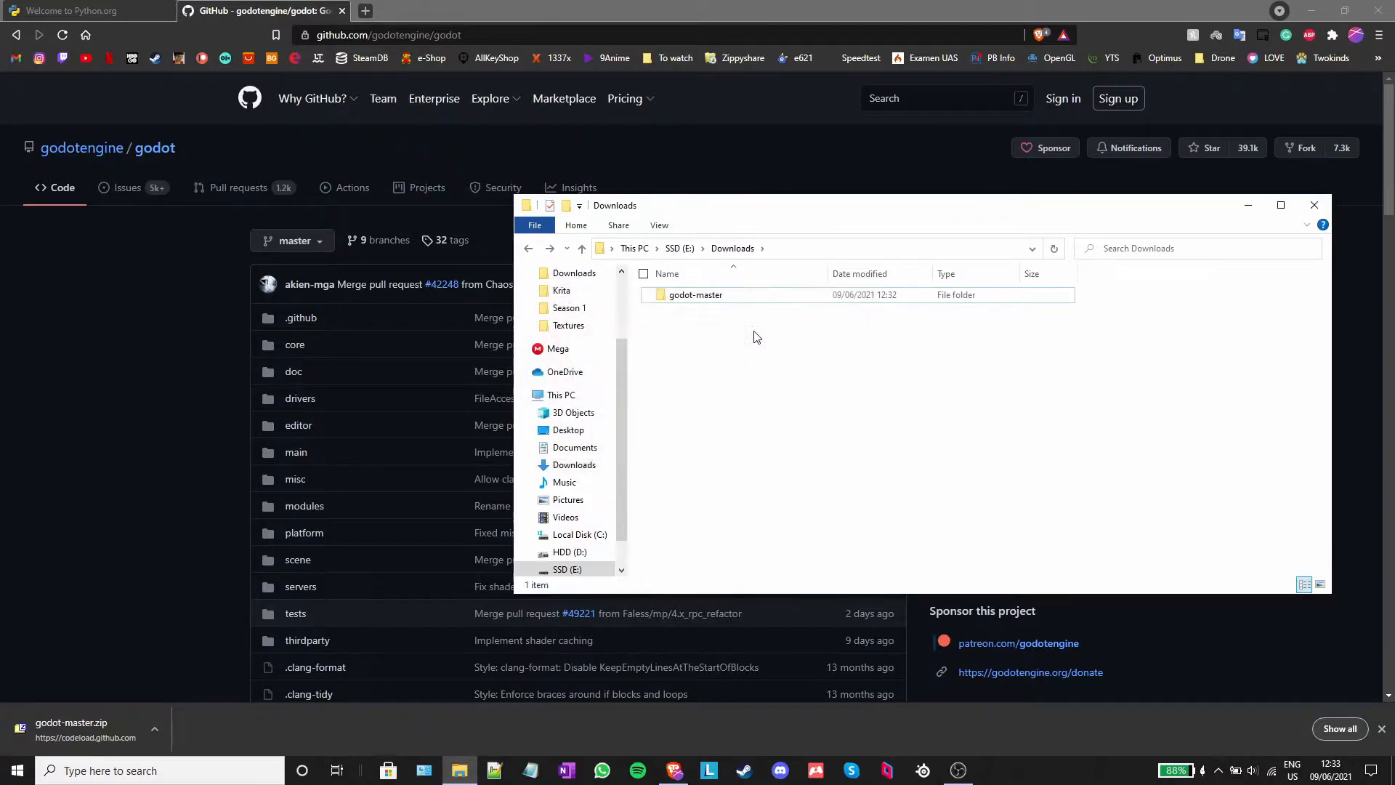
pyautogui.doubleClick(694, 295)
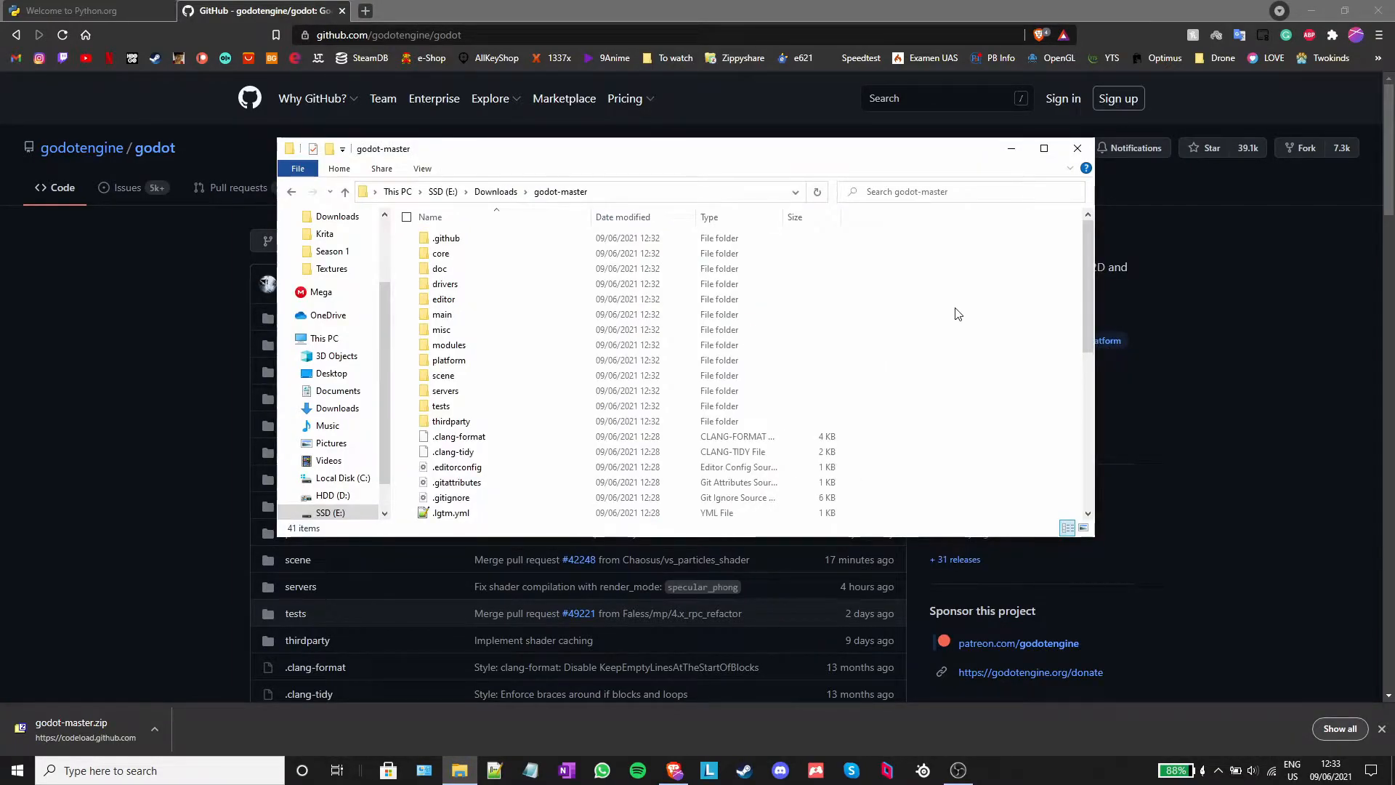
pyautogui.moveTo(696, 197)
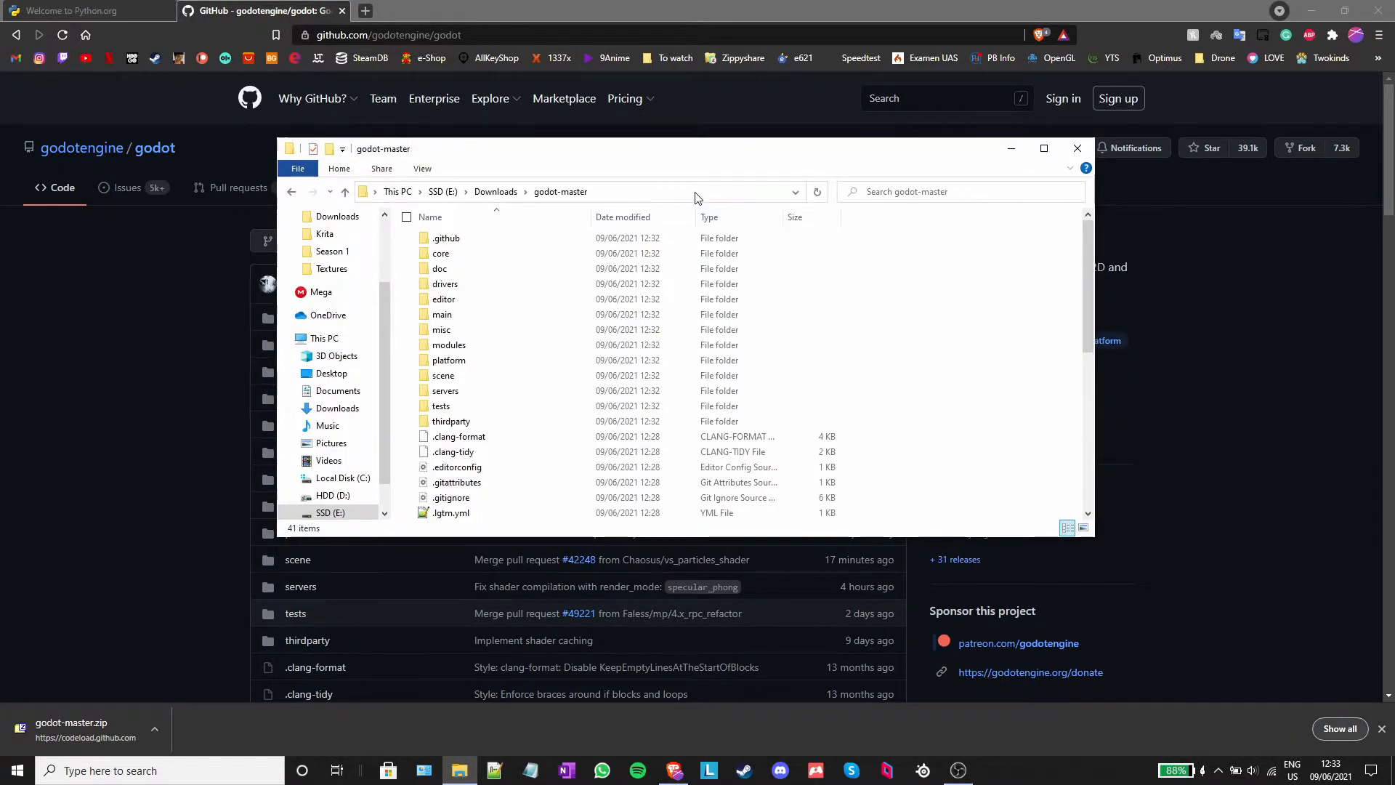
# - From a godot-master Command Prompt, pip install scons and copy the pip upgrade command
pyautogui.write('C:\\Windows\\System32\\cmd.exe')
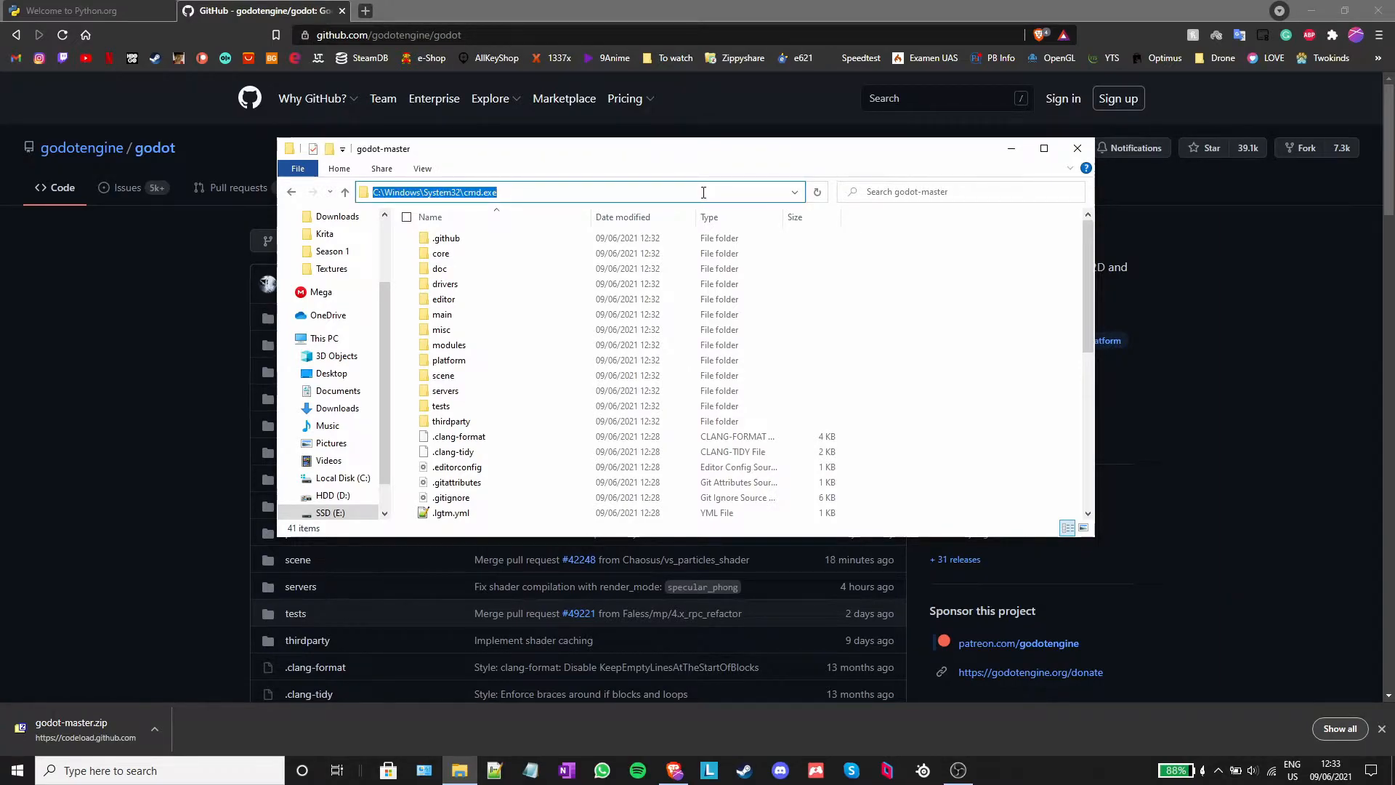
pyautogui.write('cmd')
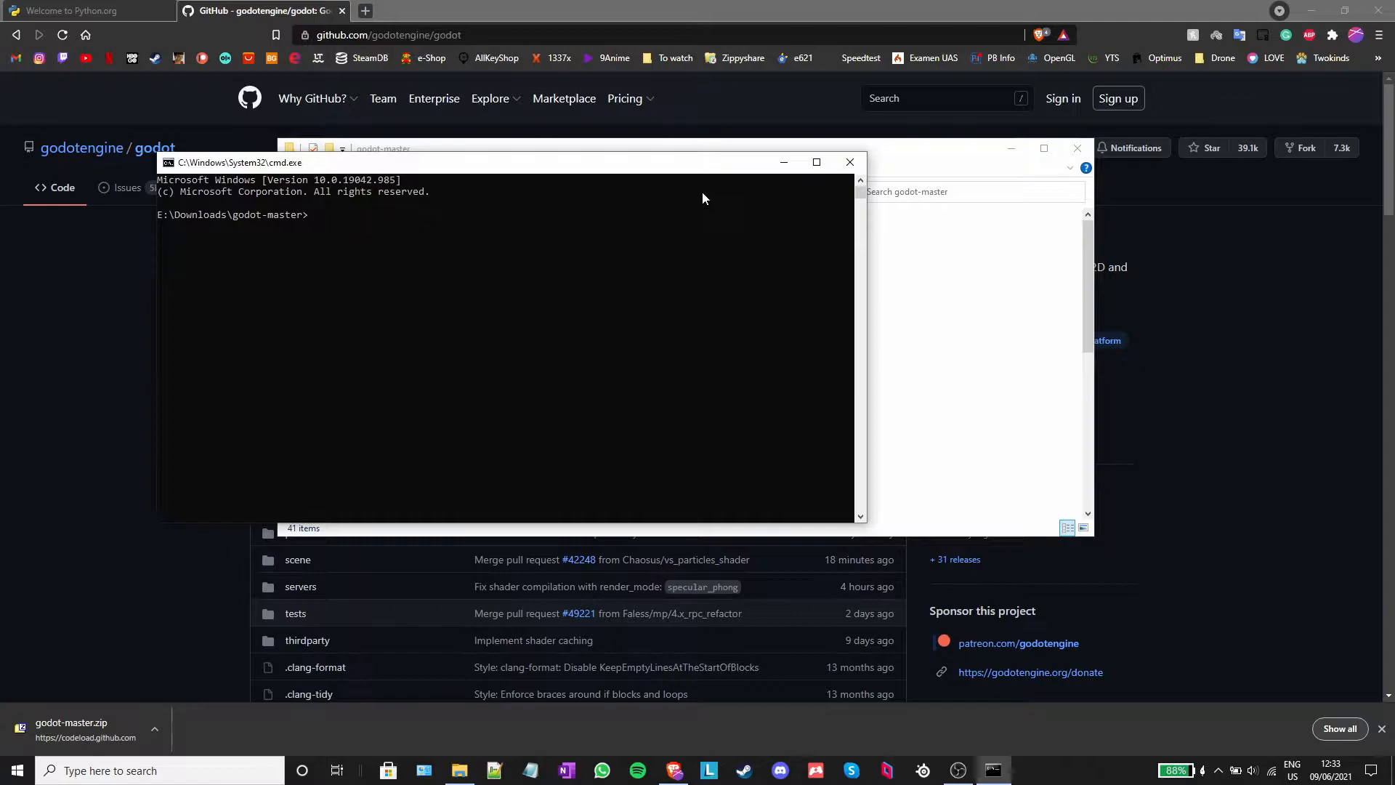
pyautogui.write('python -')
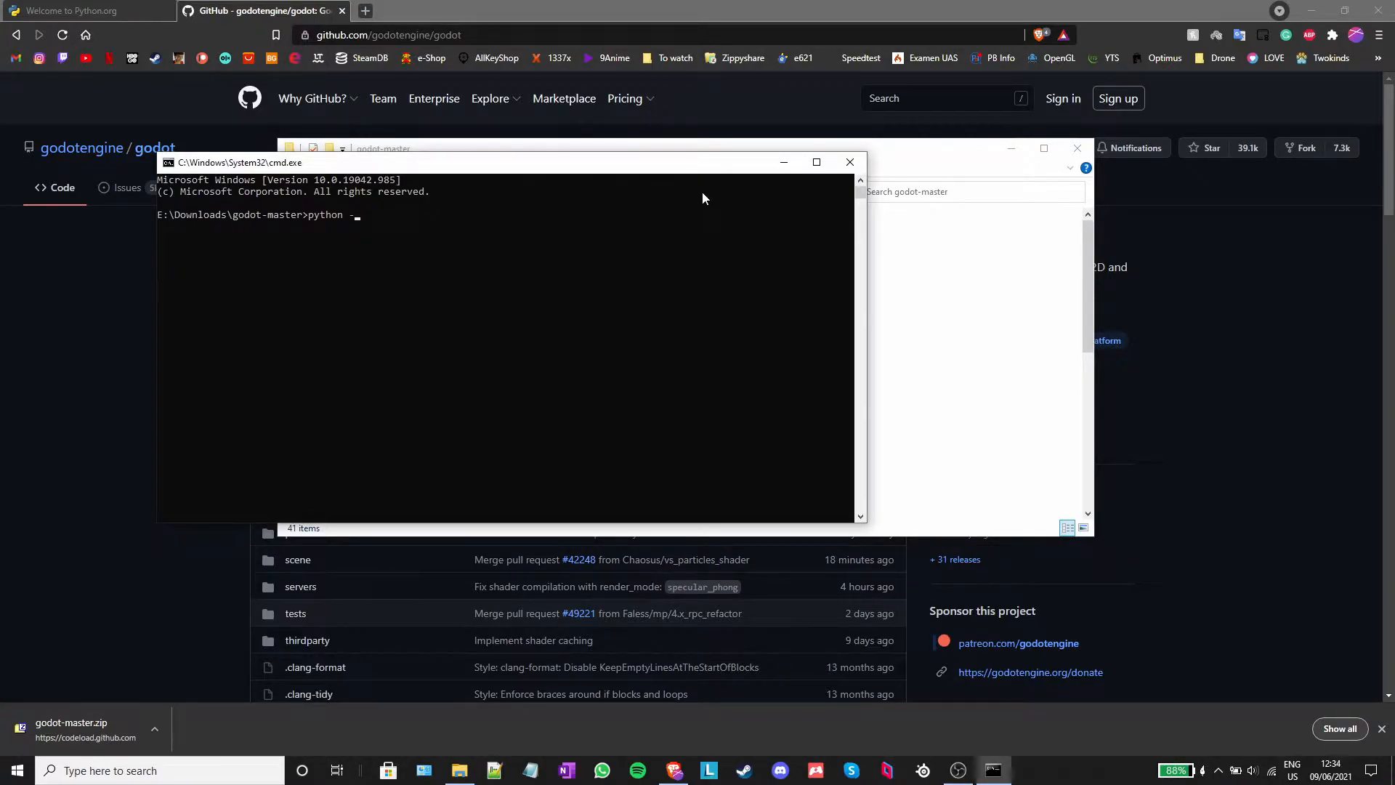
pyautogui.write('m pip')
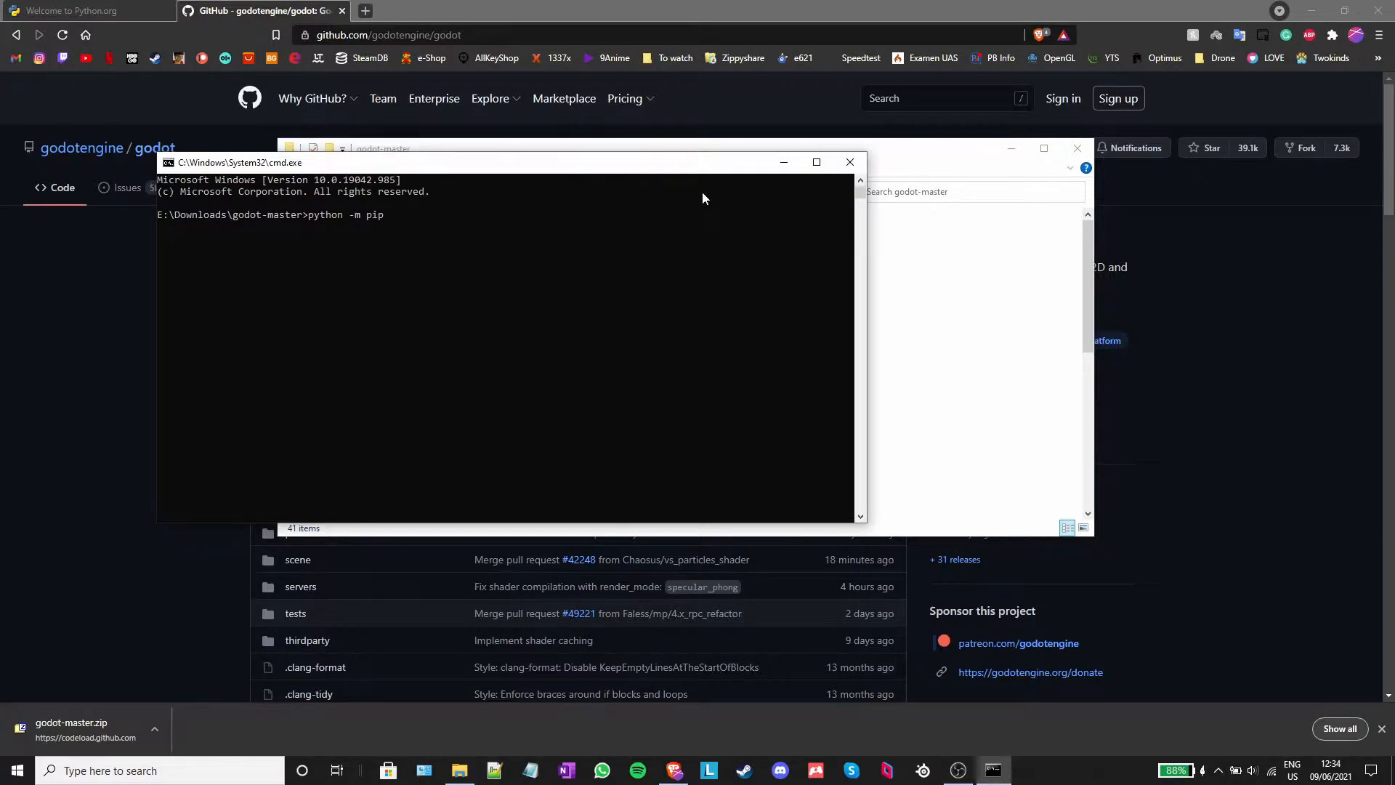
pyautogui.write('install s')
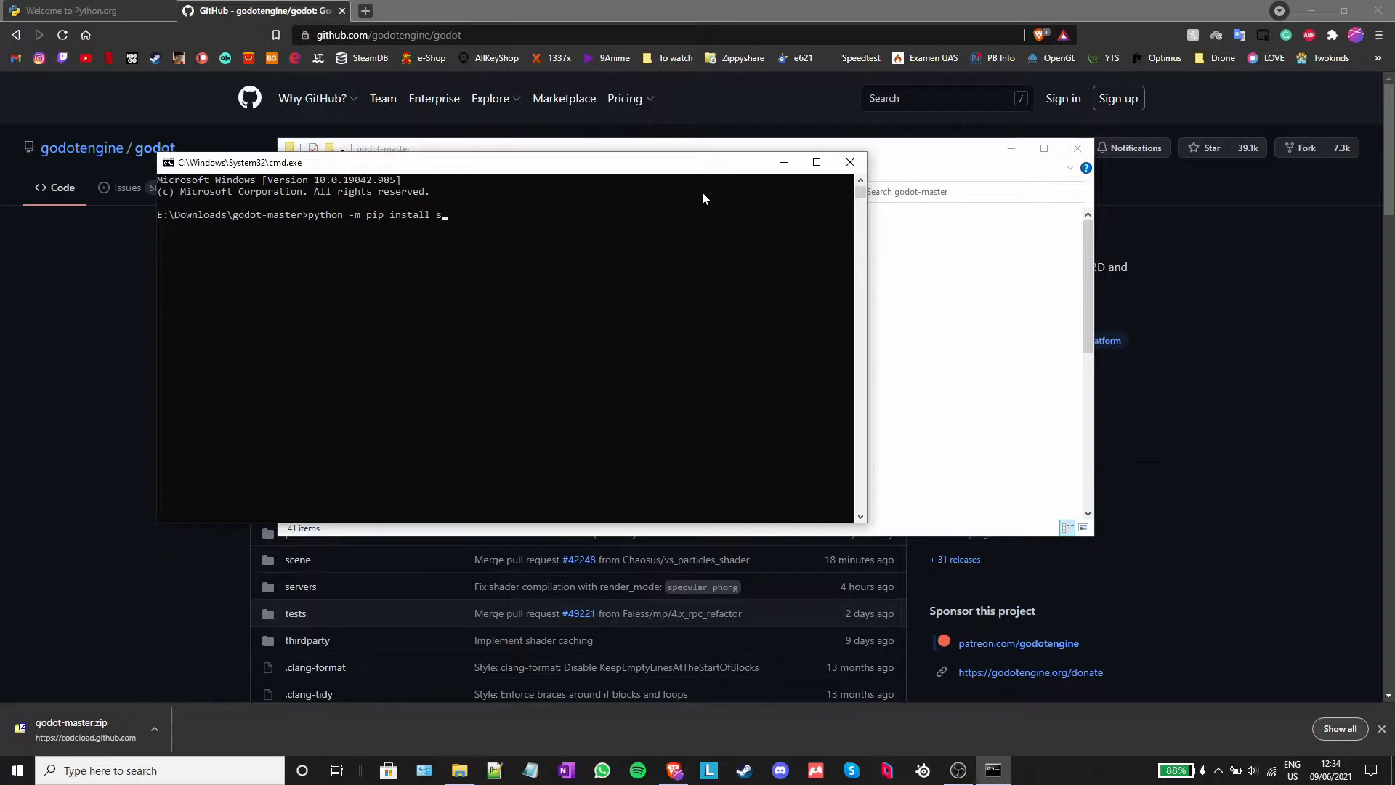
pyautogui.write('cons')
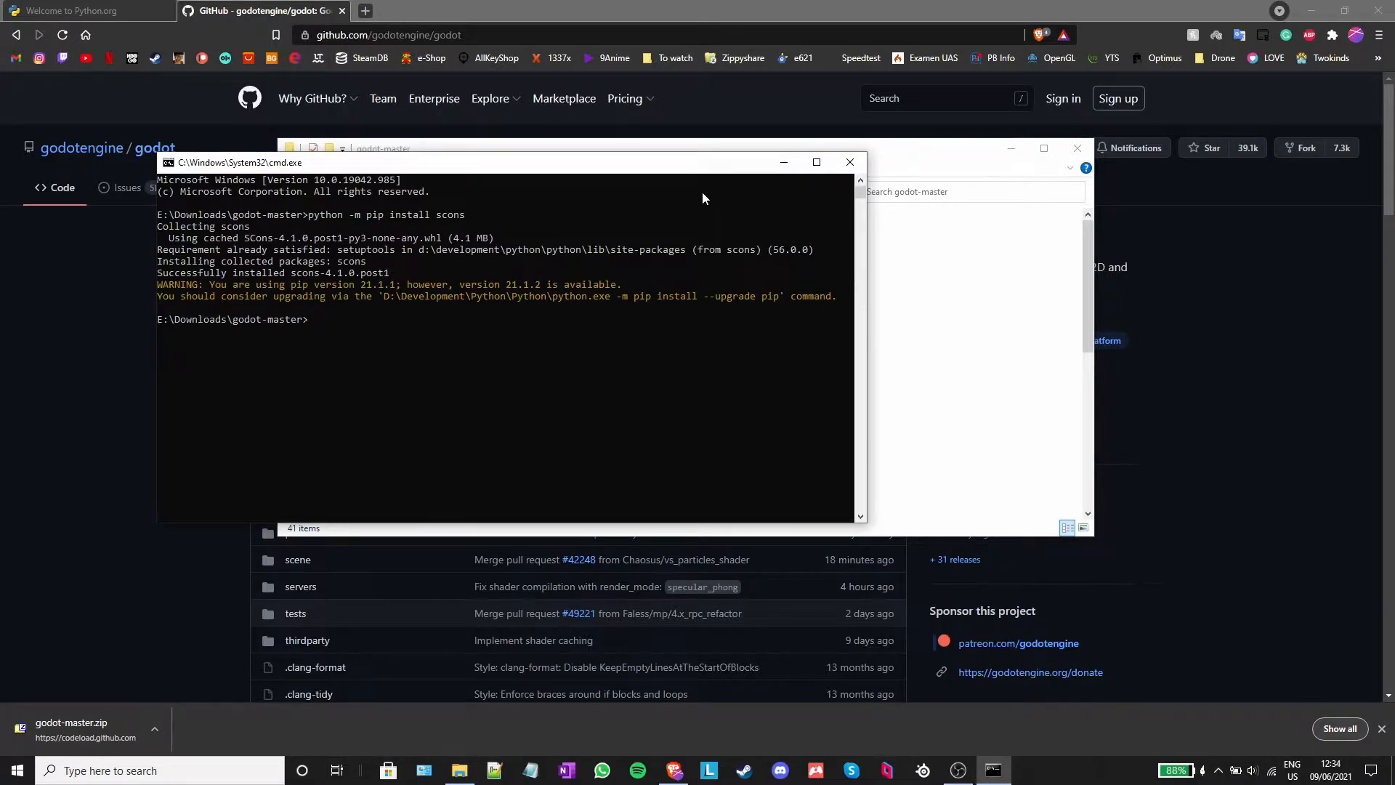
pyautogui.moveTo(305, 290)
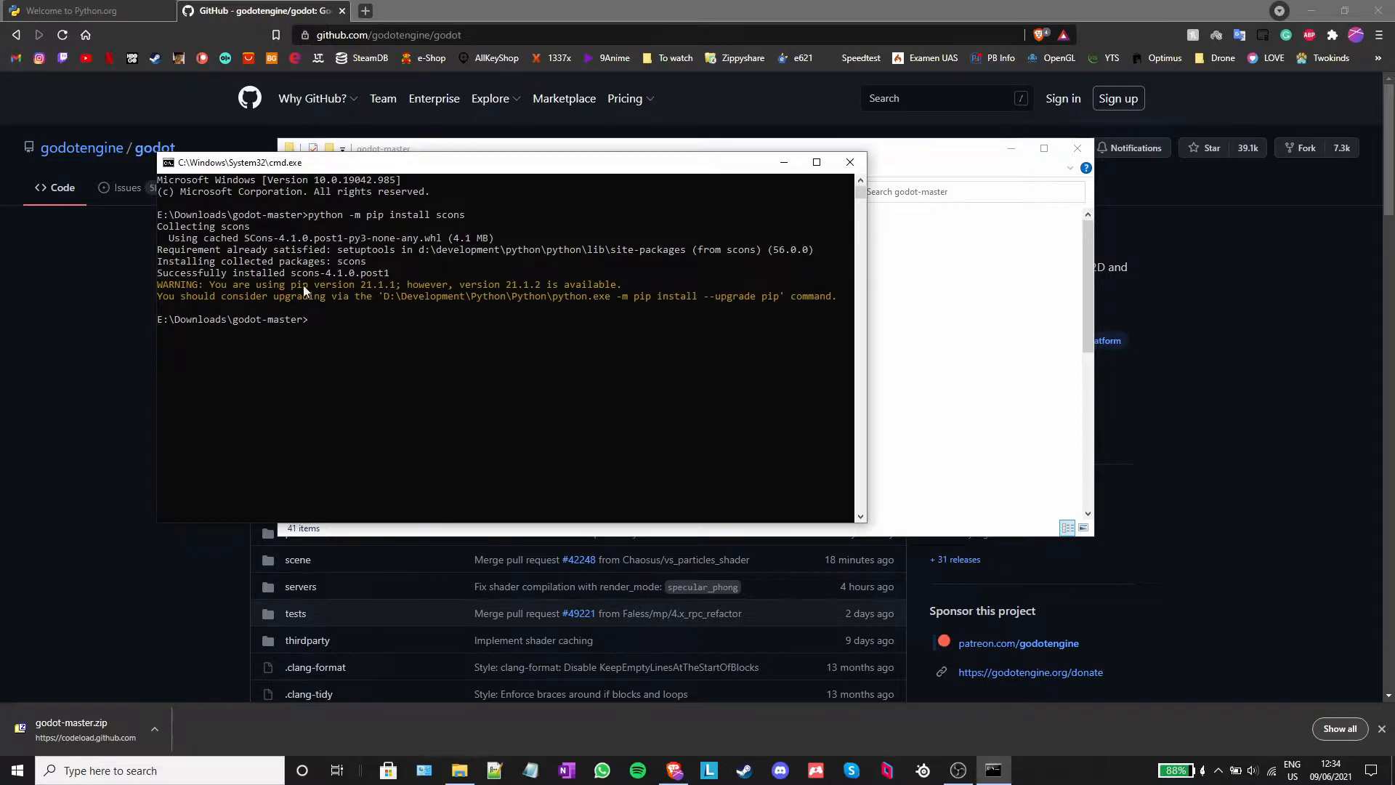
pyautogui.moveTo(157, 284); pyautogui.dragTo(401, 284)
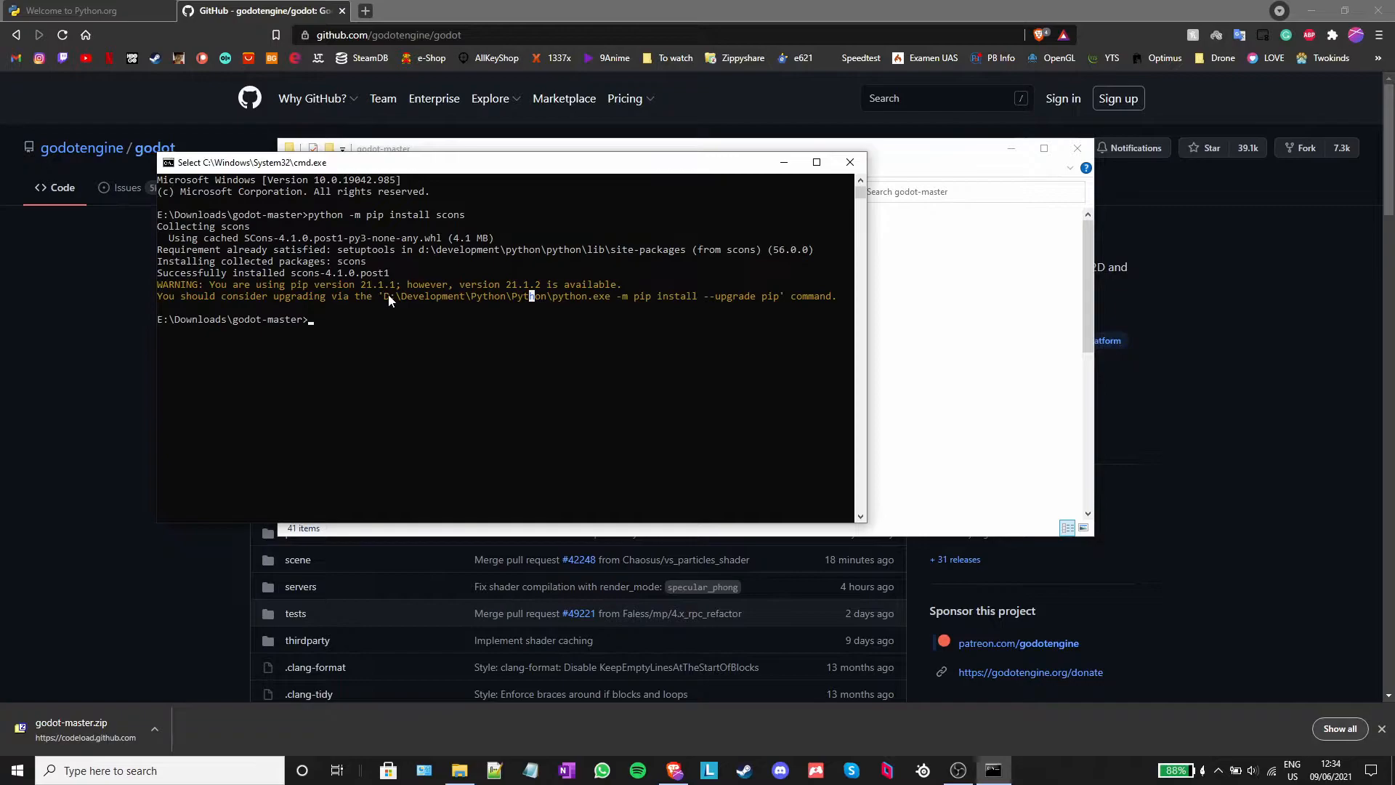
pyautogui.moveTo(385, 297); pyautogui.dragTo(776, 297)
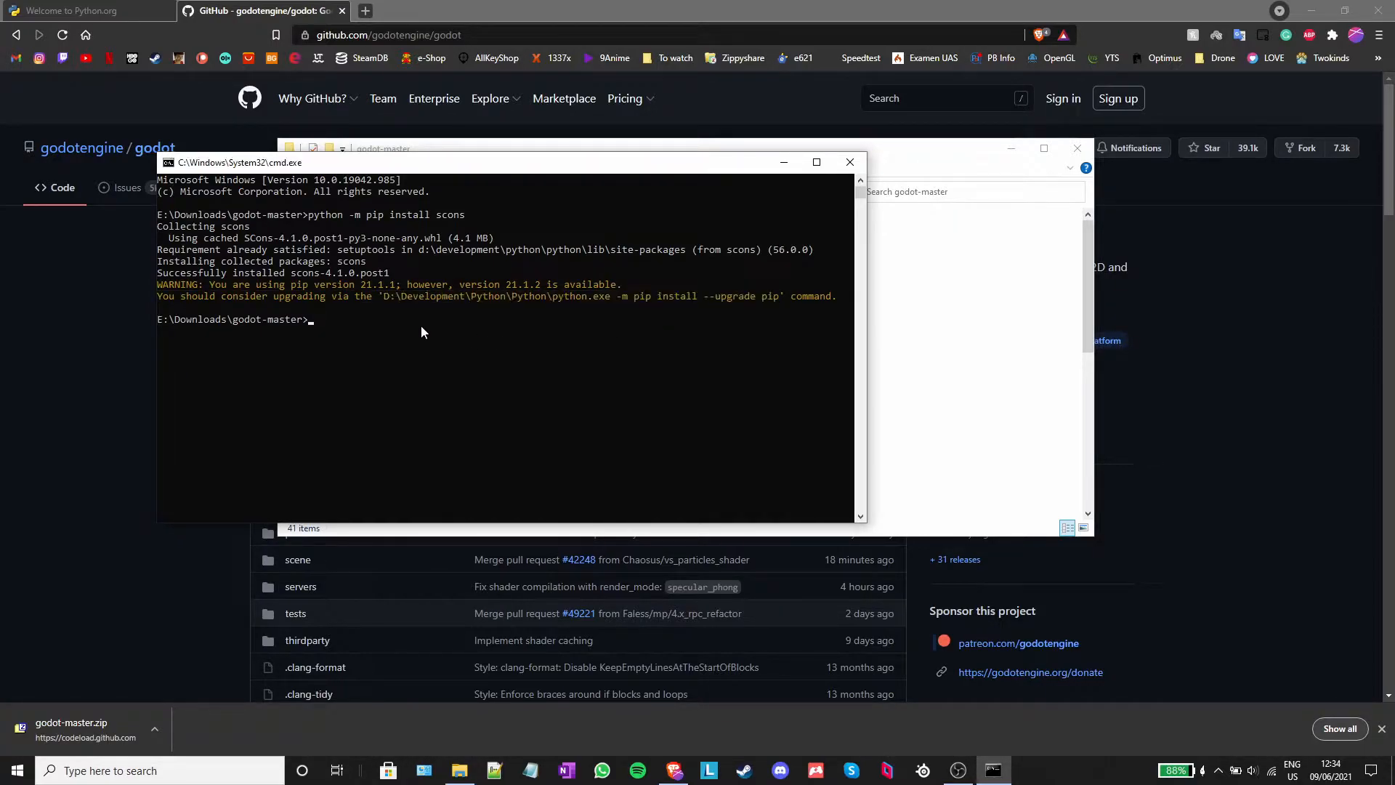
# - Upgrade pip to 21.1.2, then compile Godot with scons using the -j option
pyautogui.write('D:\\Development\\Python\\Python\\python.exe -m pip install --upgrade pip')
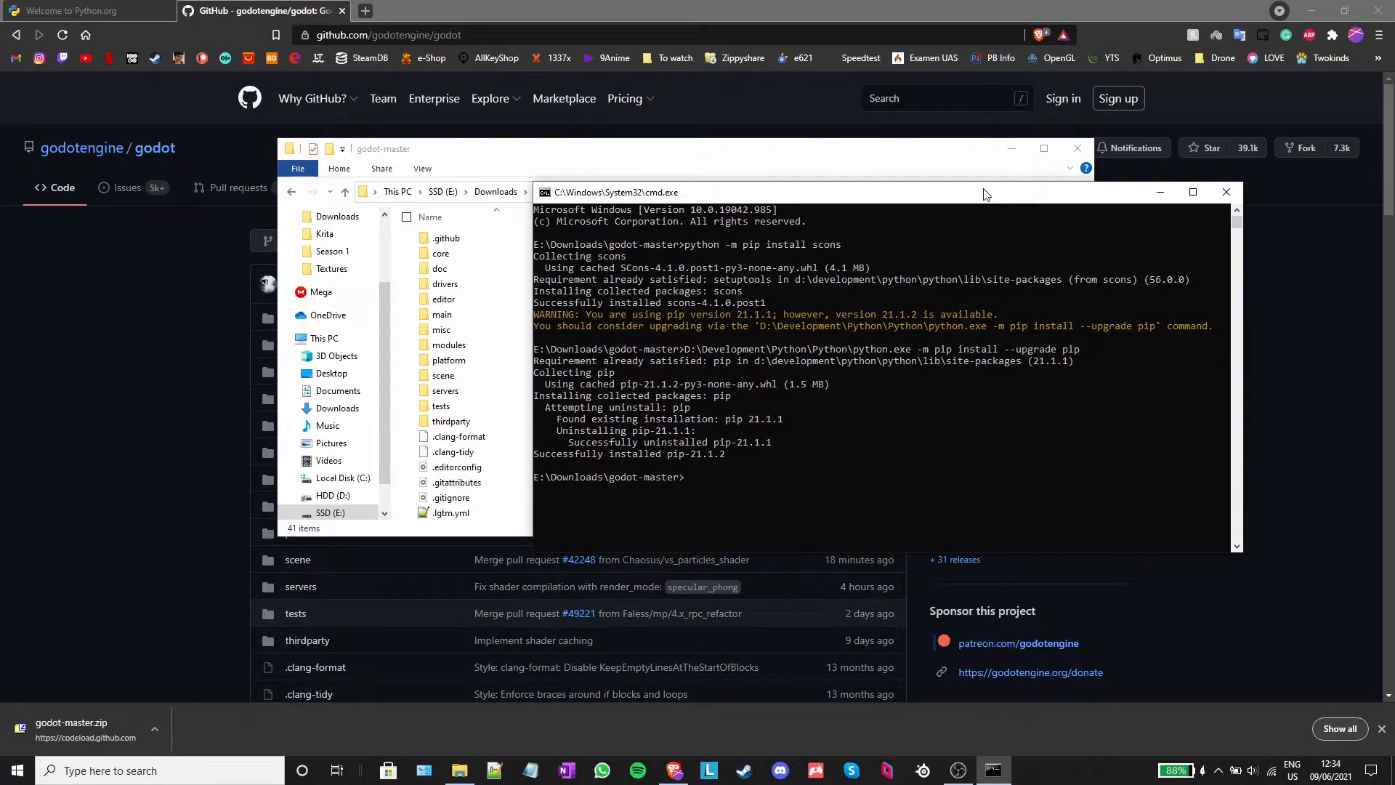
pyautogui.write('scons -')
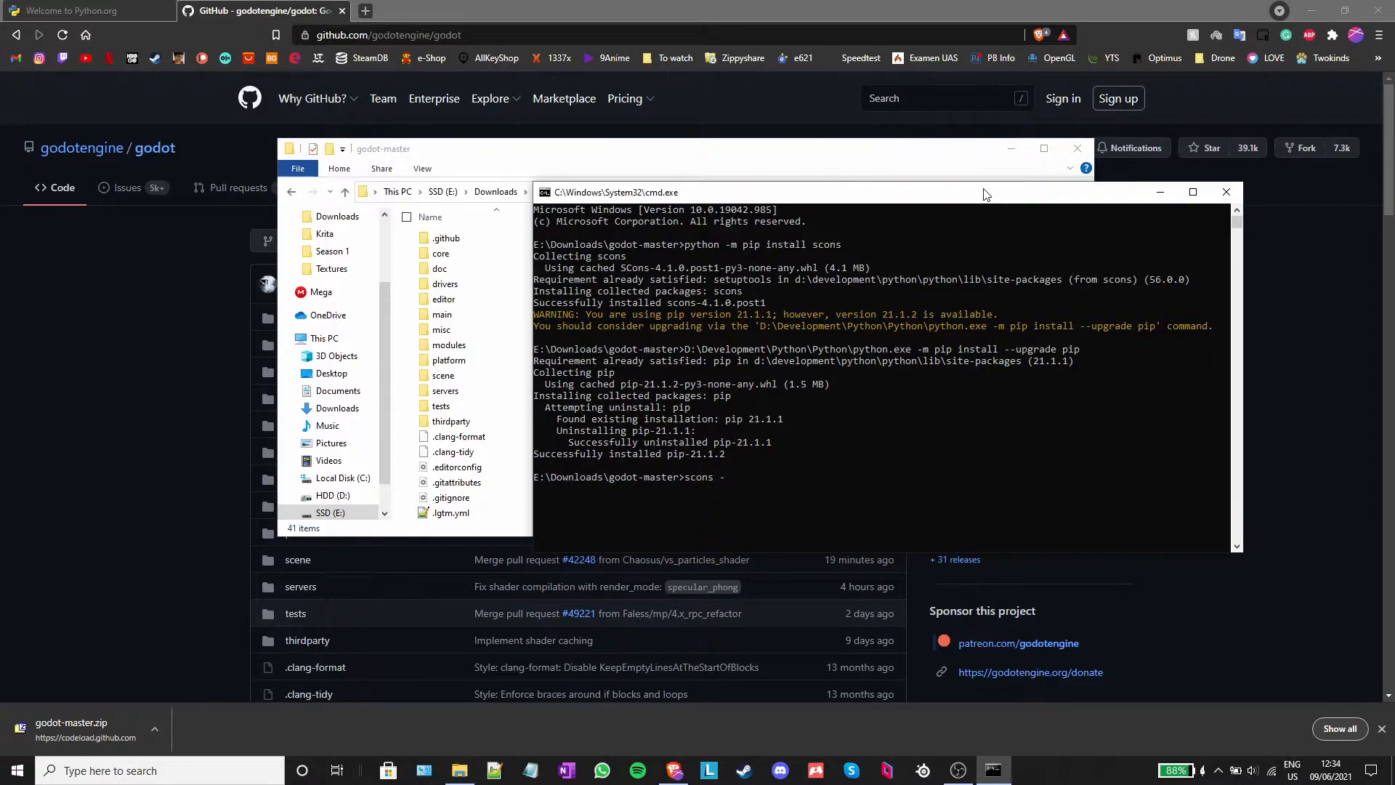
pyautogui.write('j')
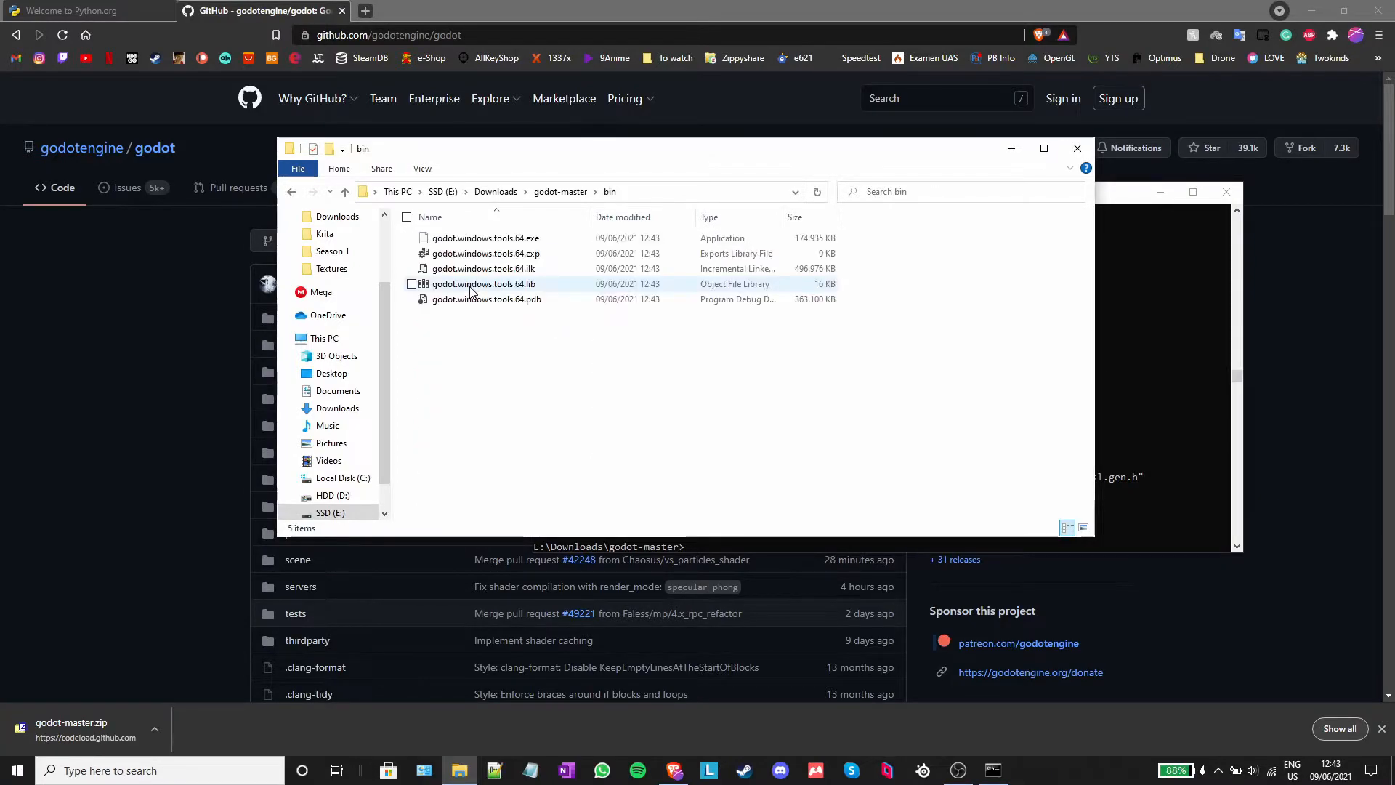
# - Select the built godot.windows.tools.64.exe in the godot-master\bin folder
pyautogui.click(485, 238)
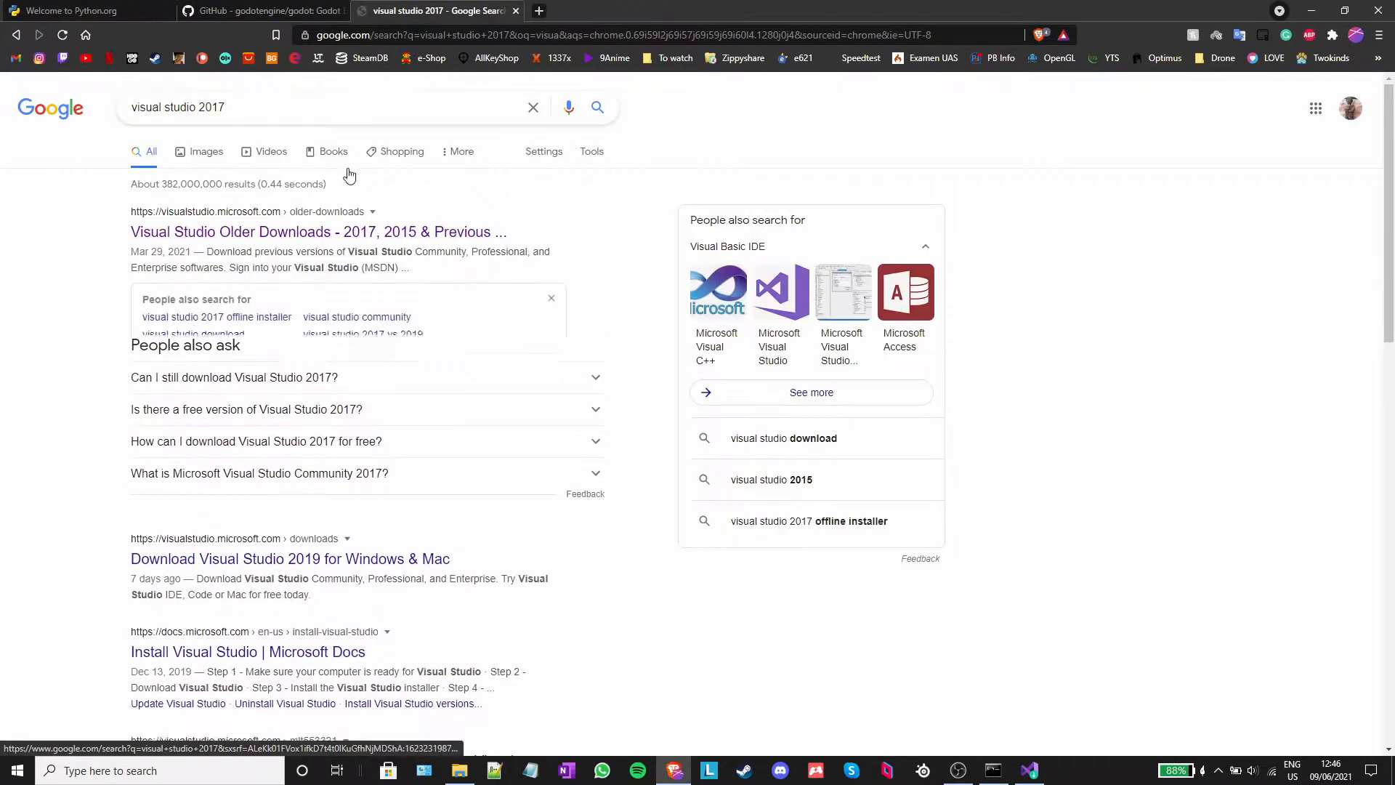
# - Get the Visual Studio Community 2017 installer from Older Downloads and launch vs_Community.exe
pyautogui.click(318, 231)
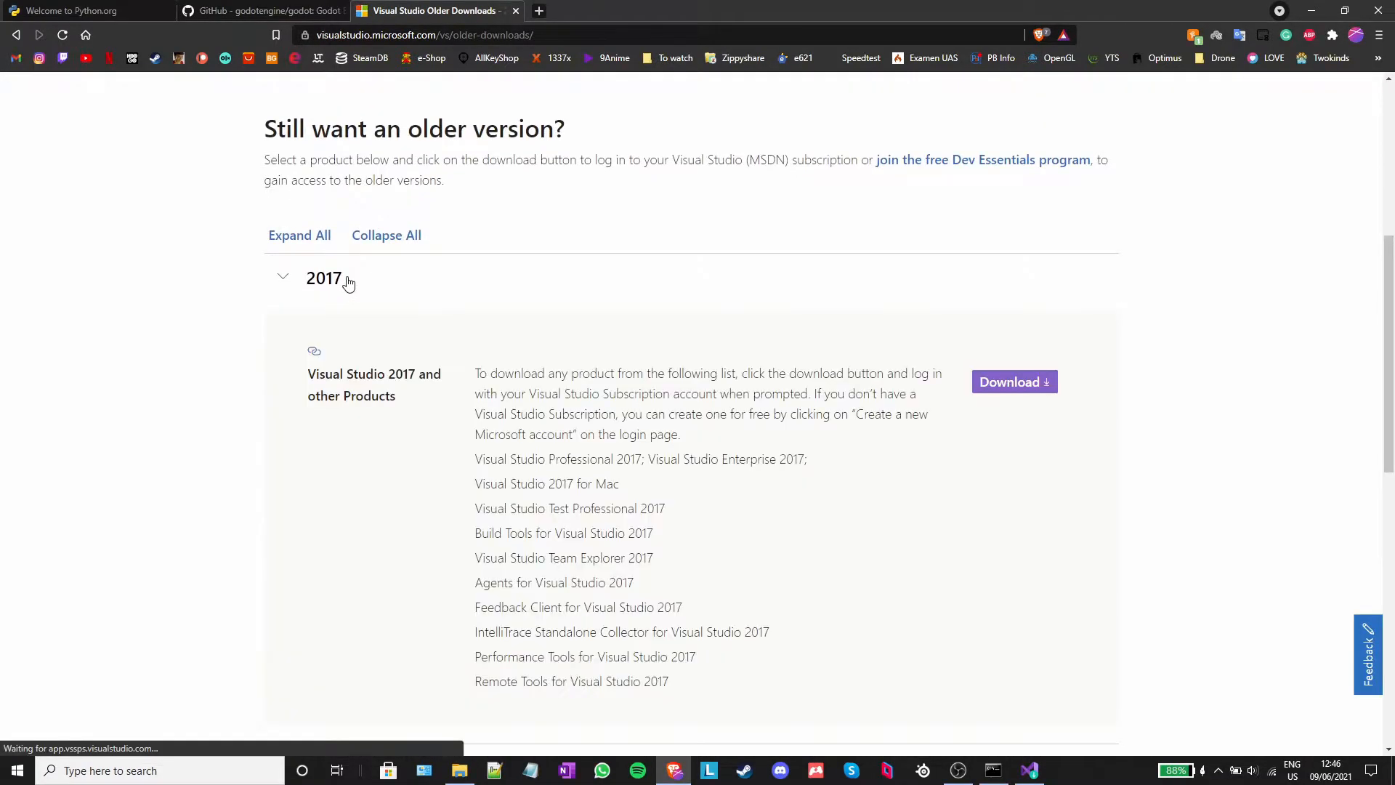
pyautogui.click(1013, 381)
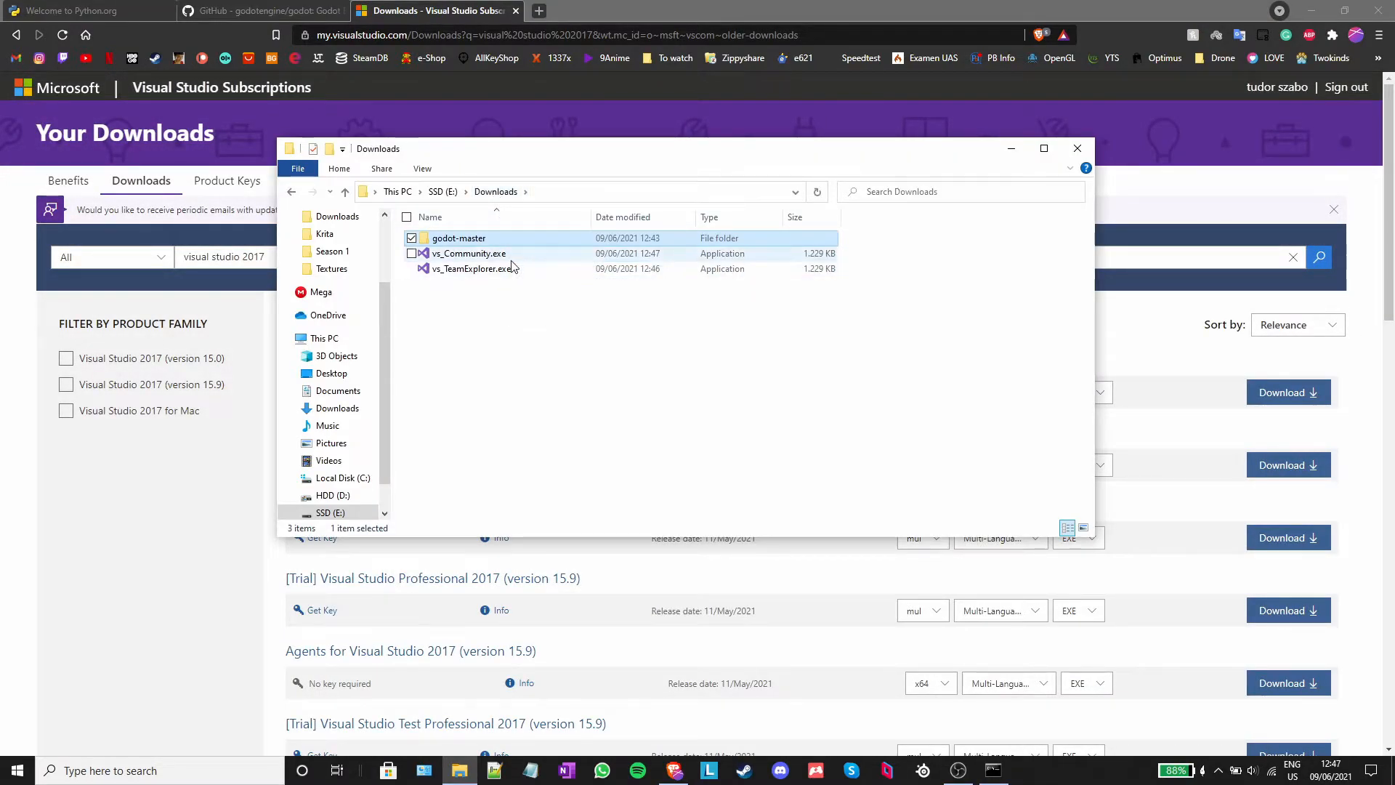
pyautogui.doubleClick(467, 253)
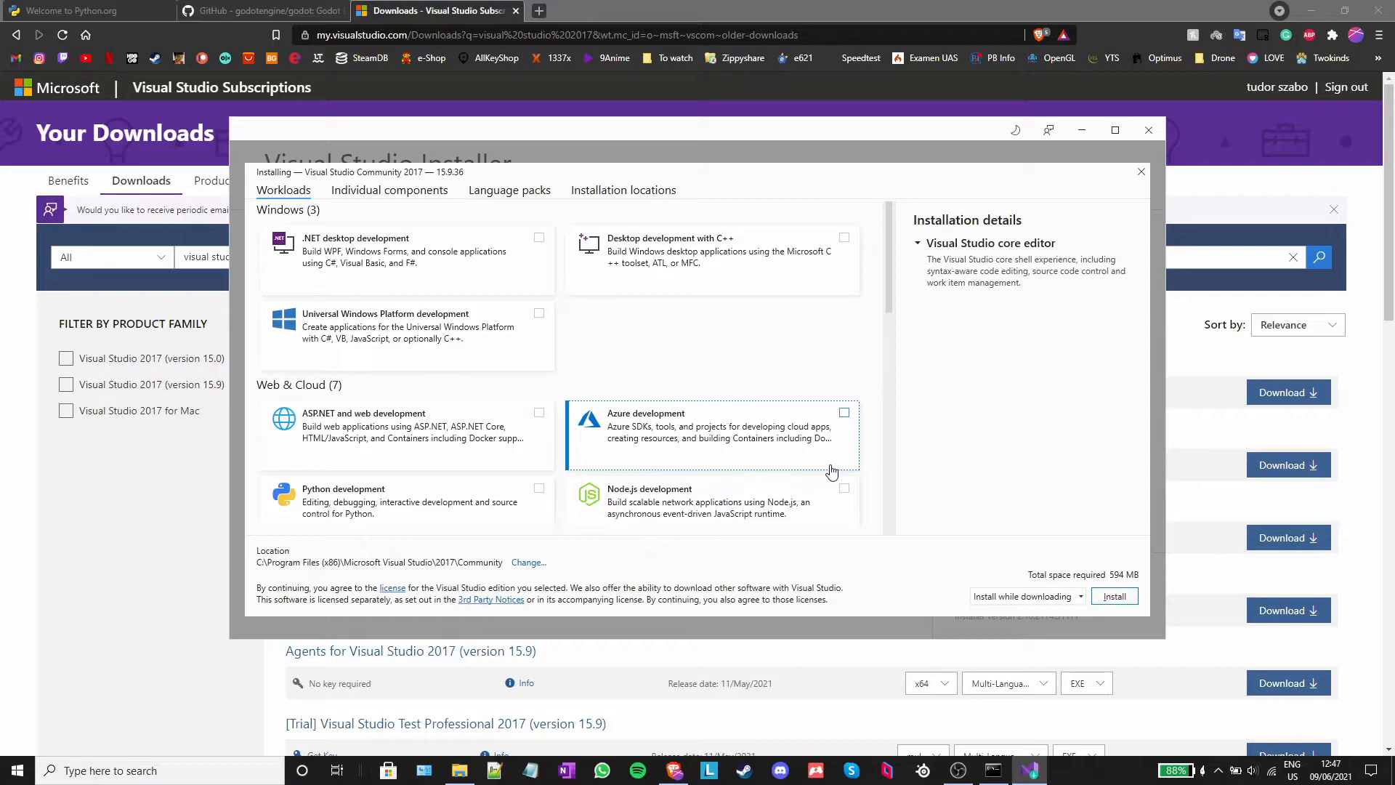
pyautogui.moveTo(461, 269)
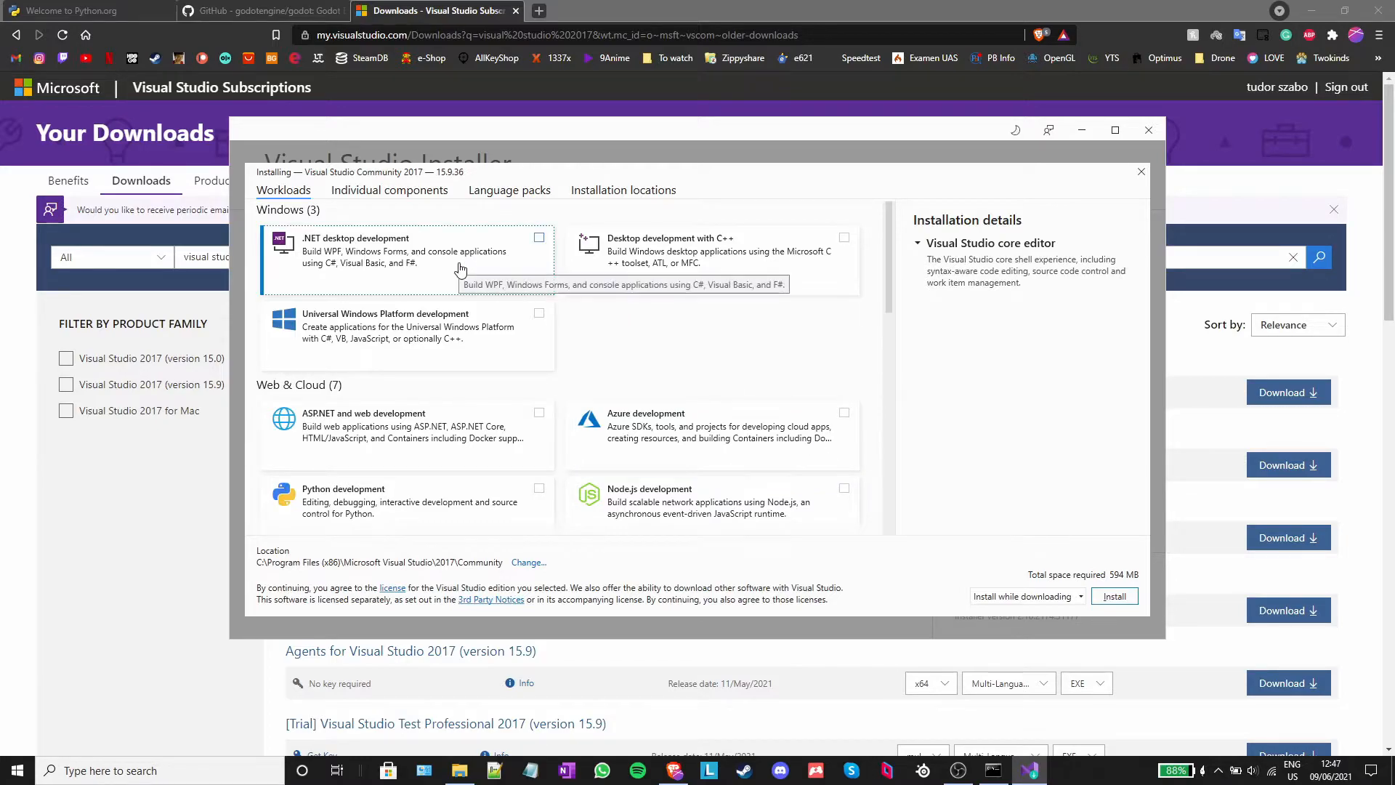
# - Install Visual Studio 2017 with UWP, Desktop C++, Mobile C++ and Linux C++ workloads
pyautogui.click(538, 238)
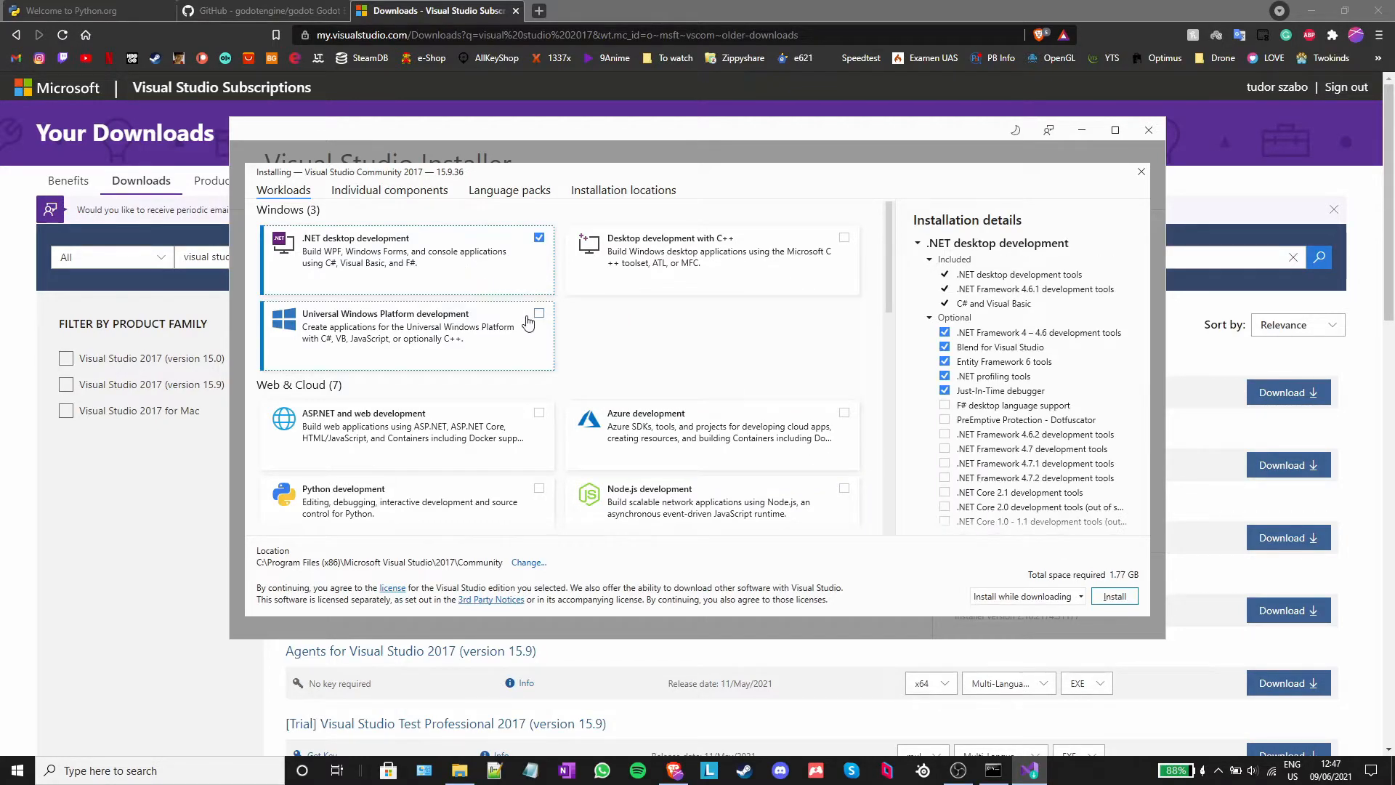
pyautogui.click(842, 237)
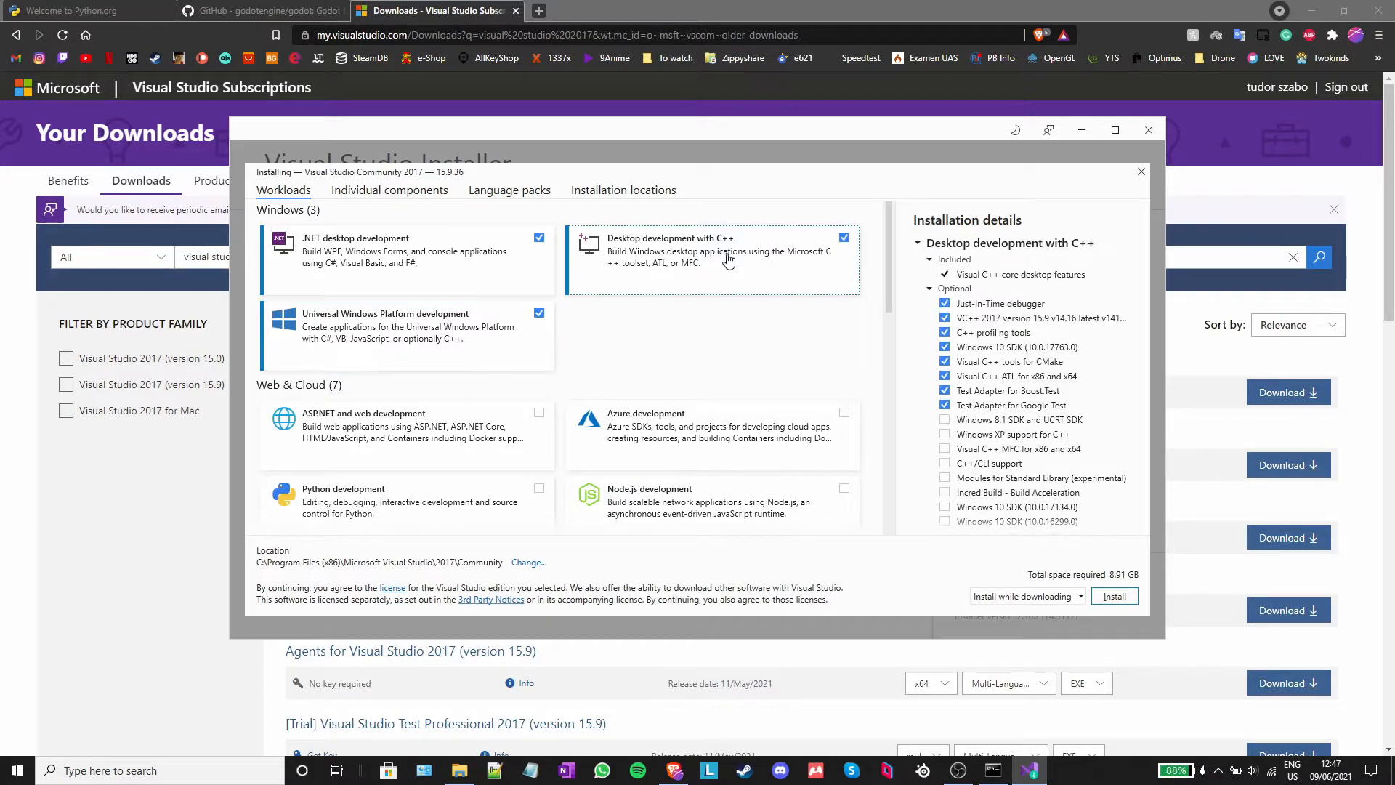
pyautogui.scroll(-3)
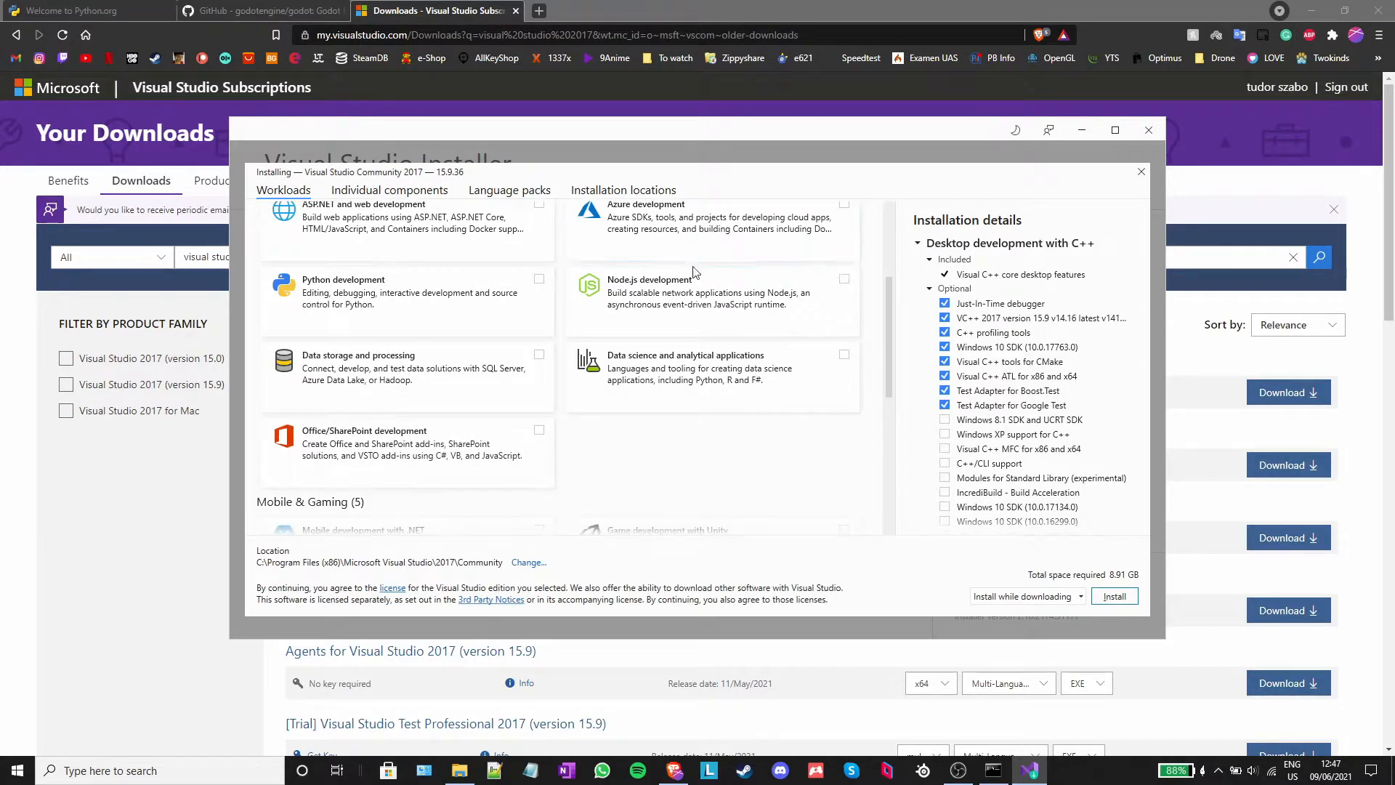
pyautogui.scroll(-3)
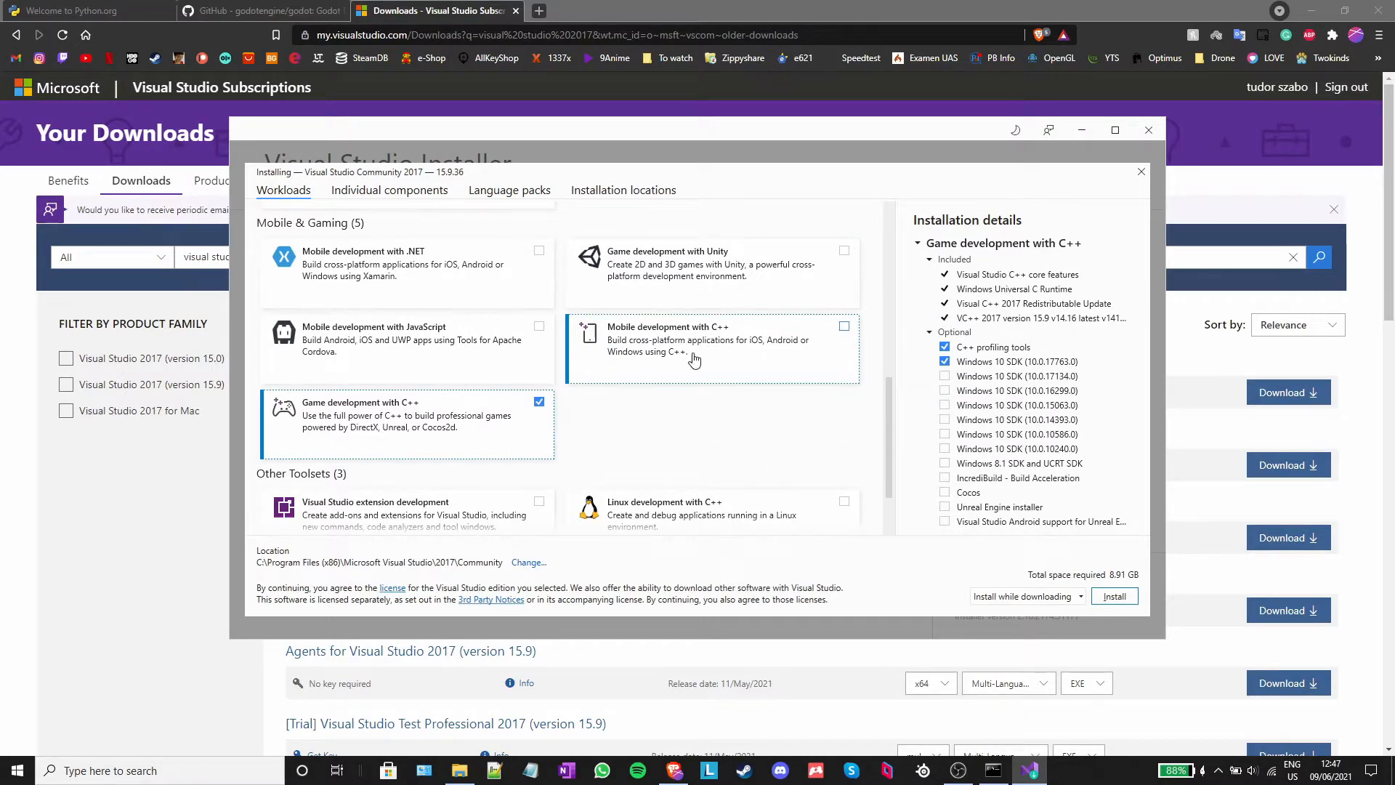
pyautogui.click(843, 325)
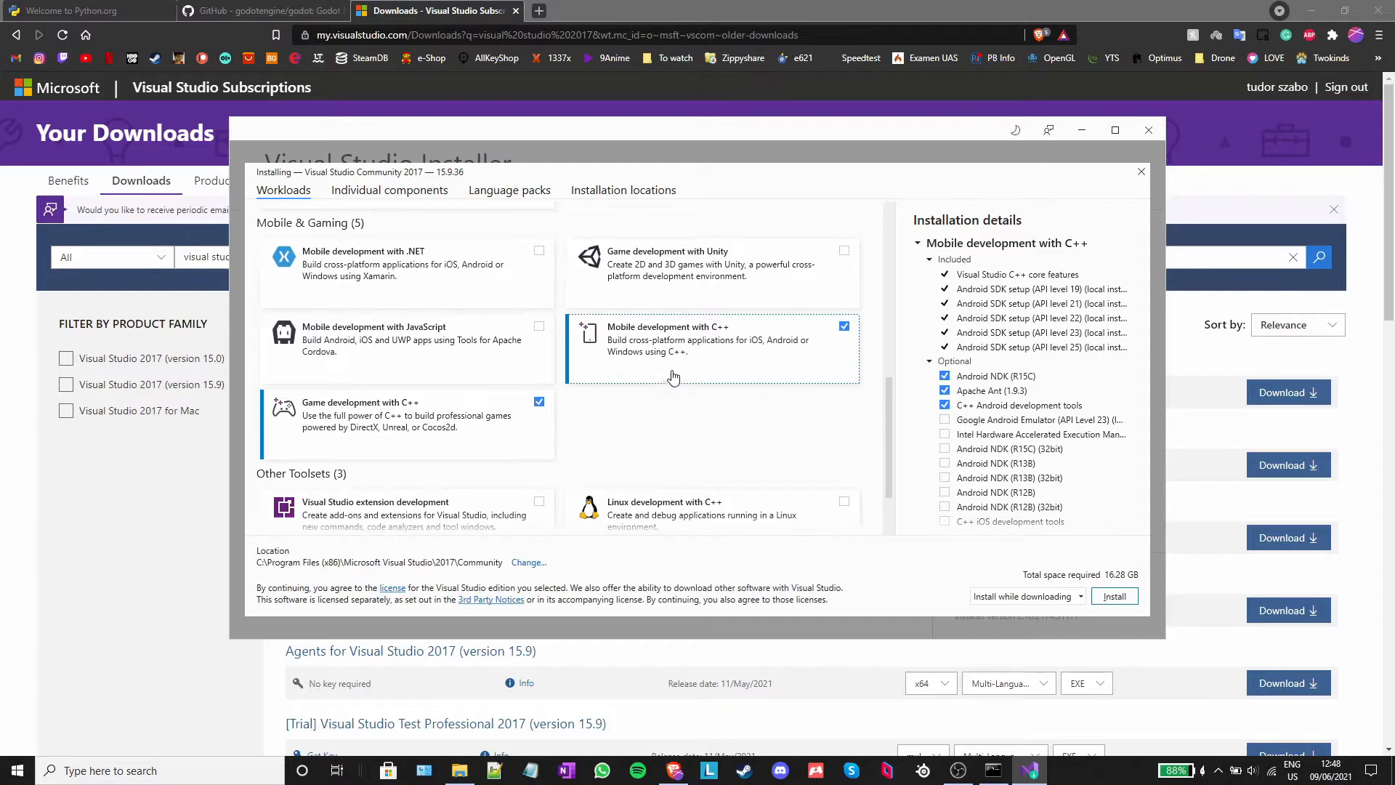
pyautogui.click(842, 396)
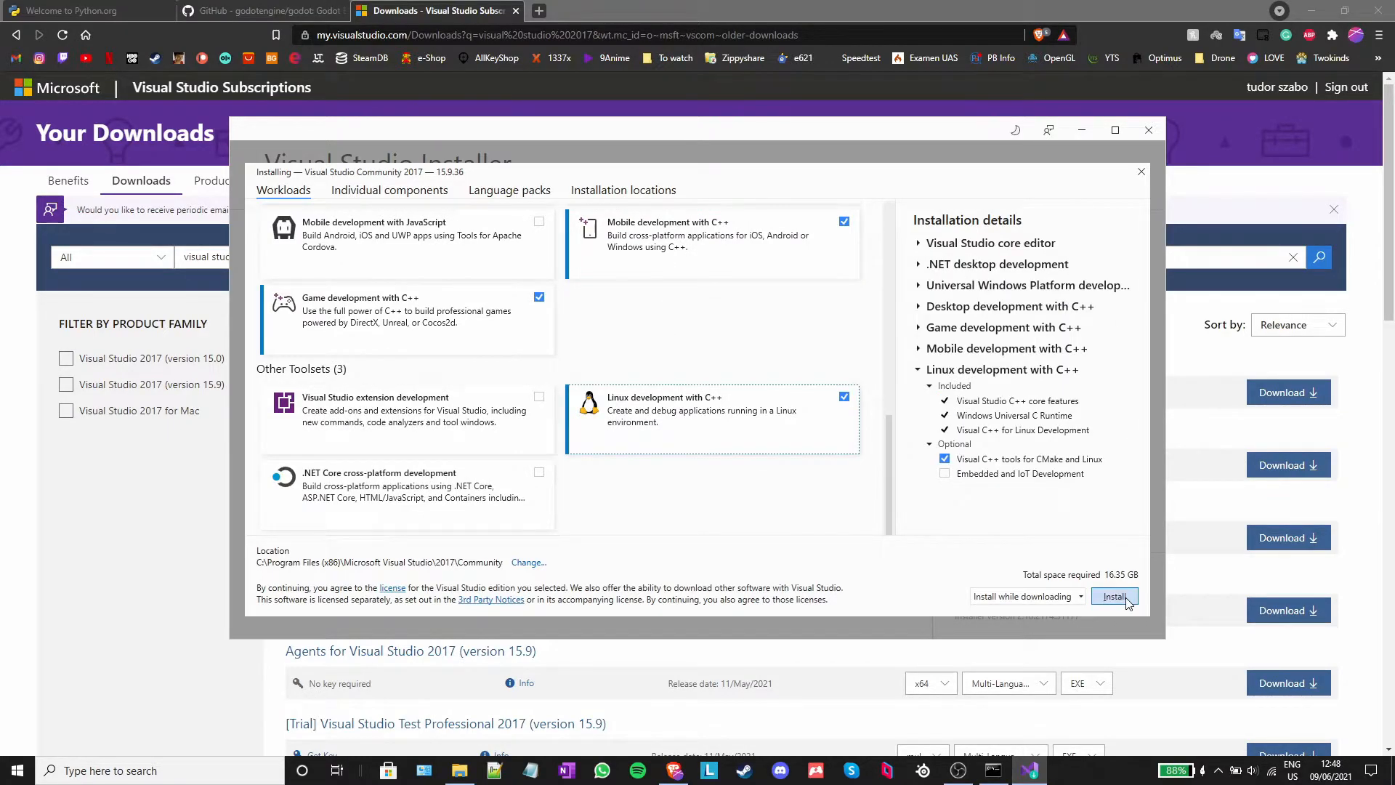
pyautogui.click(1113, 595)
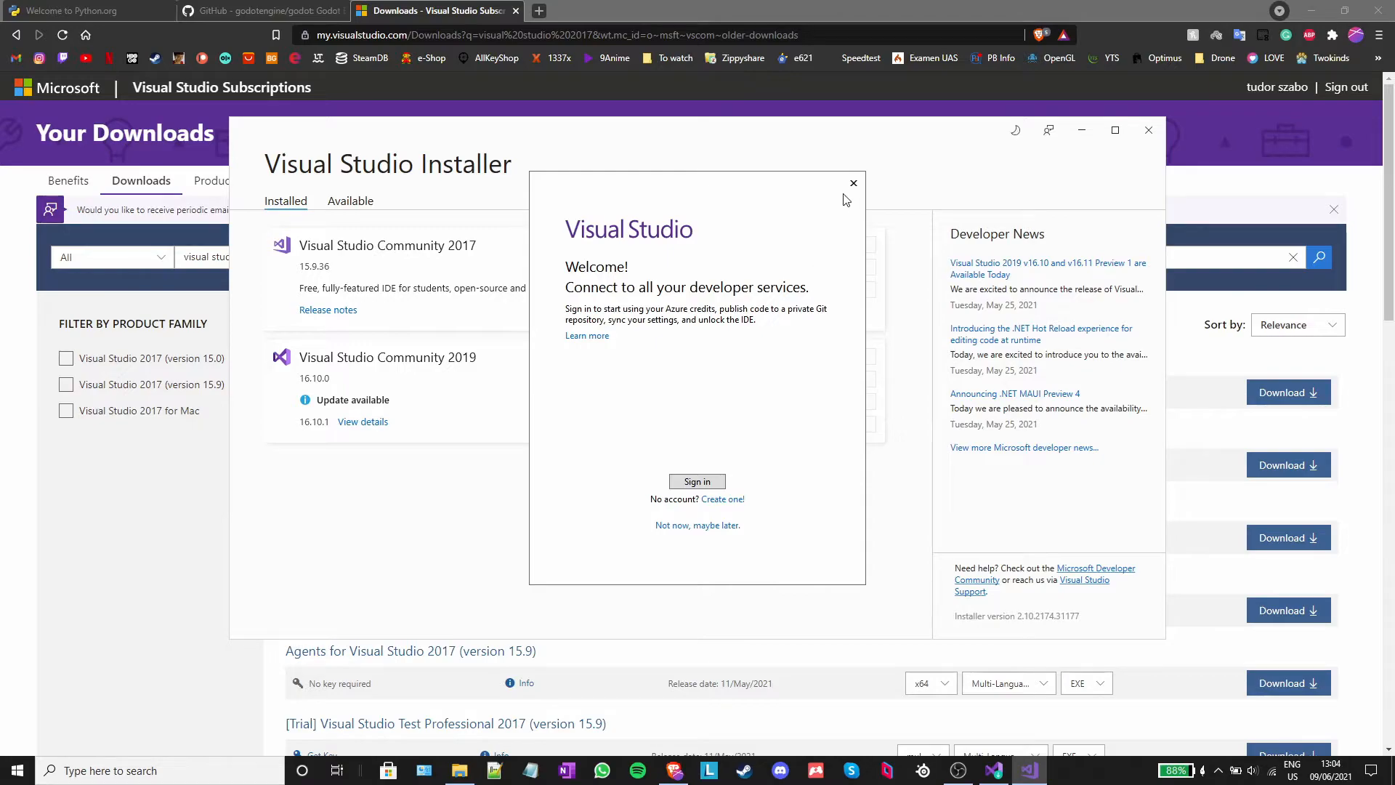
# - Dismiss the Visual Studio welcome screen and return to the Downloads folder
pyautogui.click(852, 182)
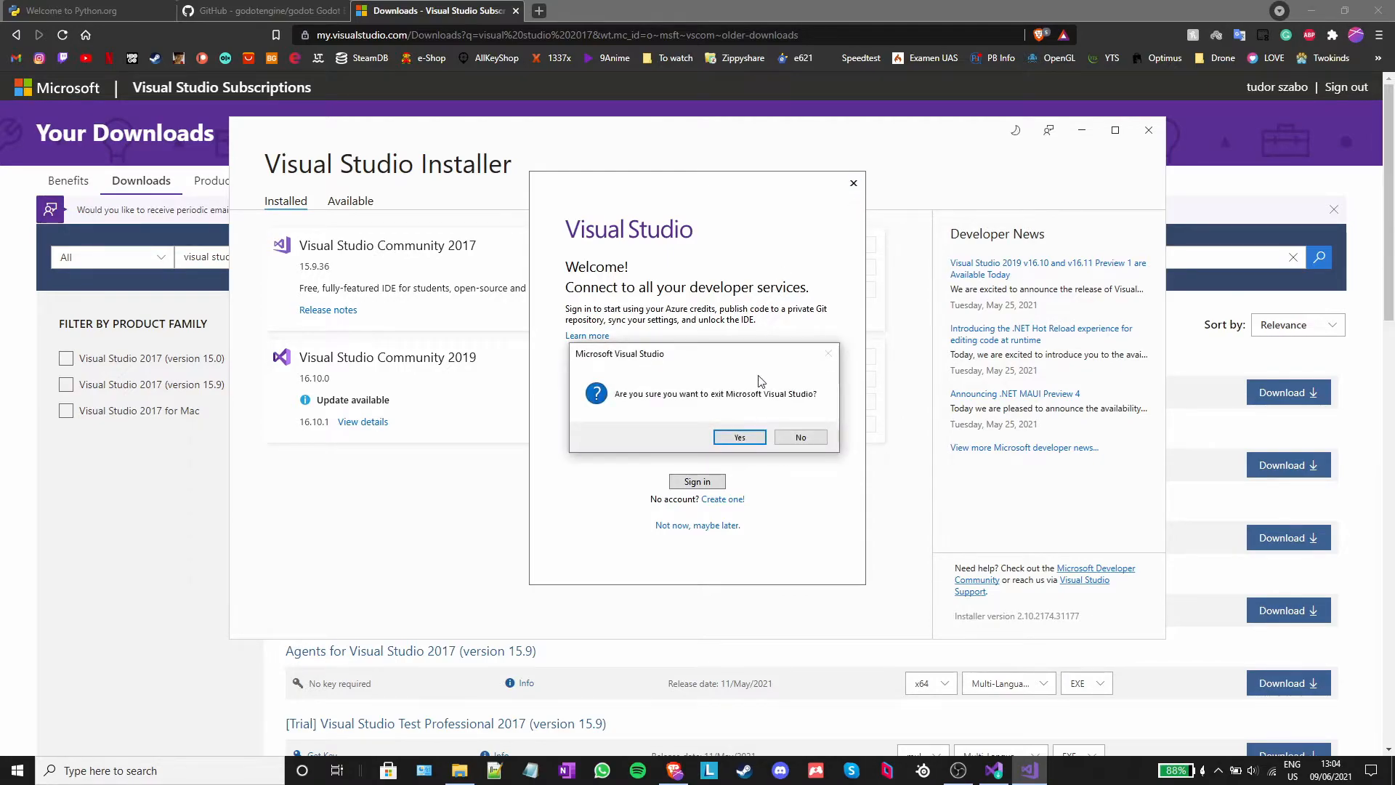
pyautogui.click(739, 437)
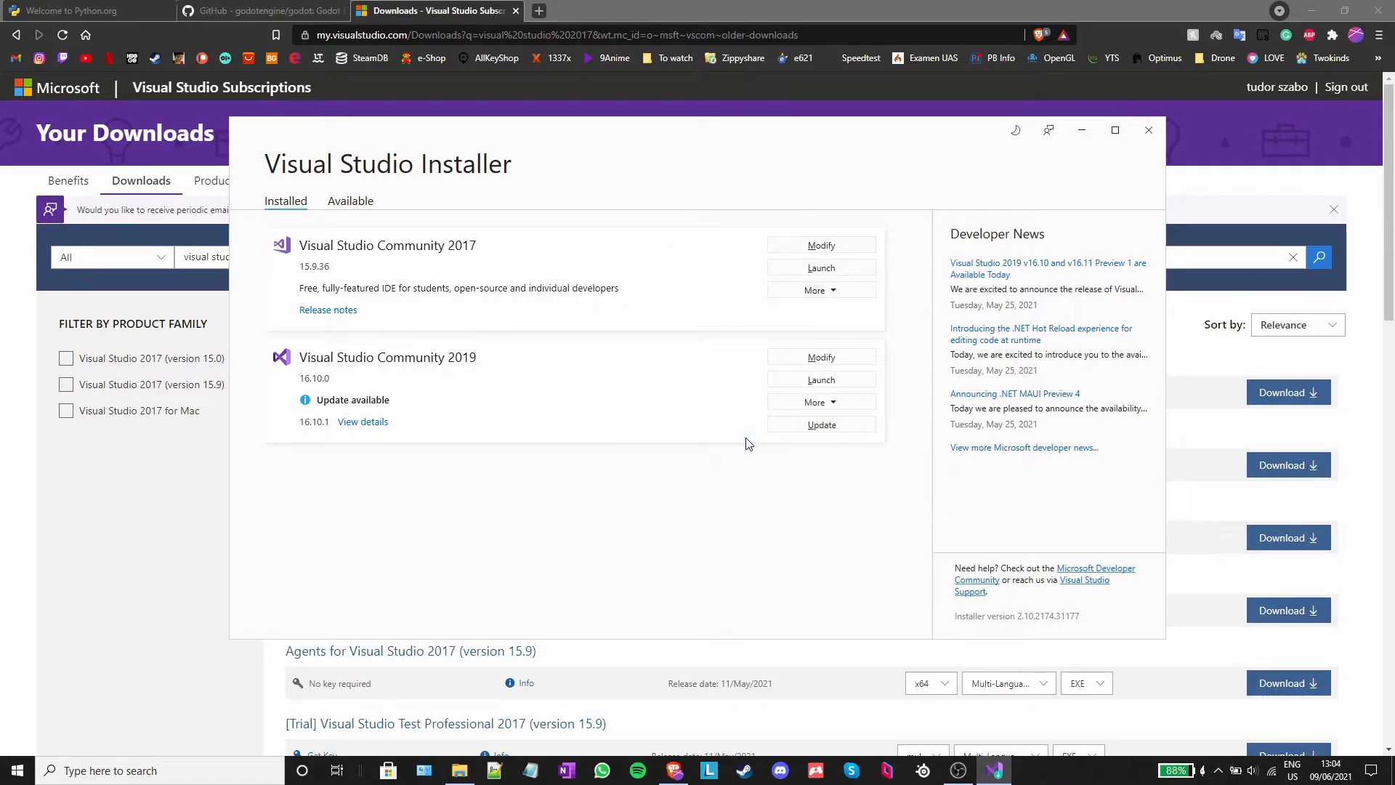
pyautogui.click(459, 770)
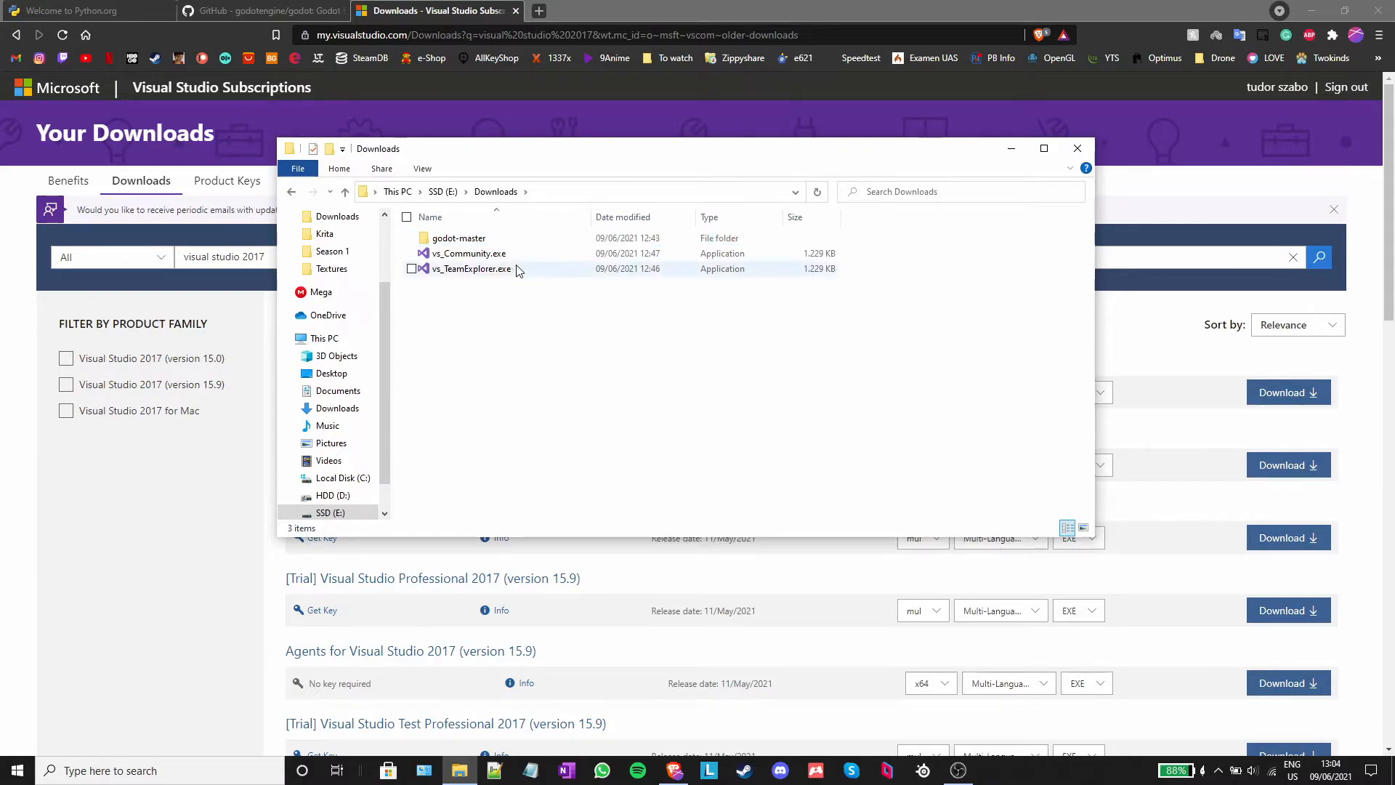
# - Revisit godot-master\bin, then open a Command Prompt in godot-master from the address bar
pyautogui.doubleClick(459, 238)
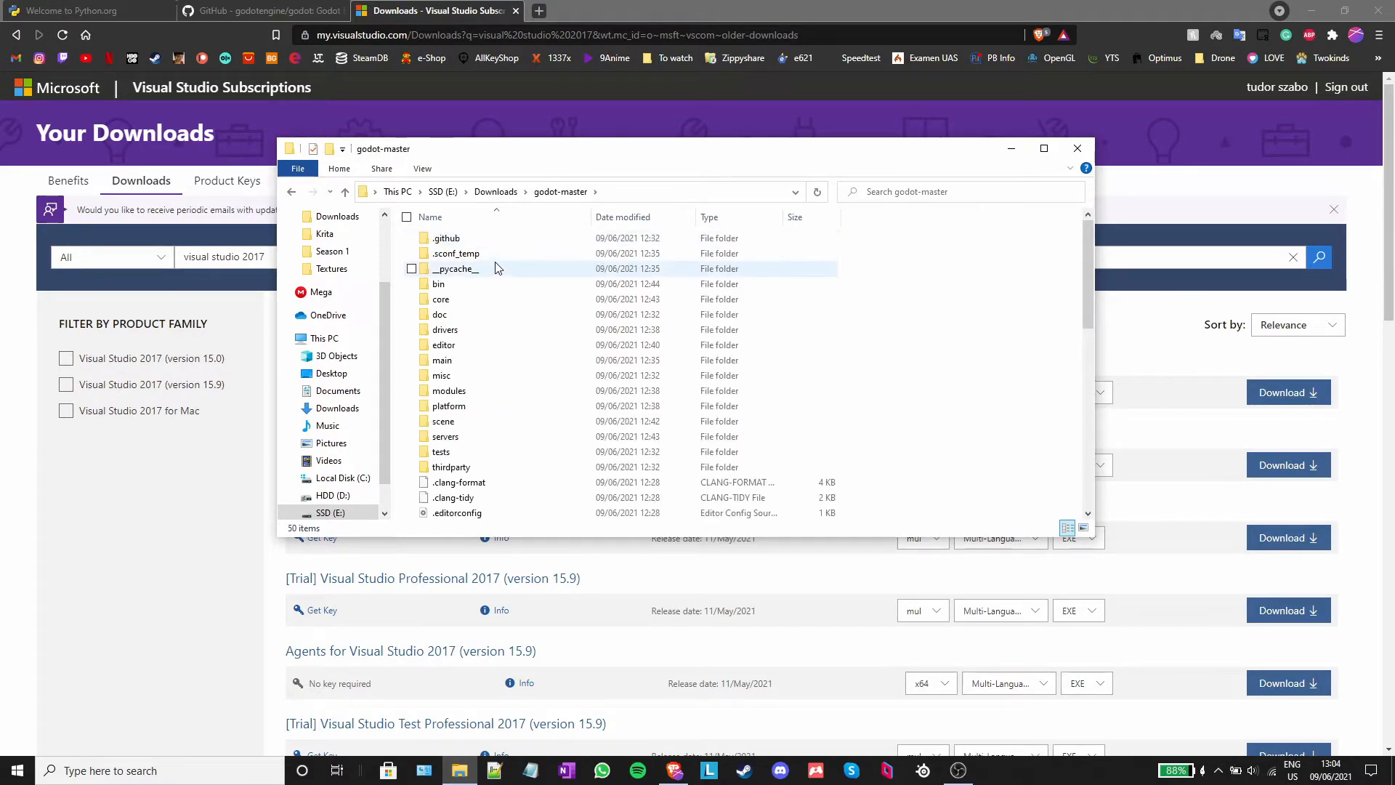
pyautogui.click(438, 284)
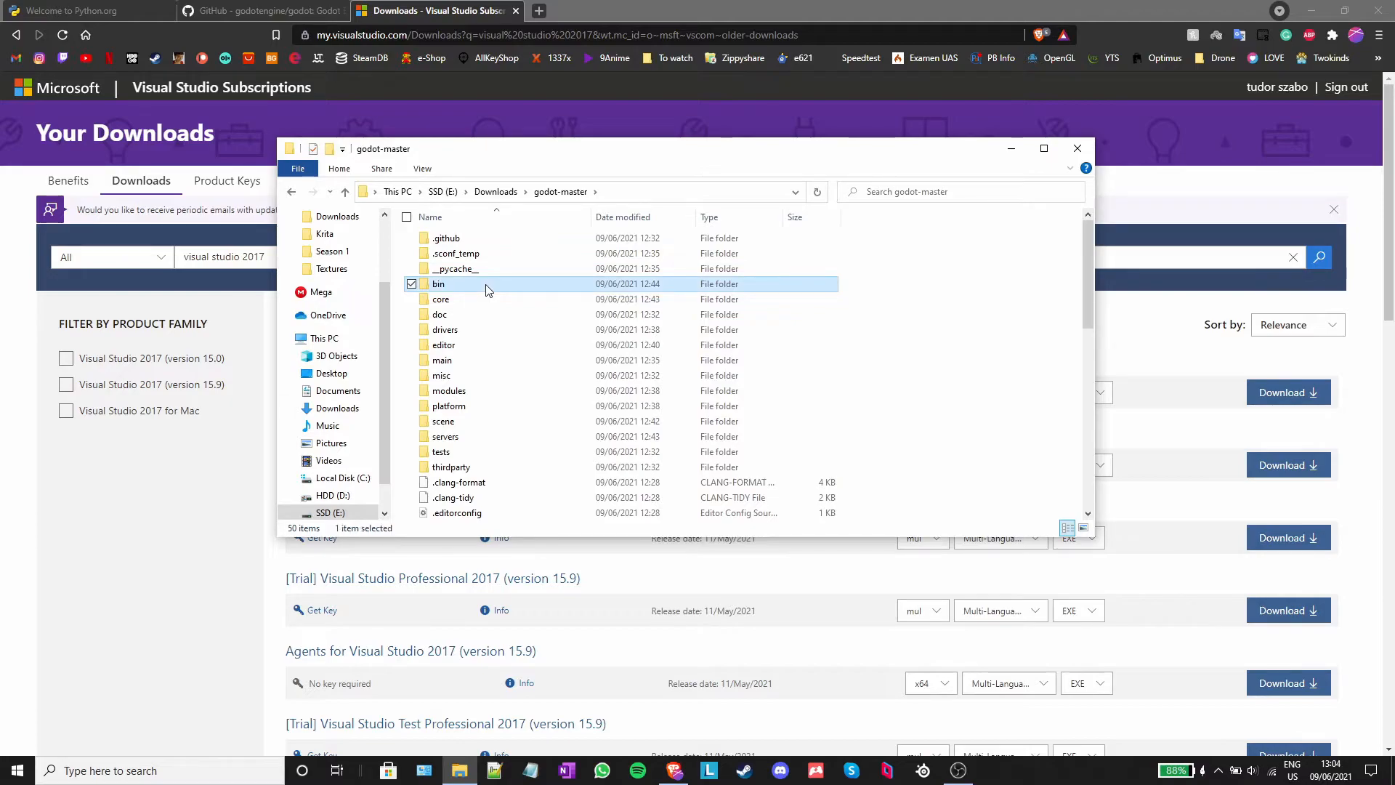
pyautogui.doubleClick(437, 283)
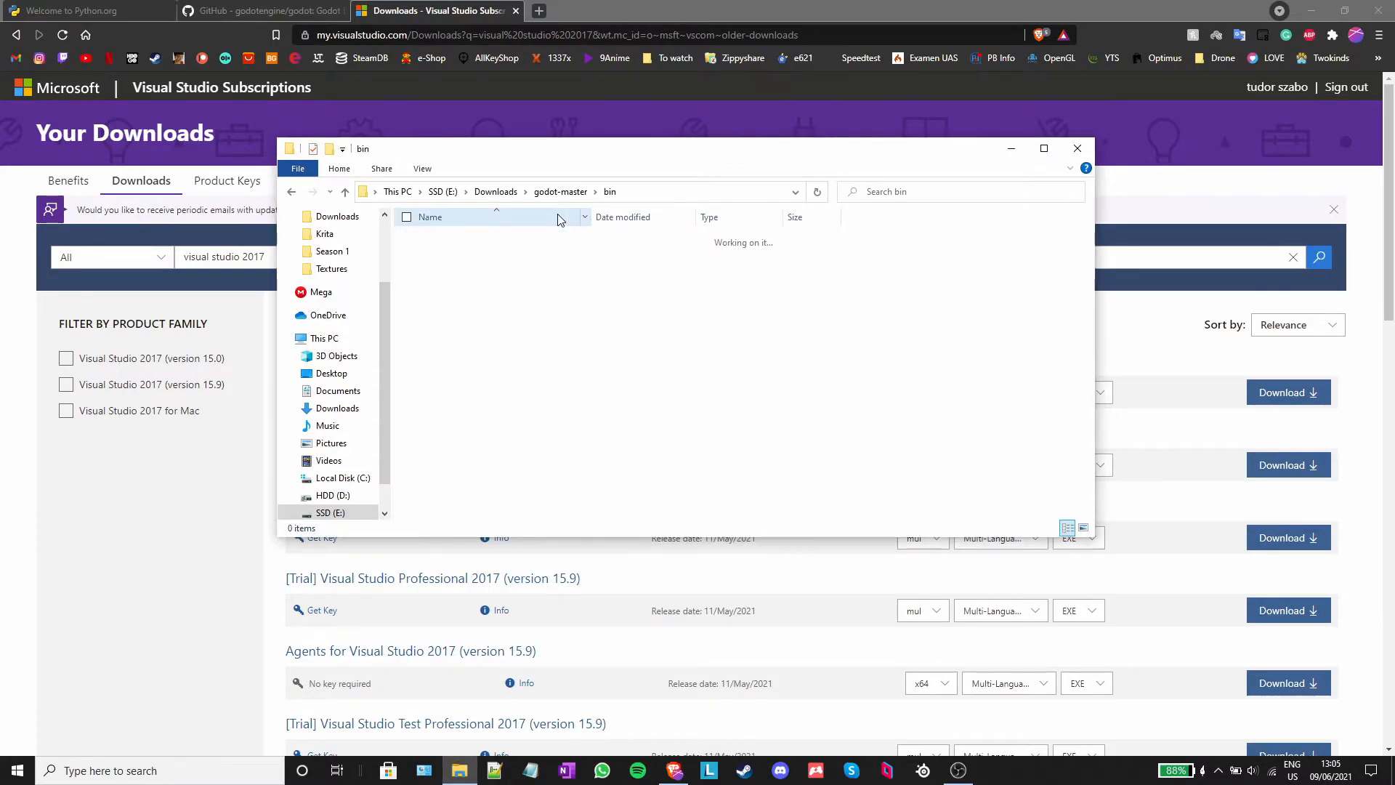
pyautogui.click(559, 192)
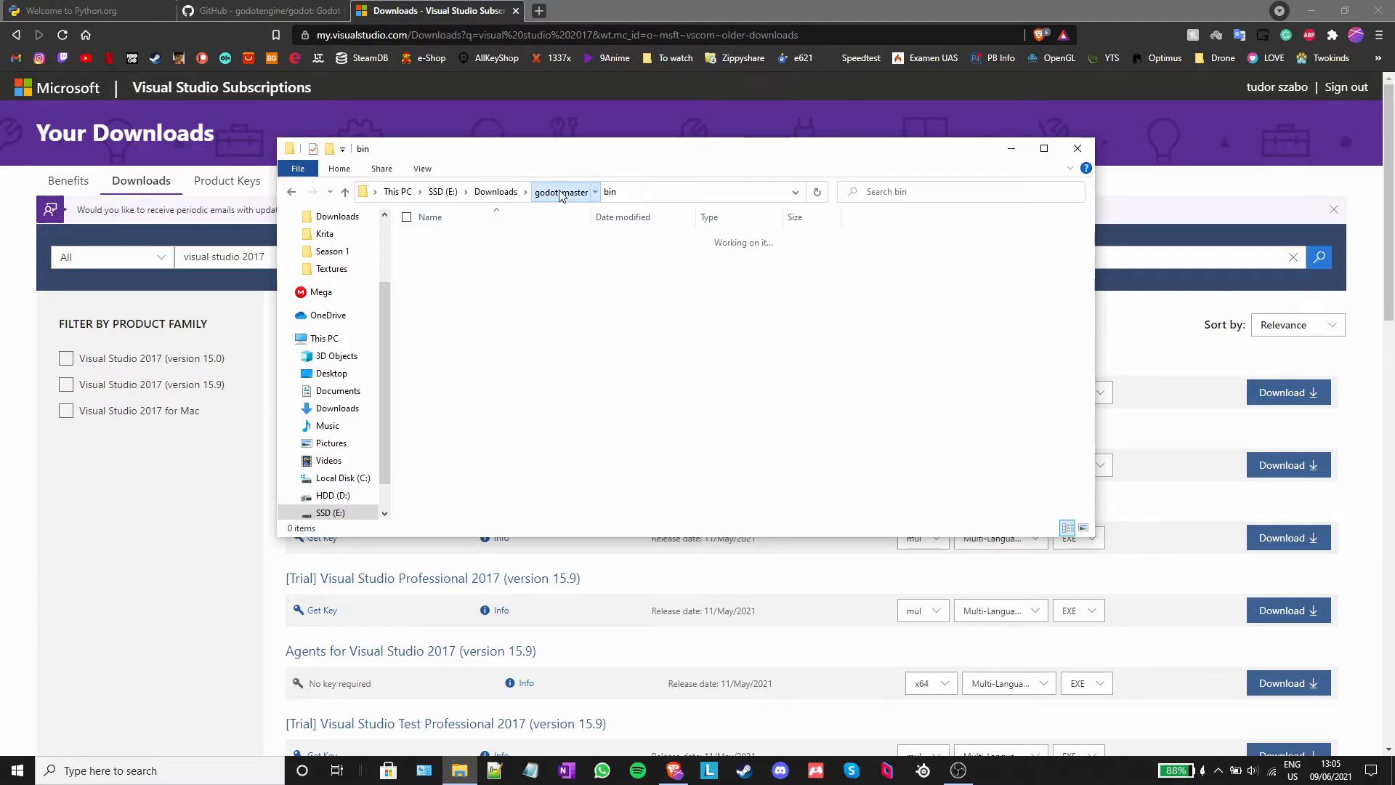
pyautogui.click(559, 191)
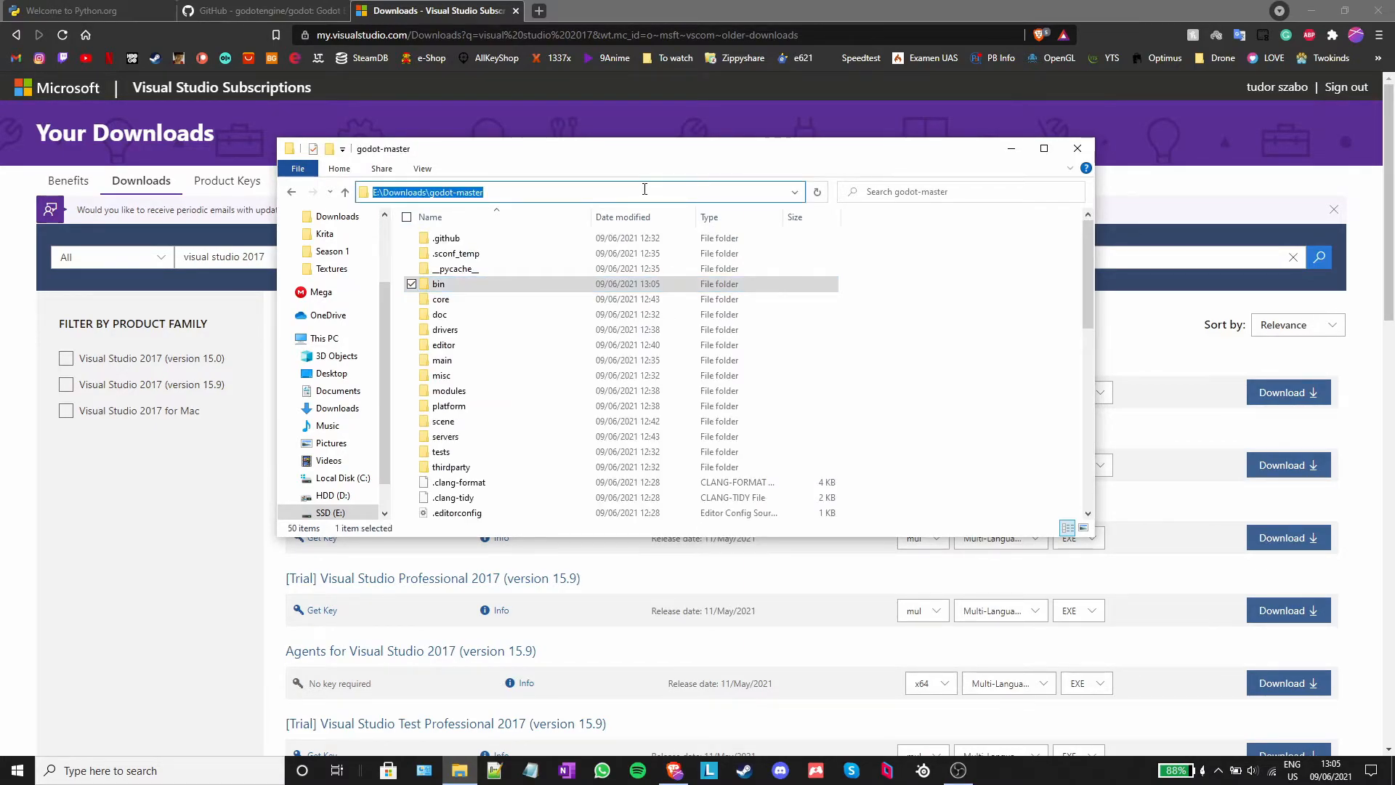
pyautogui.write('cm')
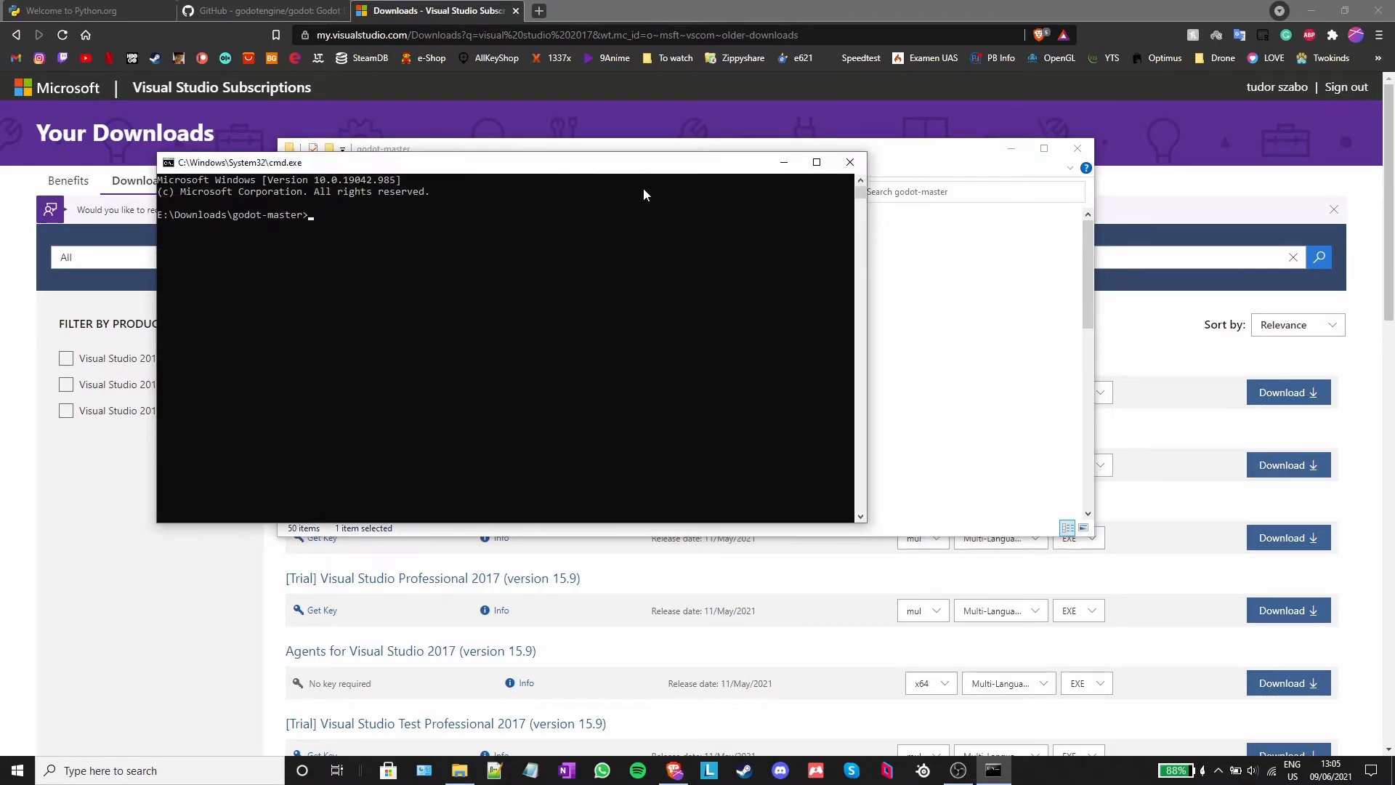
# - Rebuild Godot with 'scons -j6' and close the prompt once linking finishes
pyautogui.write('scons')
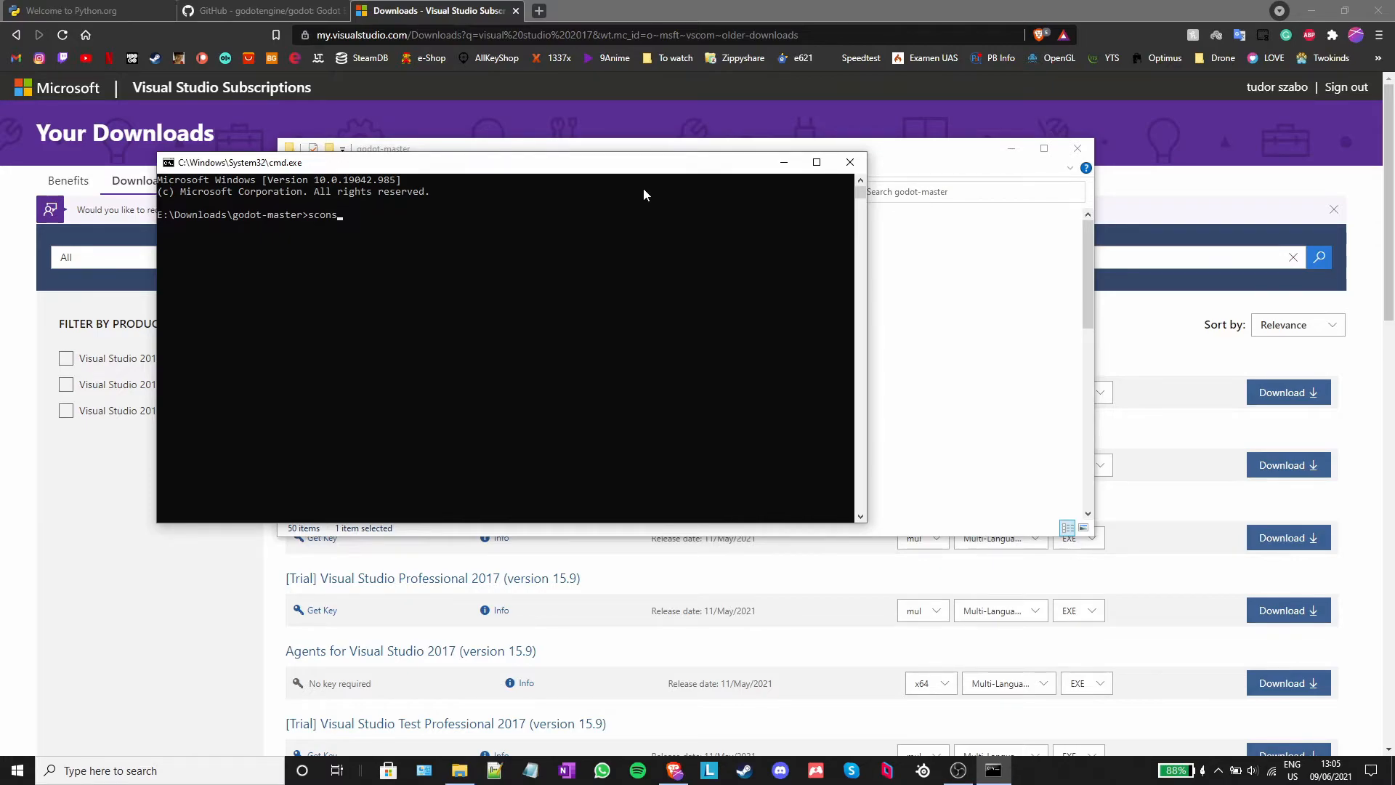
pyautogui.write('-j')
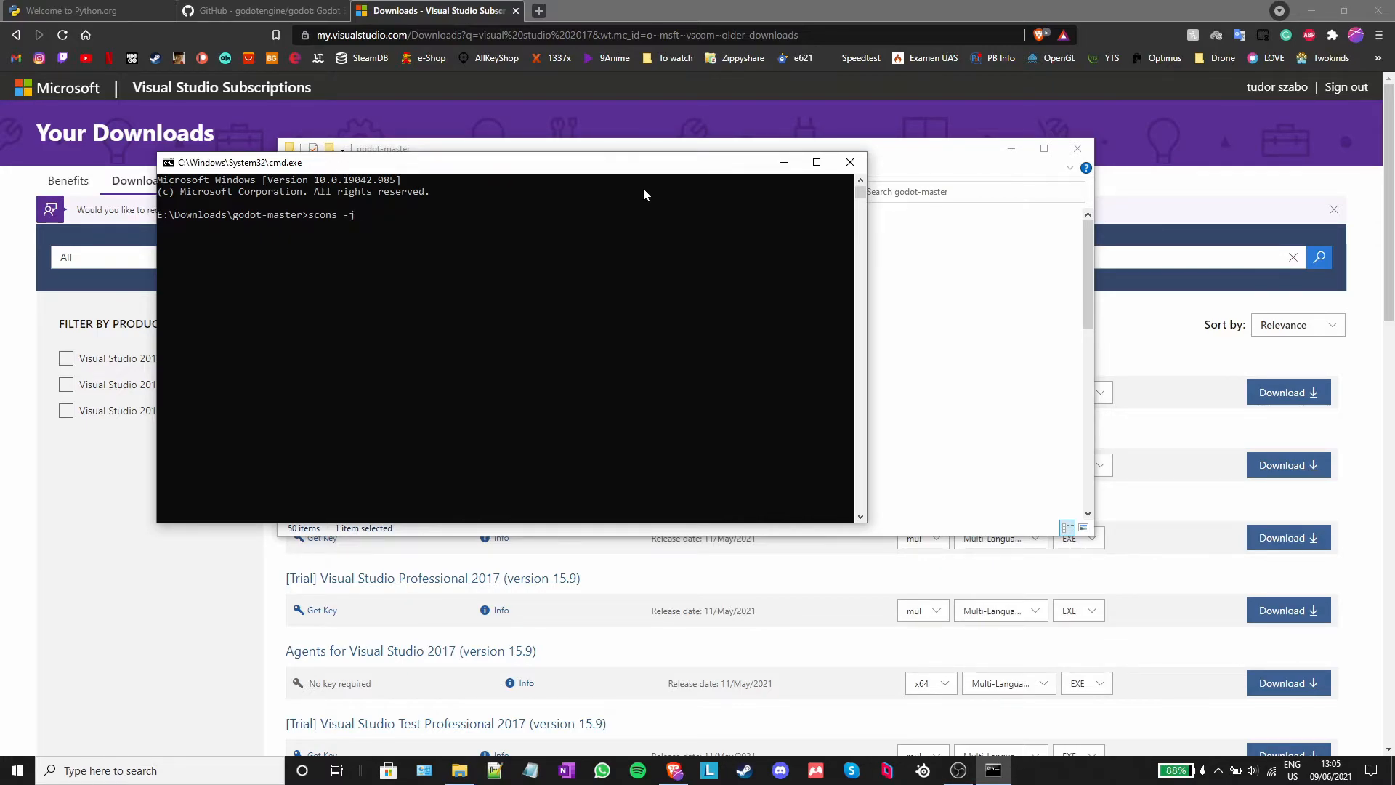
pyautogui.write('6')
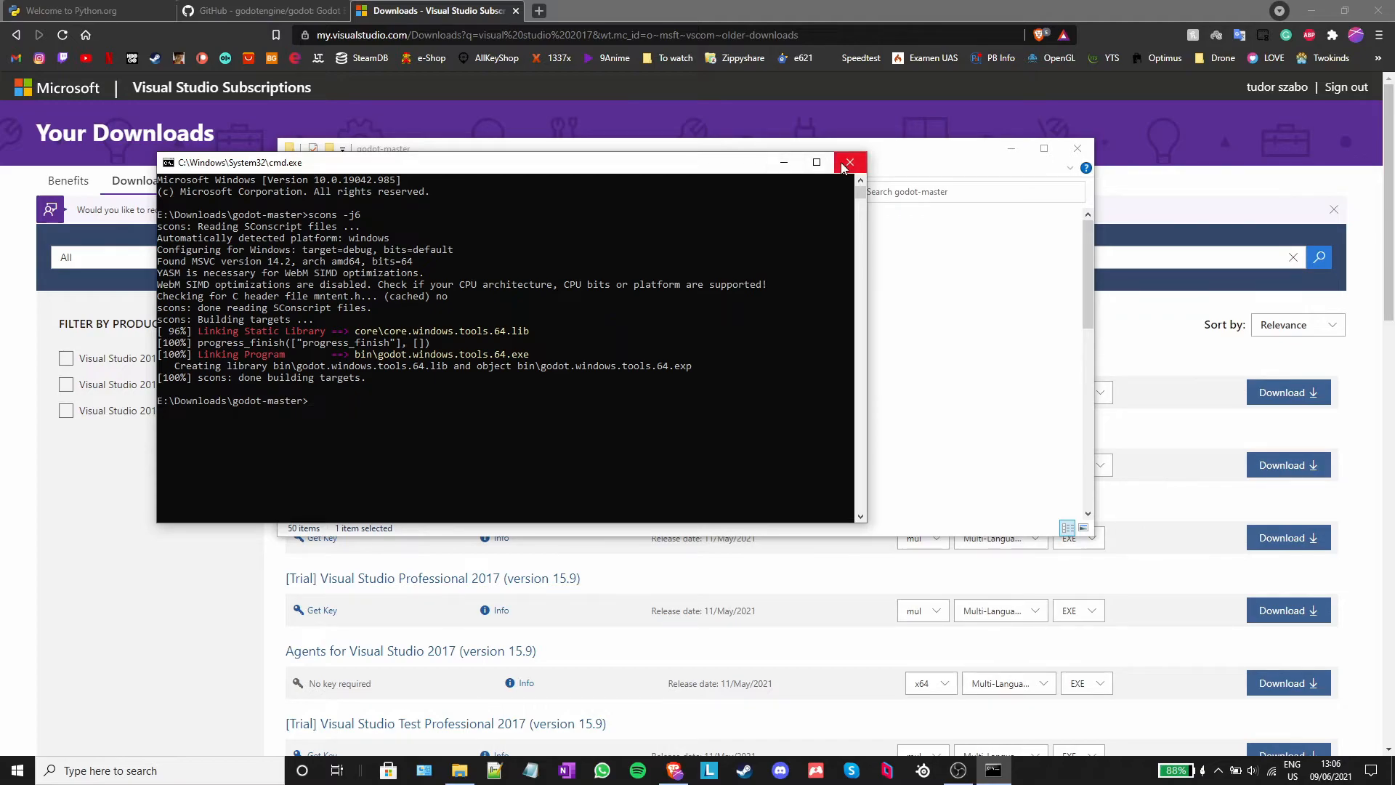
pyautogui.click(848, 163)
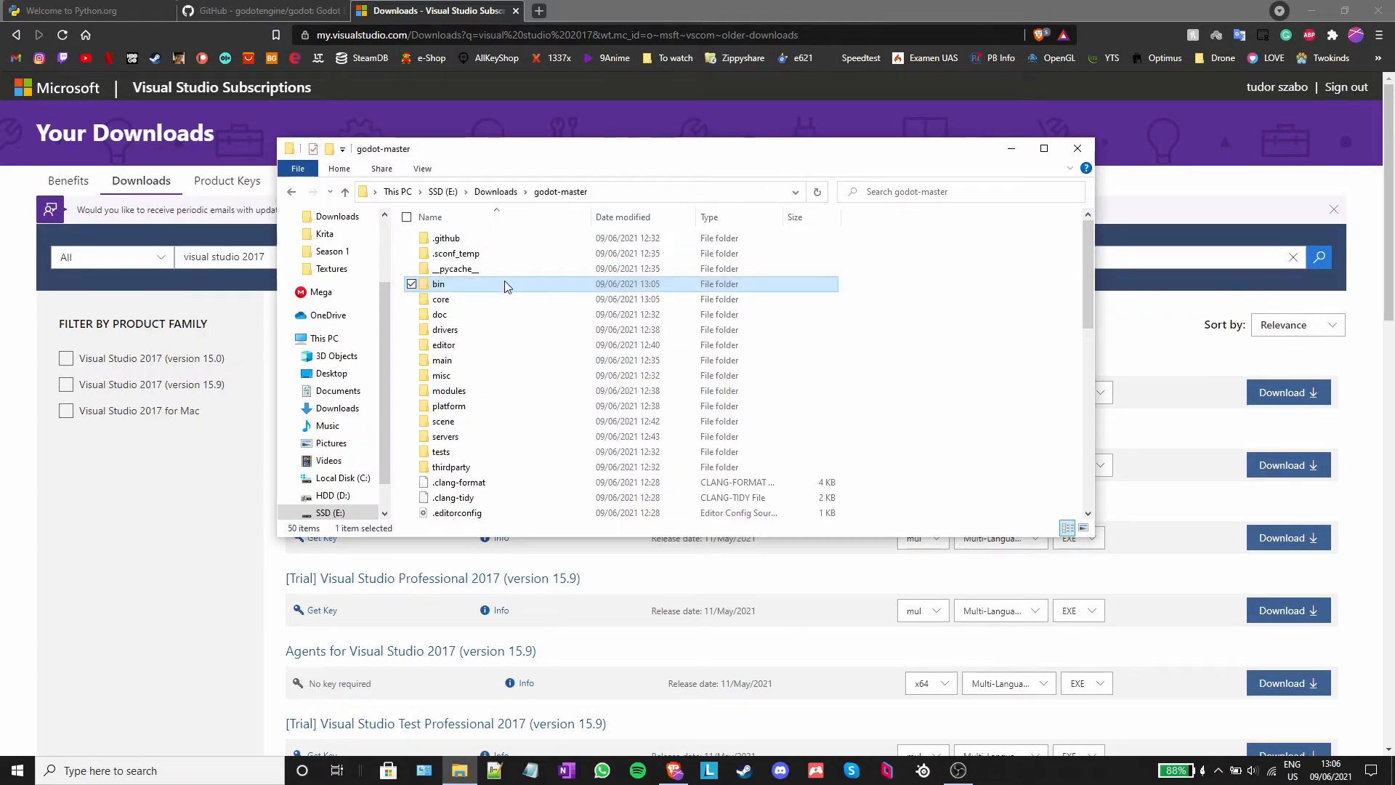
# - Launch the newly built godot.windows.tools.64.exe from the bin folder
pyautogui.doubleClick(438, 284)
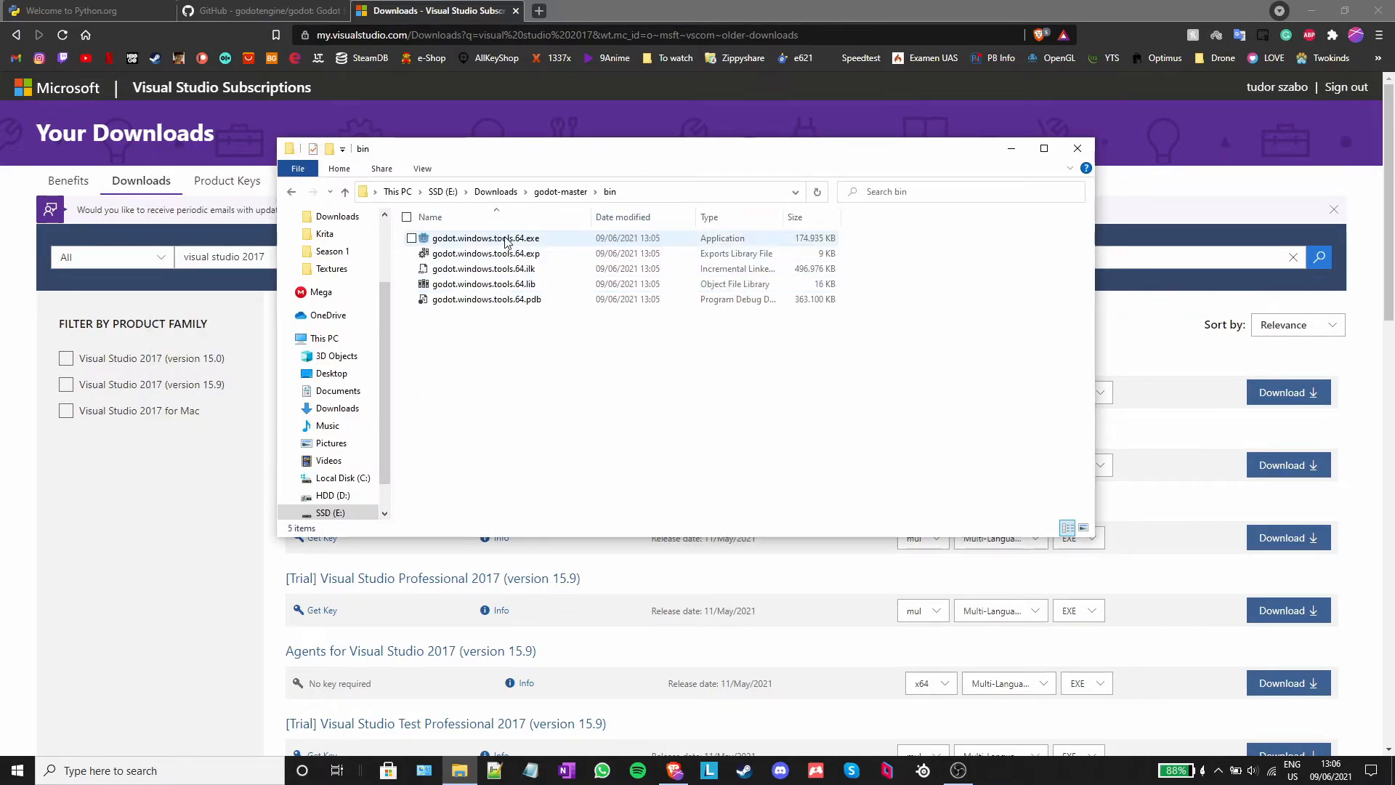
pyautogui.click(485, 237)
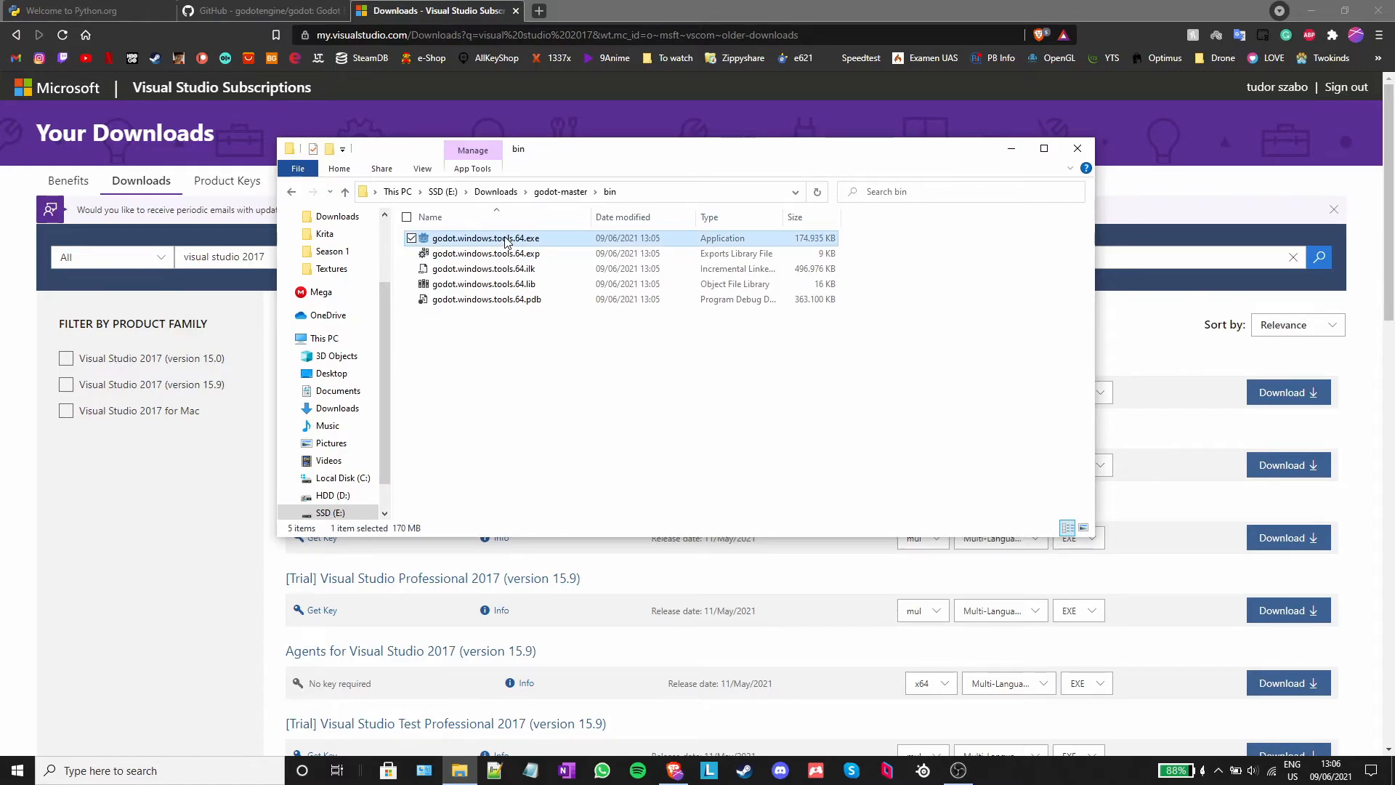
pyautogui.doubleClick(485, 237)
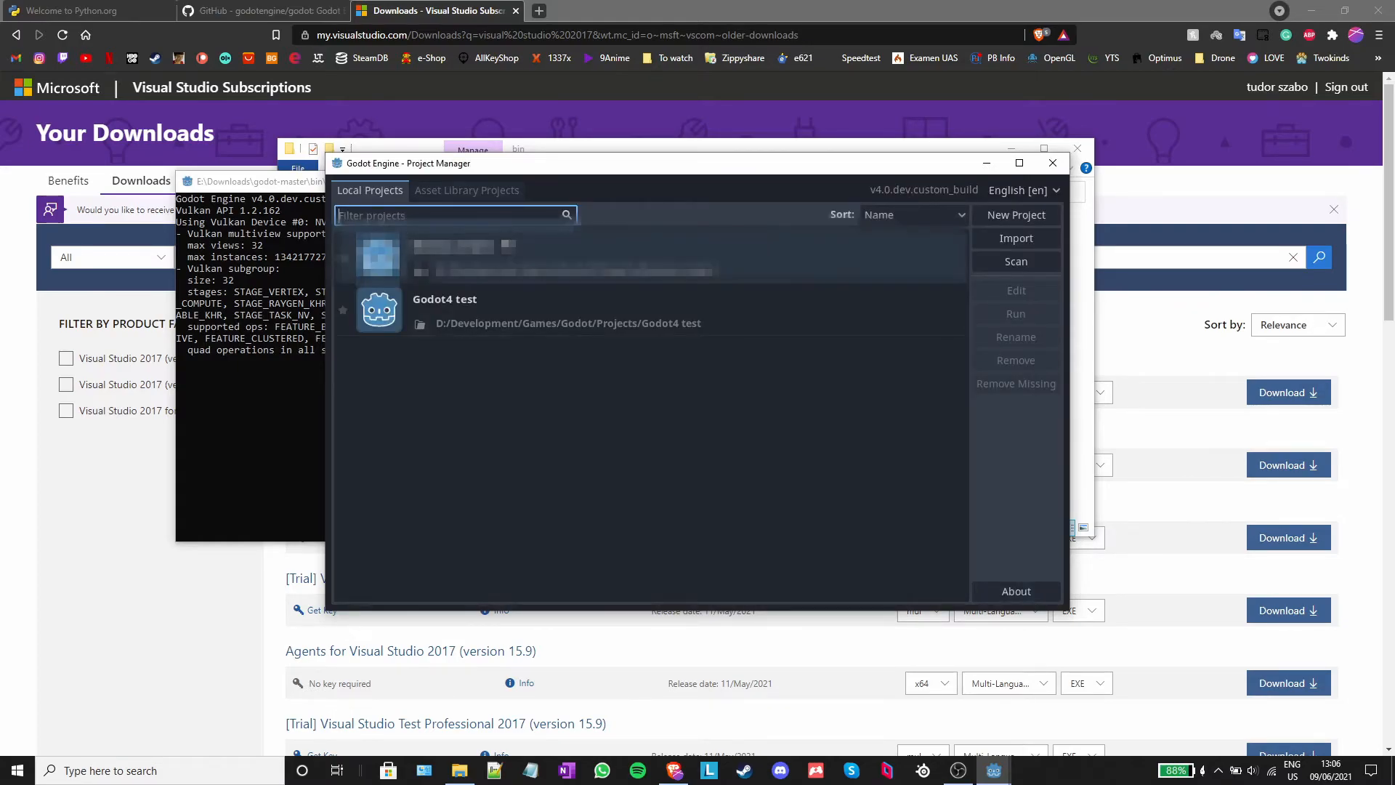
# - Open the Godot4 test project from the Project Manager
pyautogui.doubleClick(445, 309)
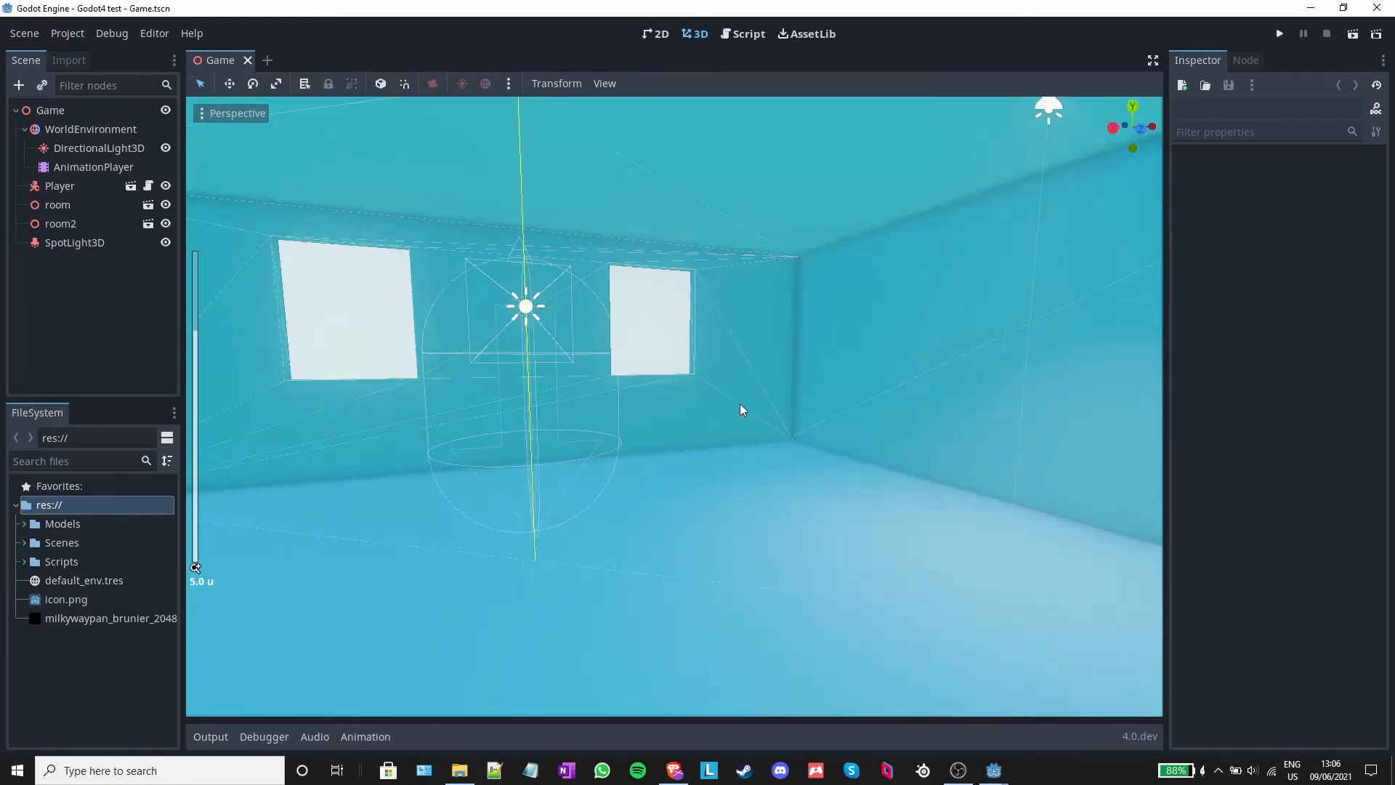
# - Orbit around the room, then run the Godot4 project in a debug window
pyautogui.moveTo(743, 409); pyautogui.dragTo(707, 417)
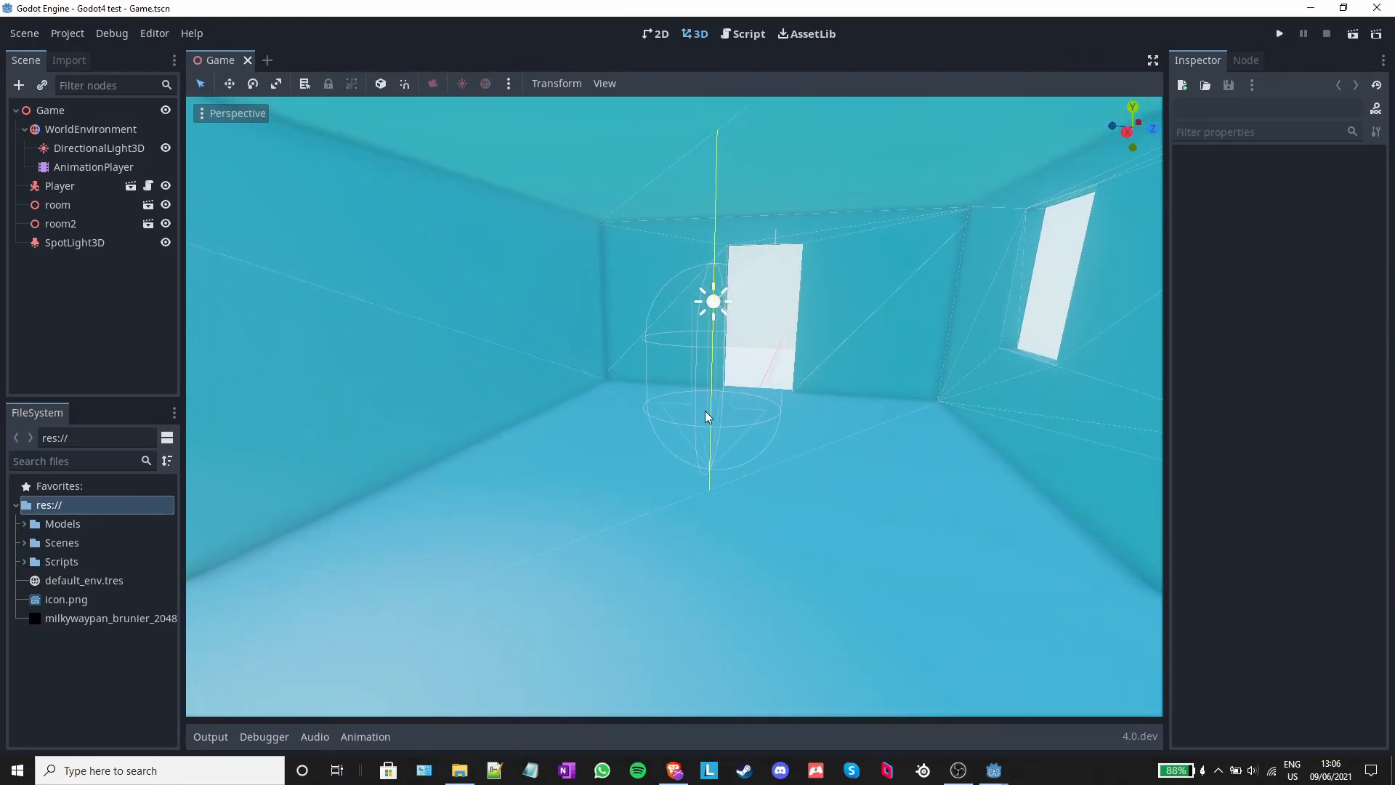
pyautogui.click(1280, 35)
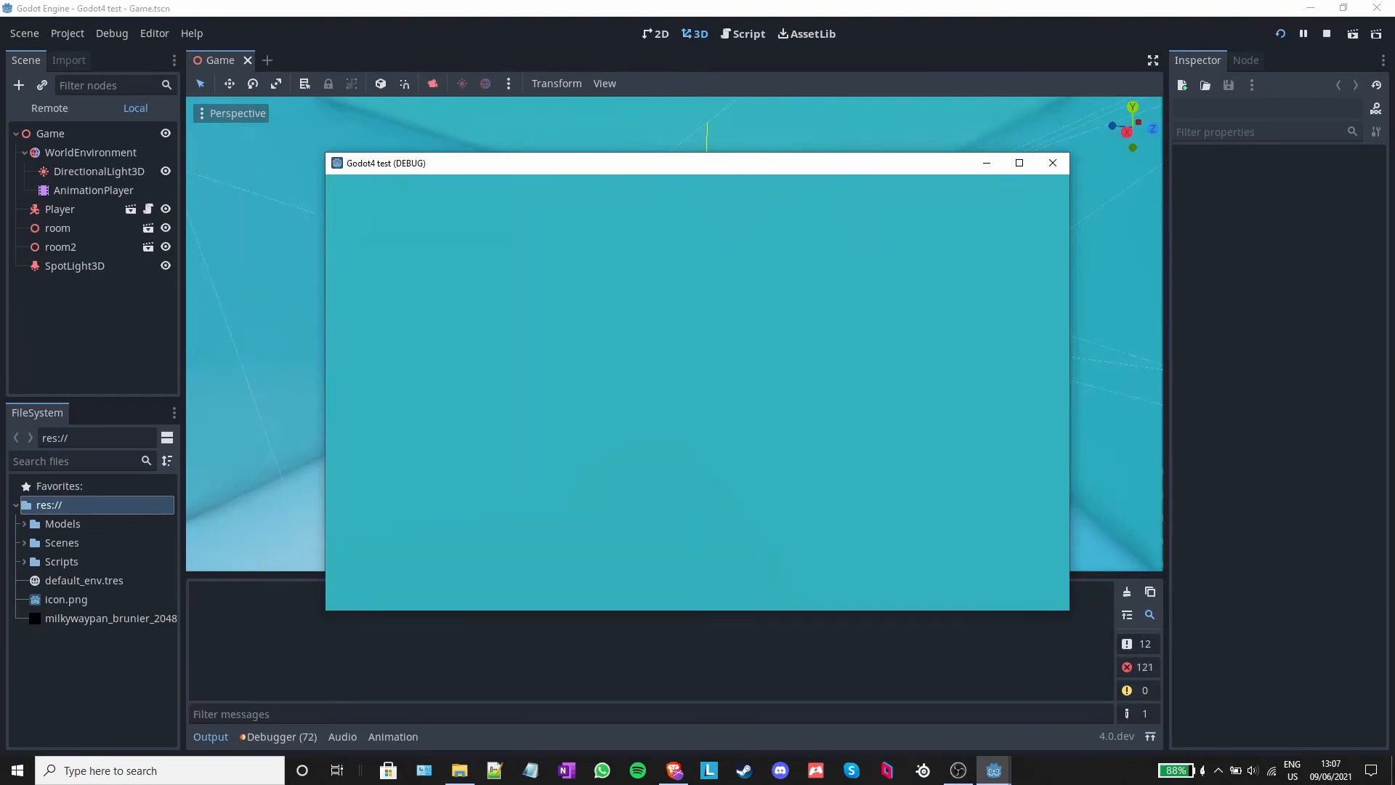